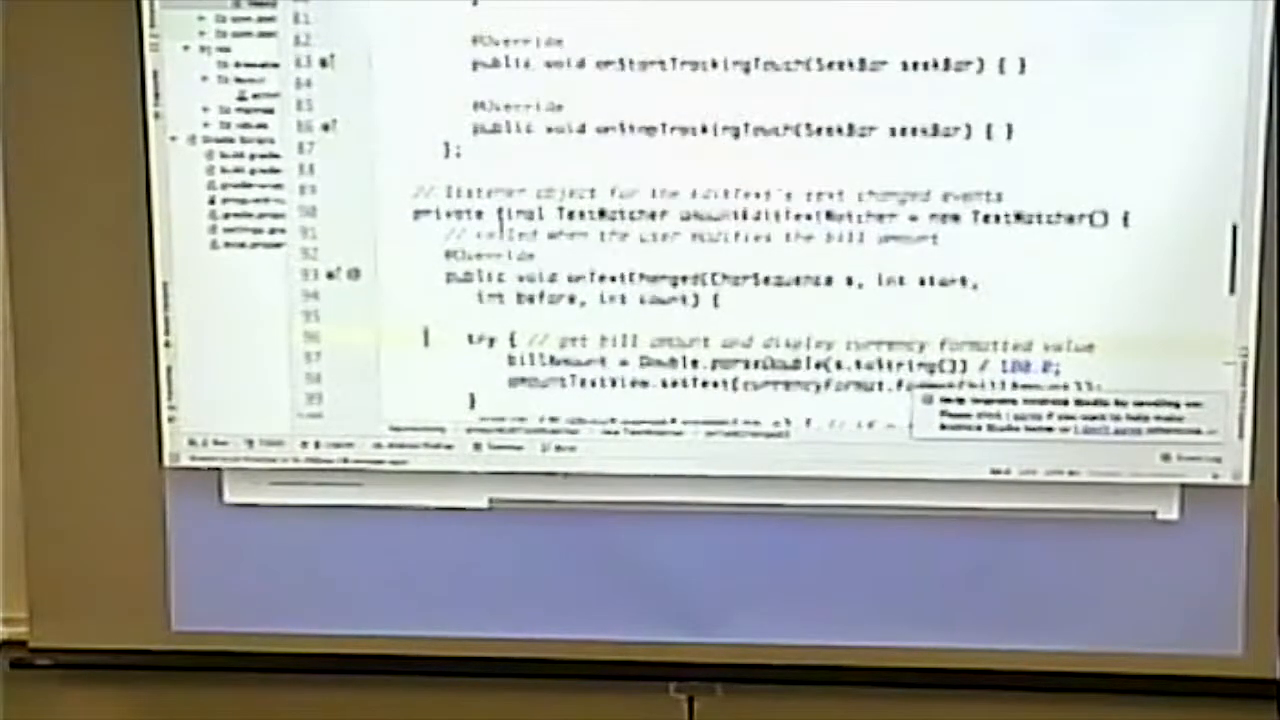
Step: Scroll up through activity_main.xml to view the numeric amount EditText
scroll("up", 3)
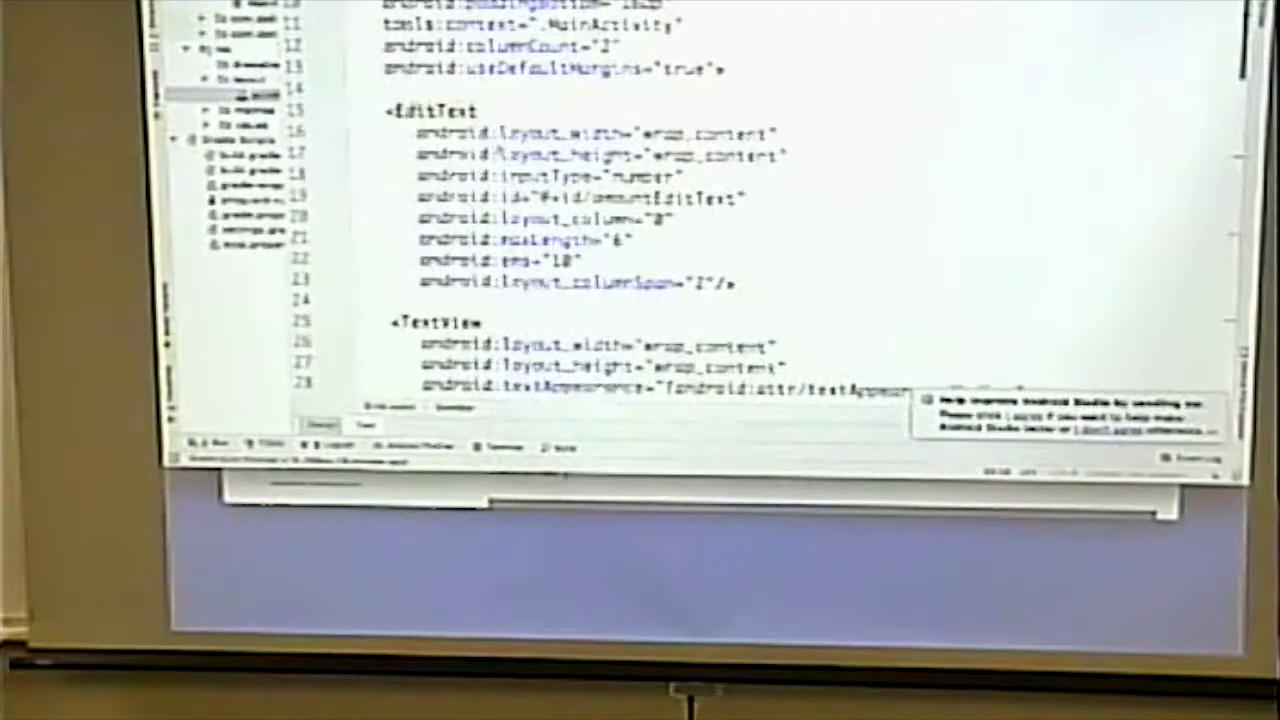
Step: Scroll down the layout XML to review the percent TextView and SeekBar definitions
scroll("down", 3)
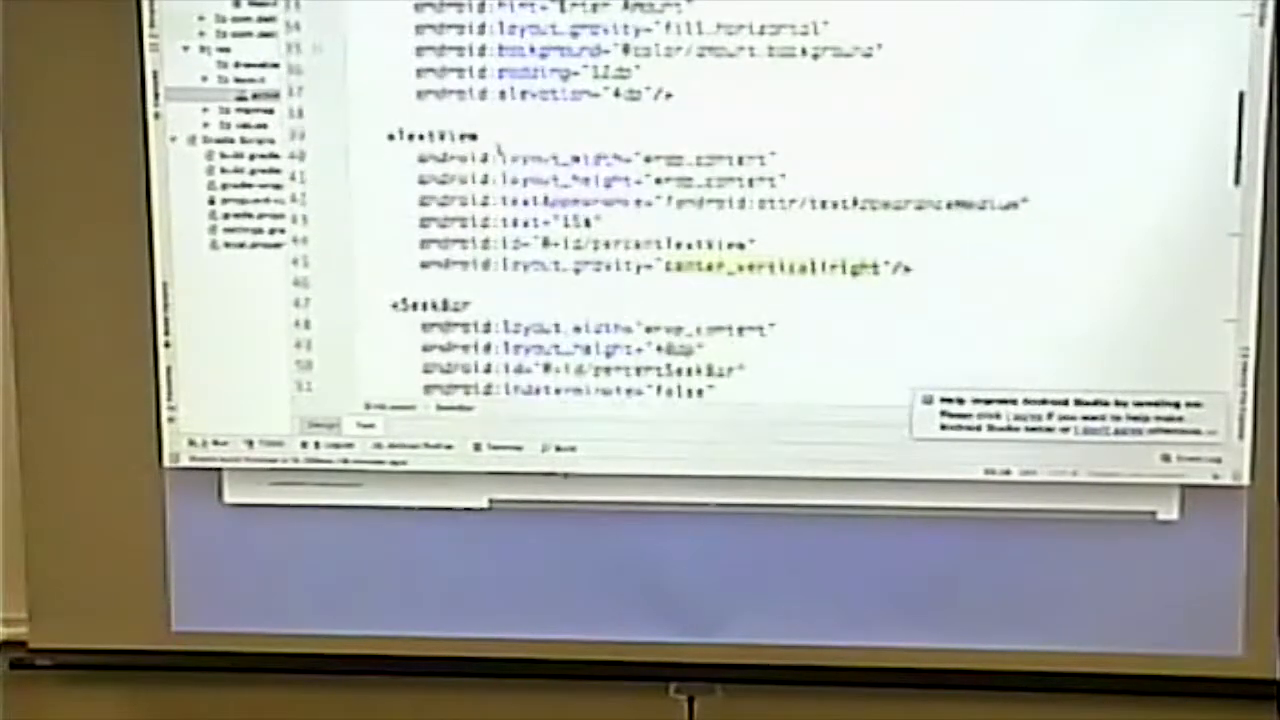
scroll("down", 3)
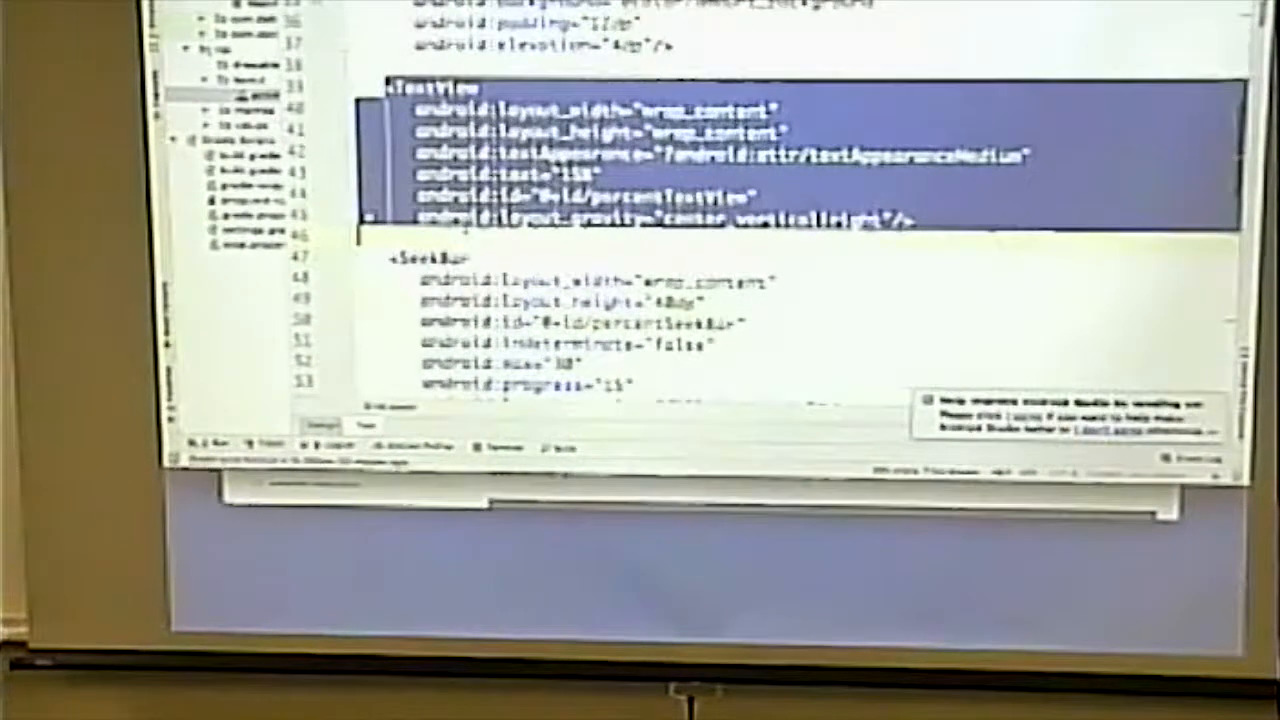
scroll("down", 3)
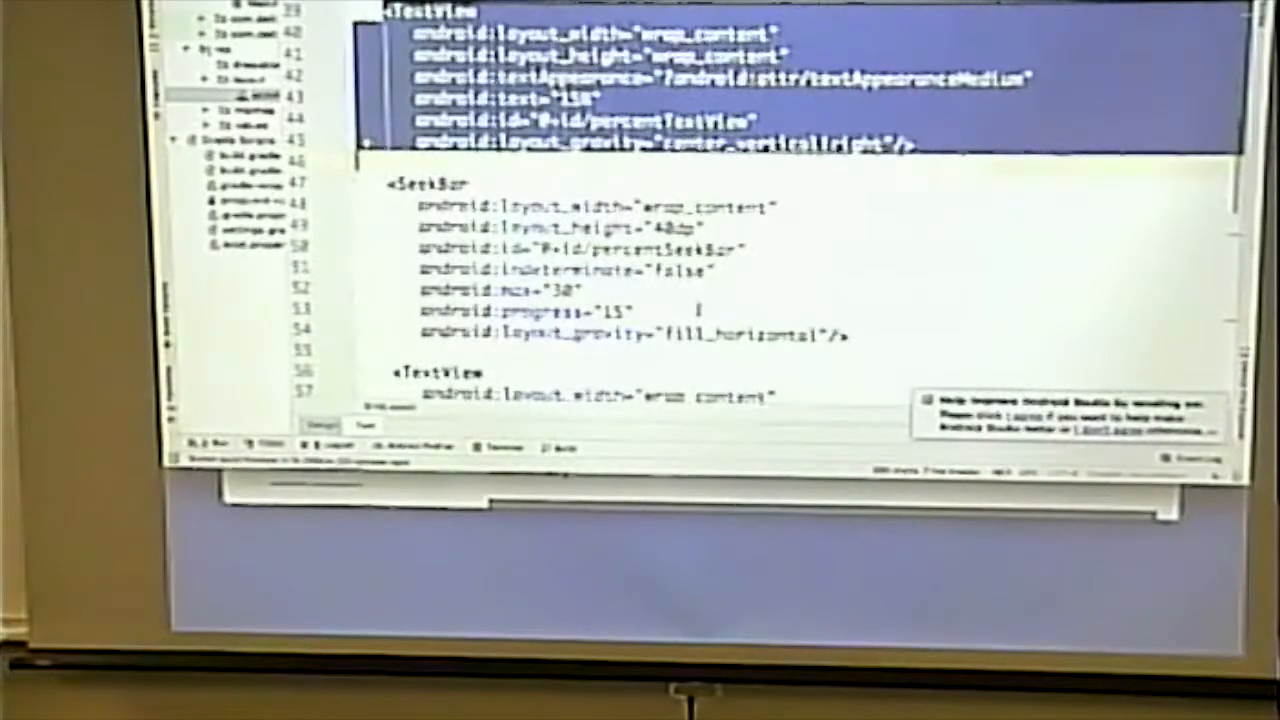
scroll("down", 3)
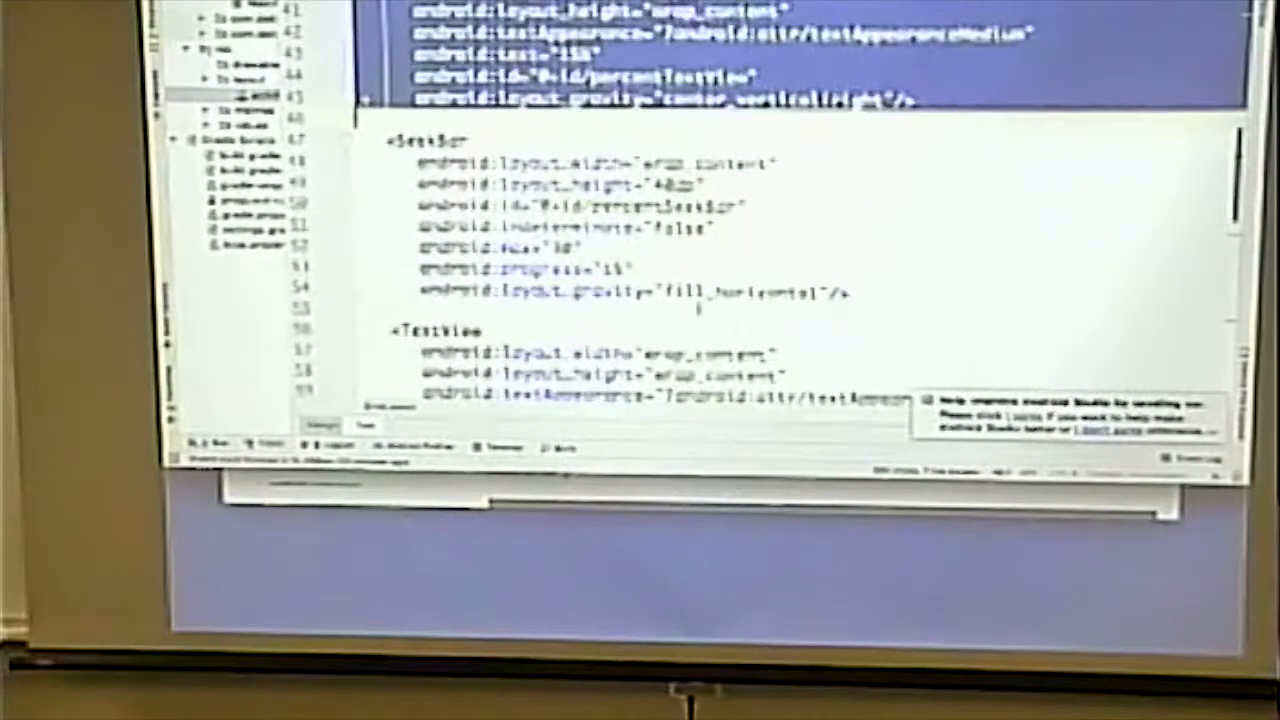
scroll("down", 3)
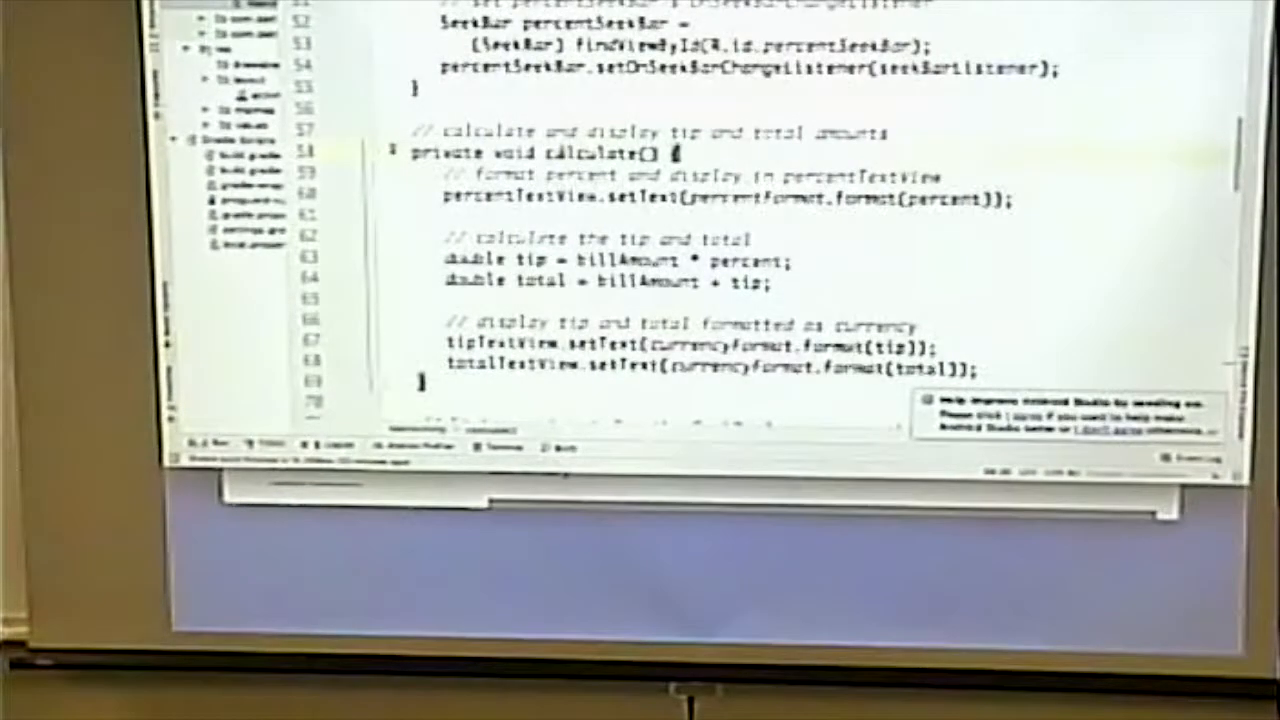
scroll("down", 3)
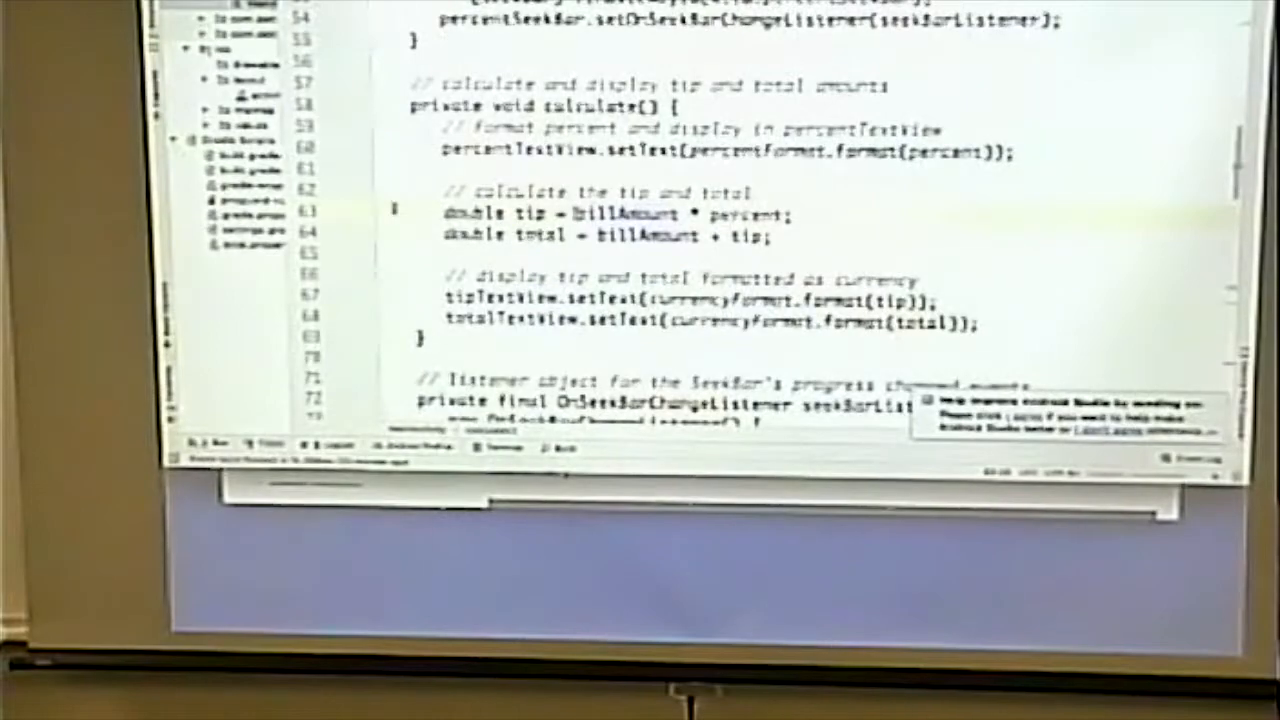
scroll("down", 3)
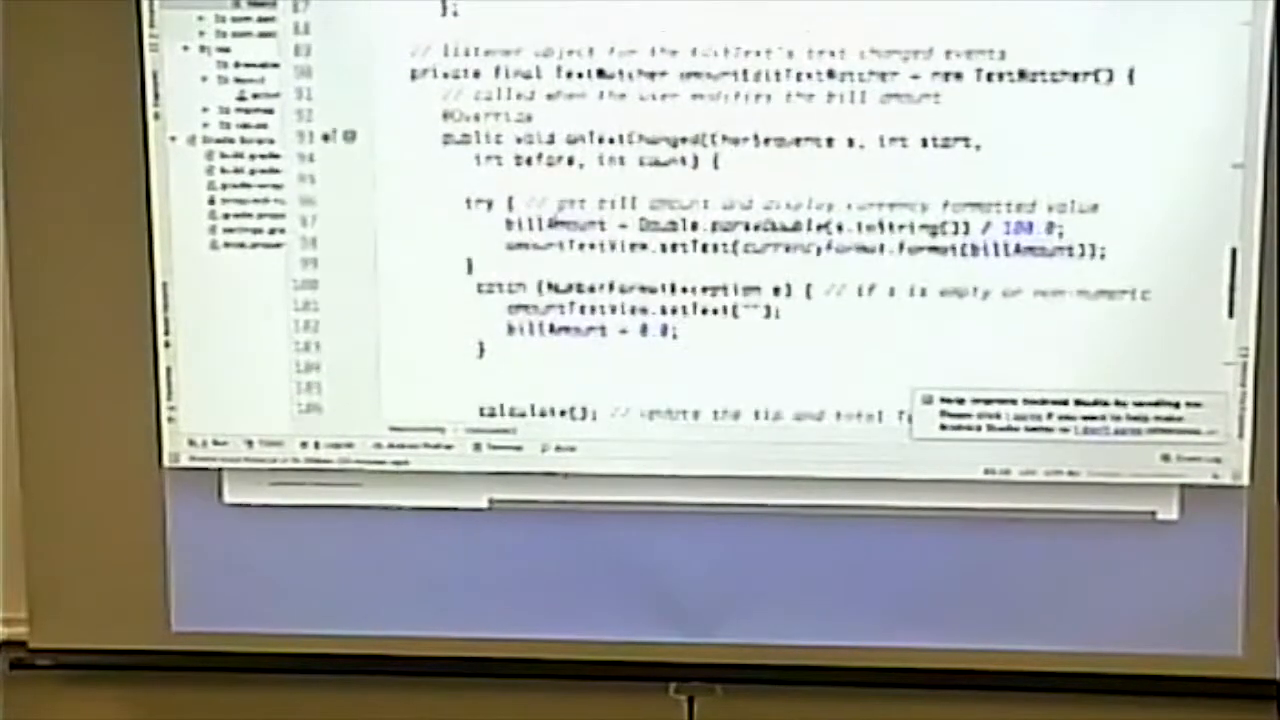
scroll("up", 3)
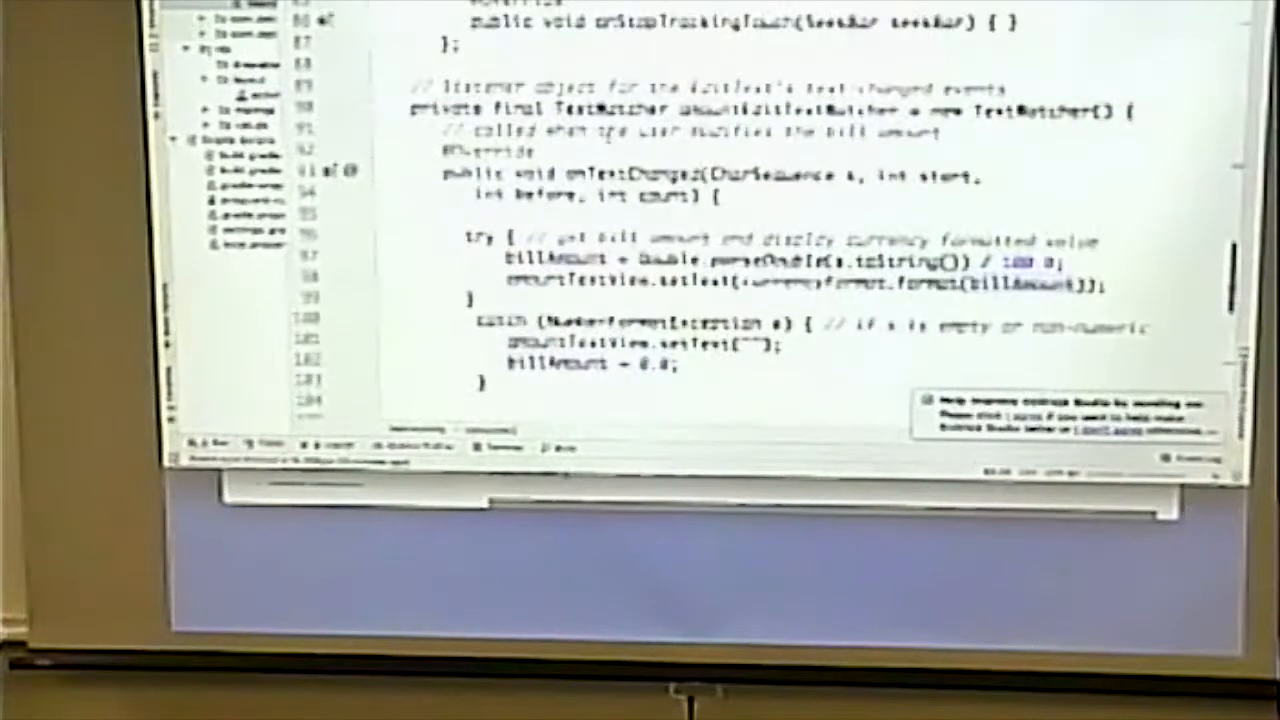
scroll("up", 3)
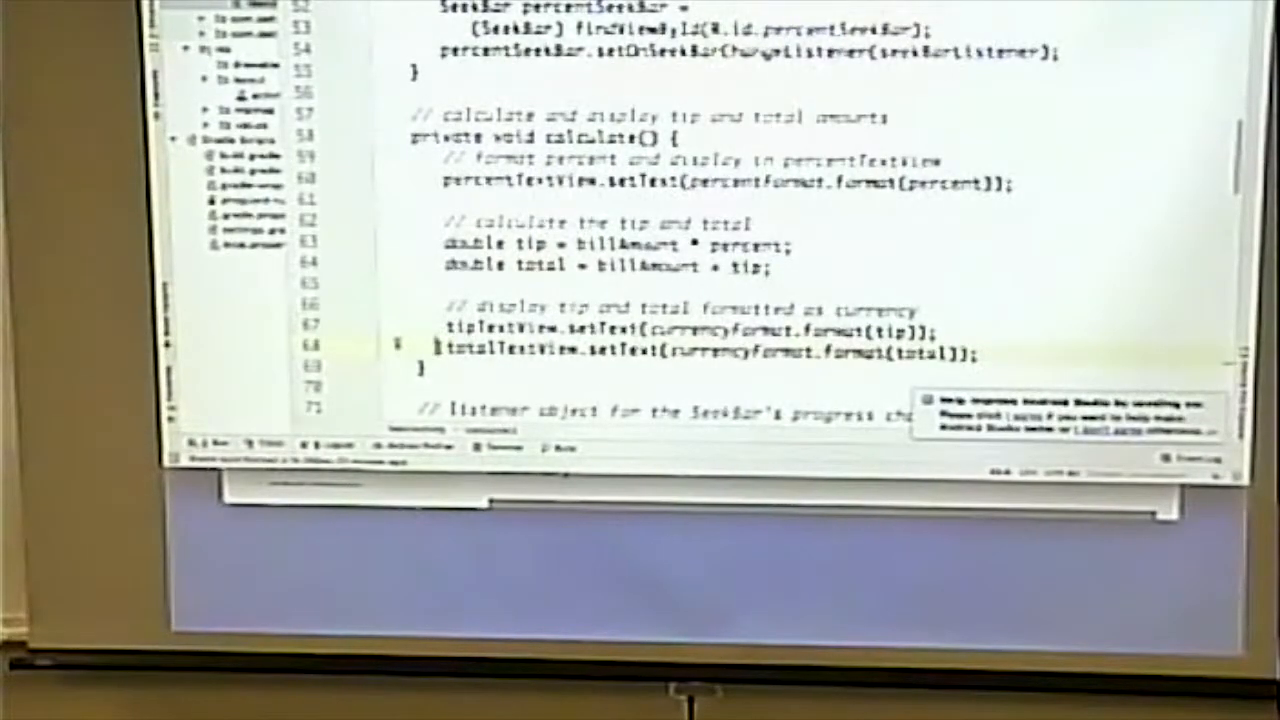
Step: Scroll through activity_main.xml to inspect the SeekBar with max 30 and progress 15
scroll("up", 3)
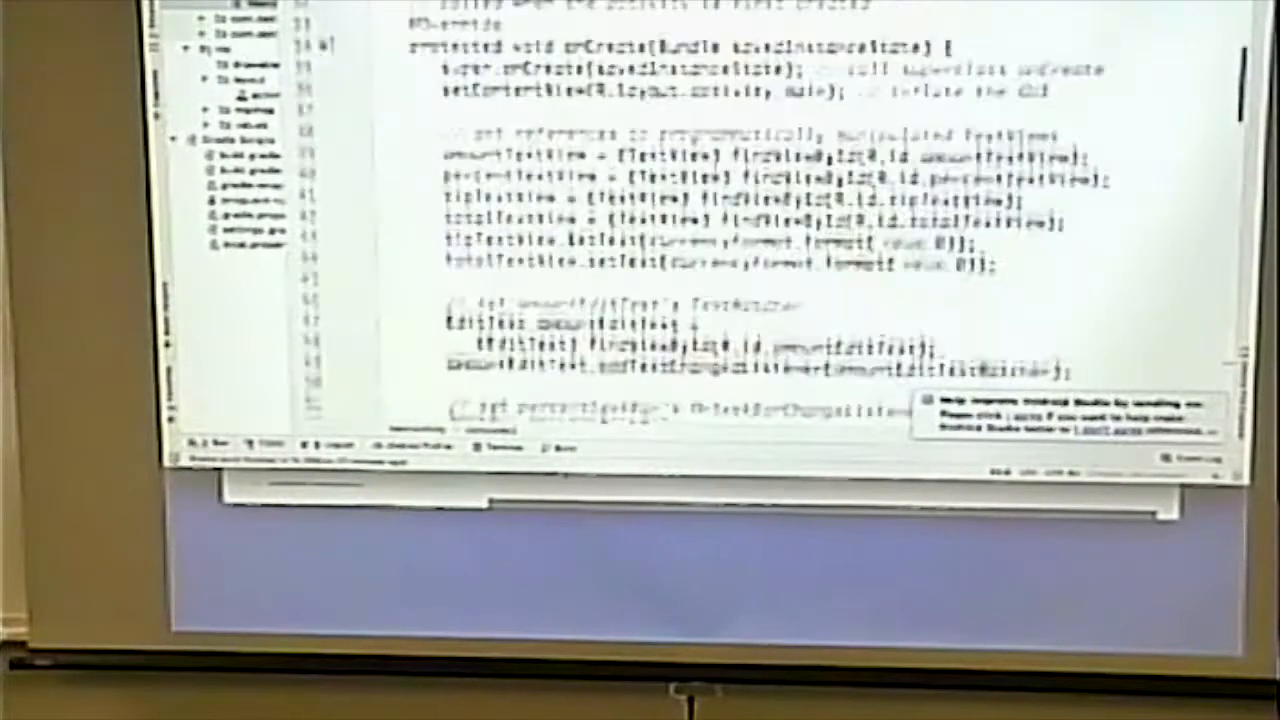
scroll("up", 3)
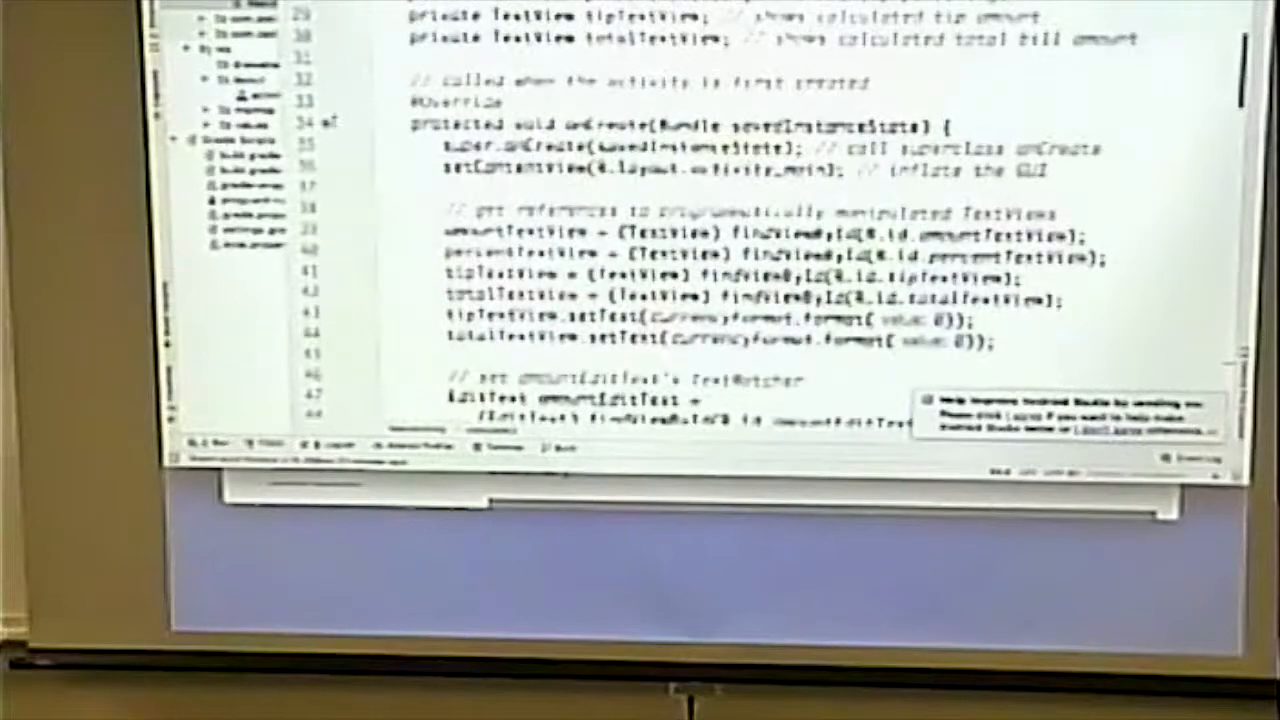
scroll("down", 3)
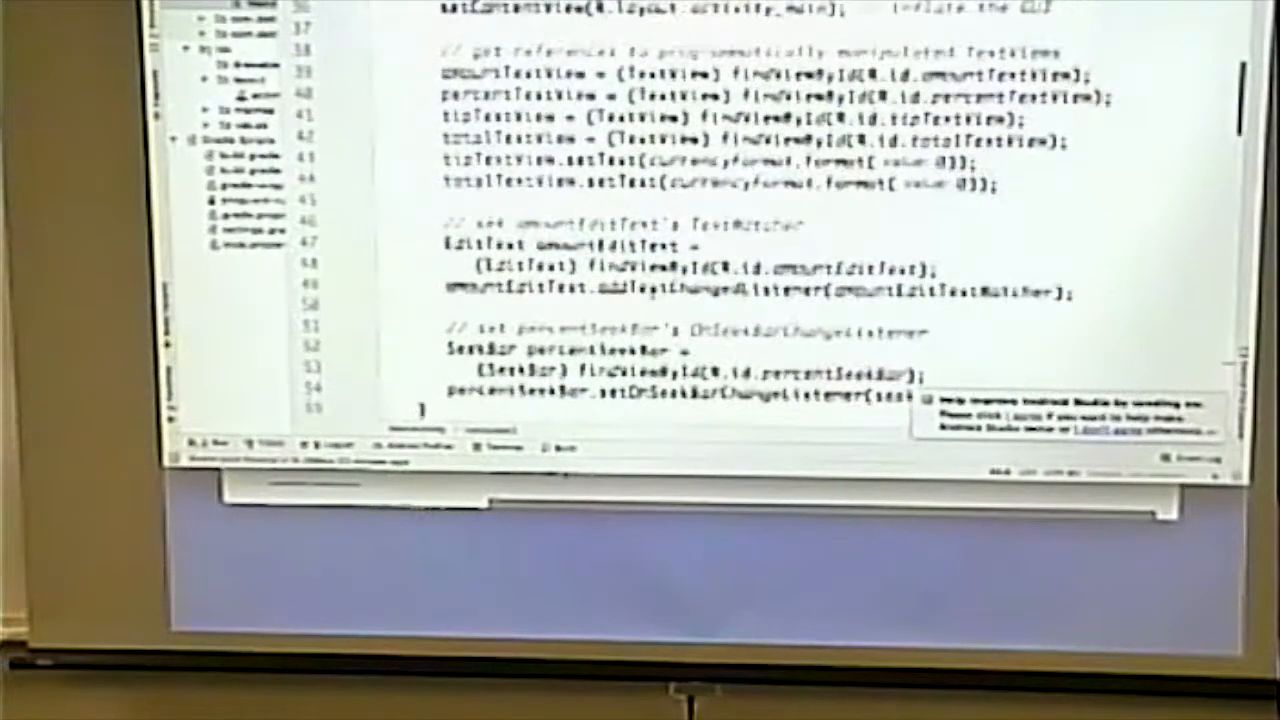
scroll("down", 3)
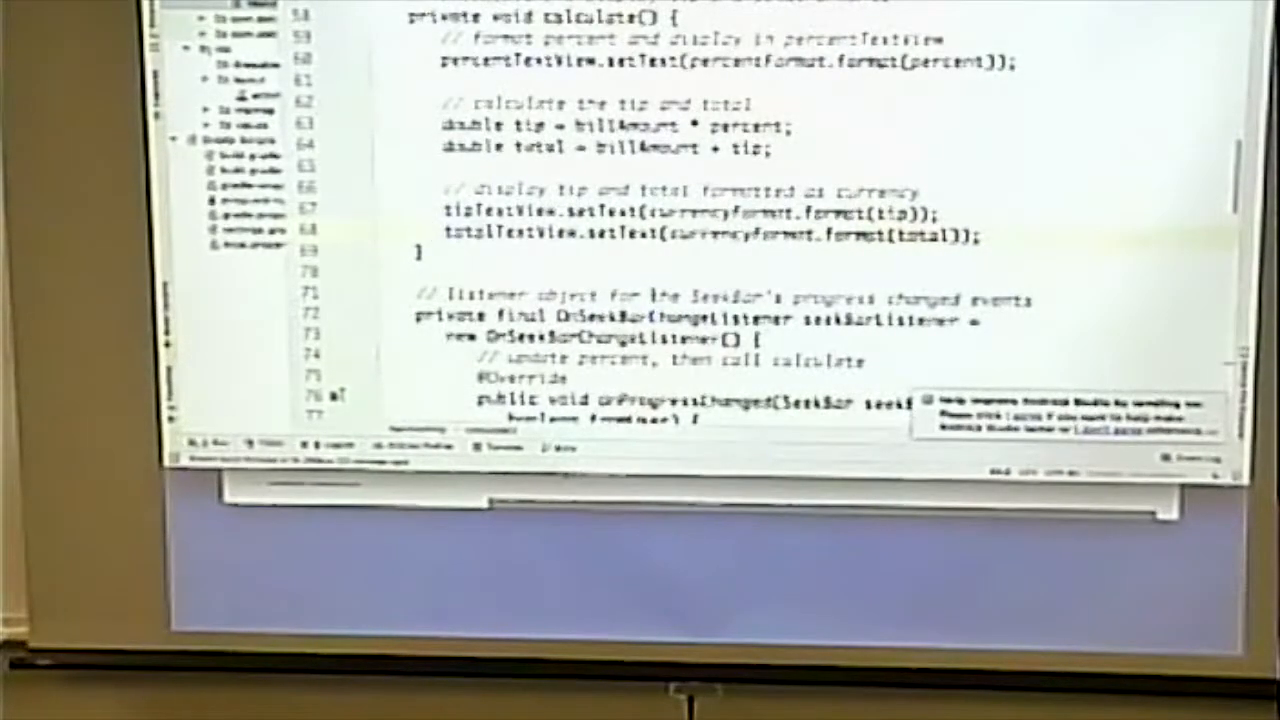
scroll("down", 3)
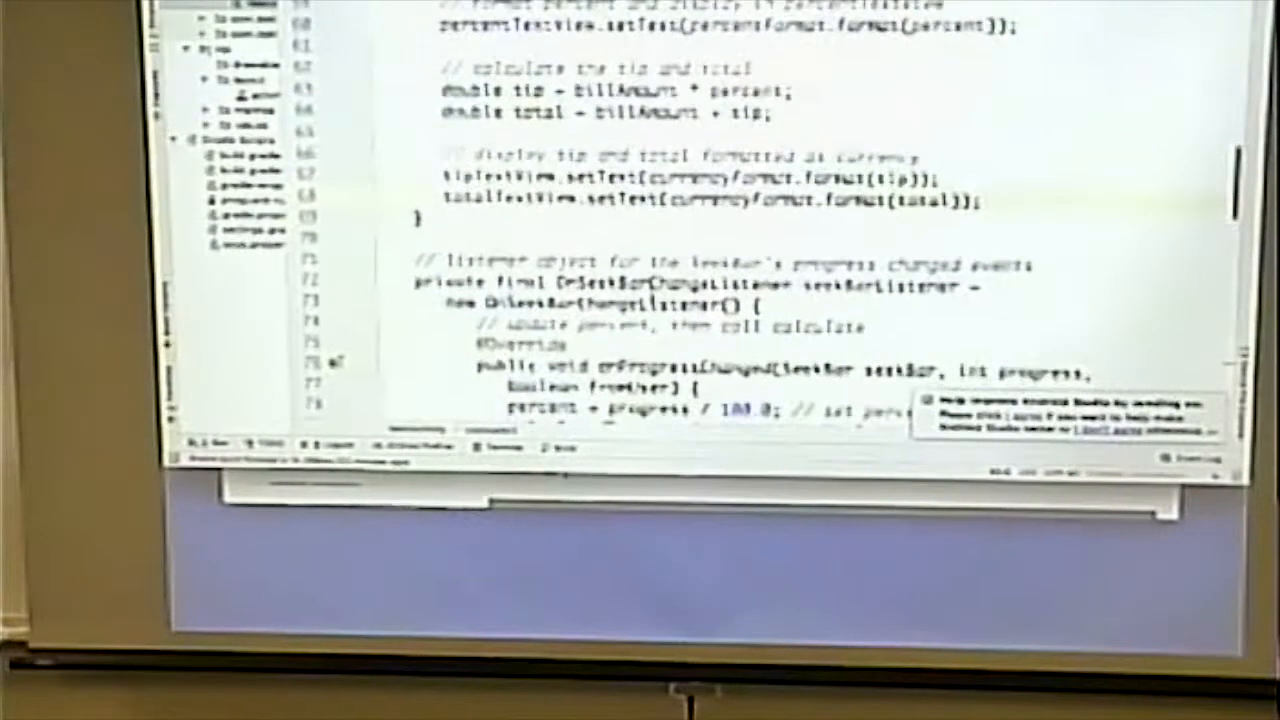
scroll("down", 3)
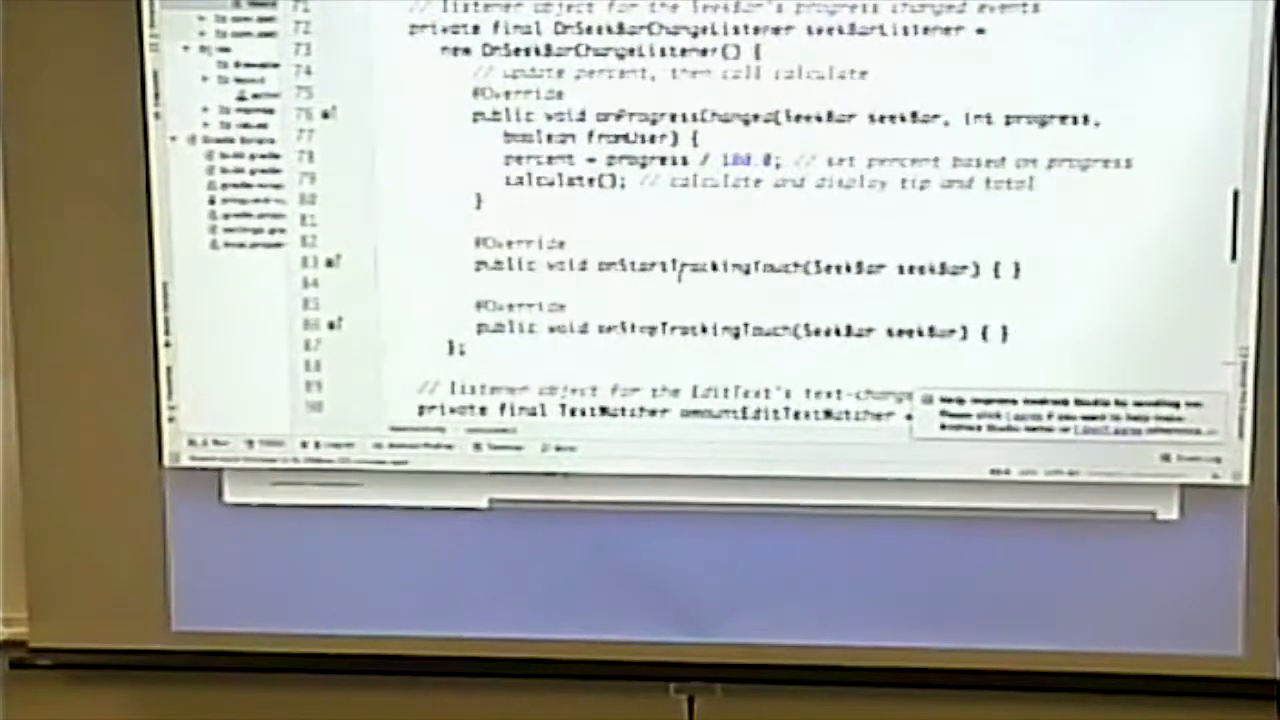
scroll("down", 3)
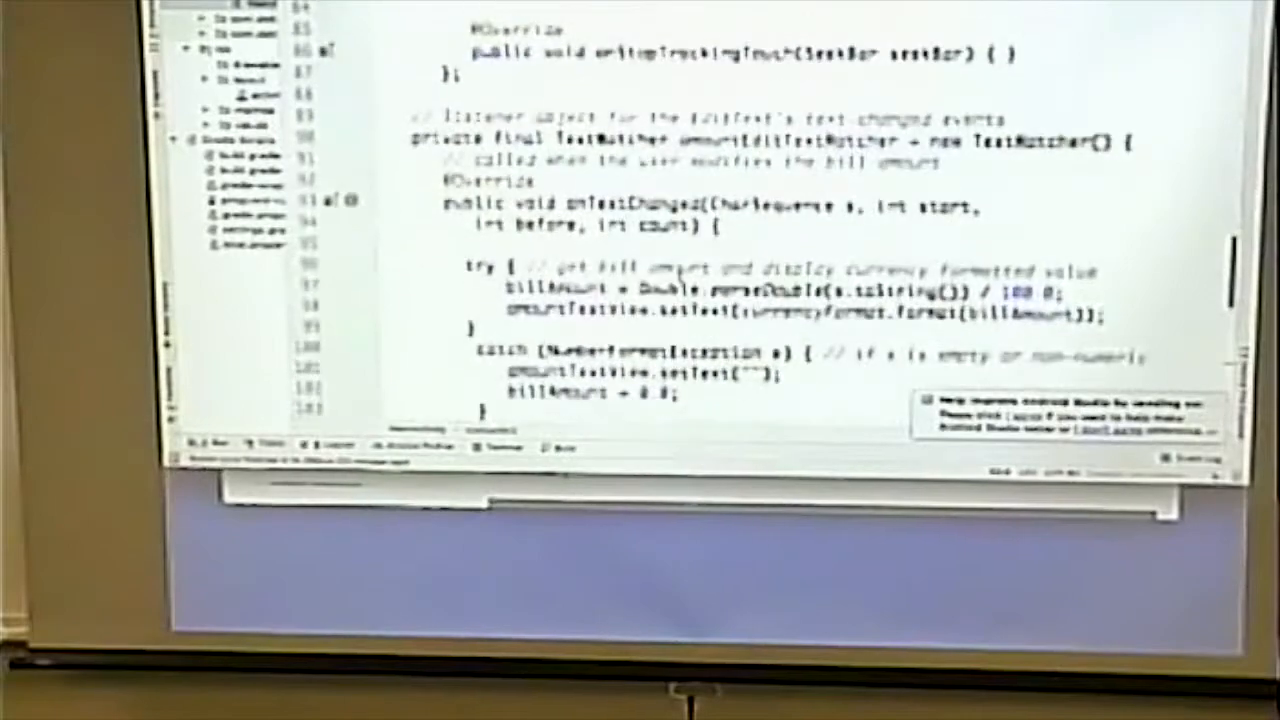
scroll("down", 3)
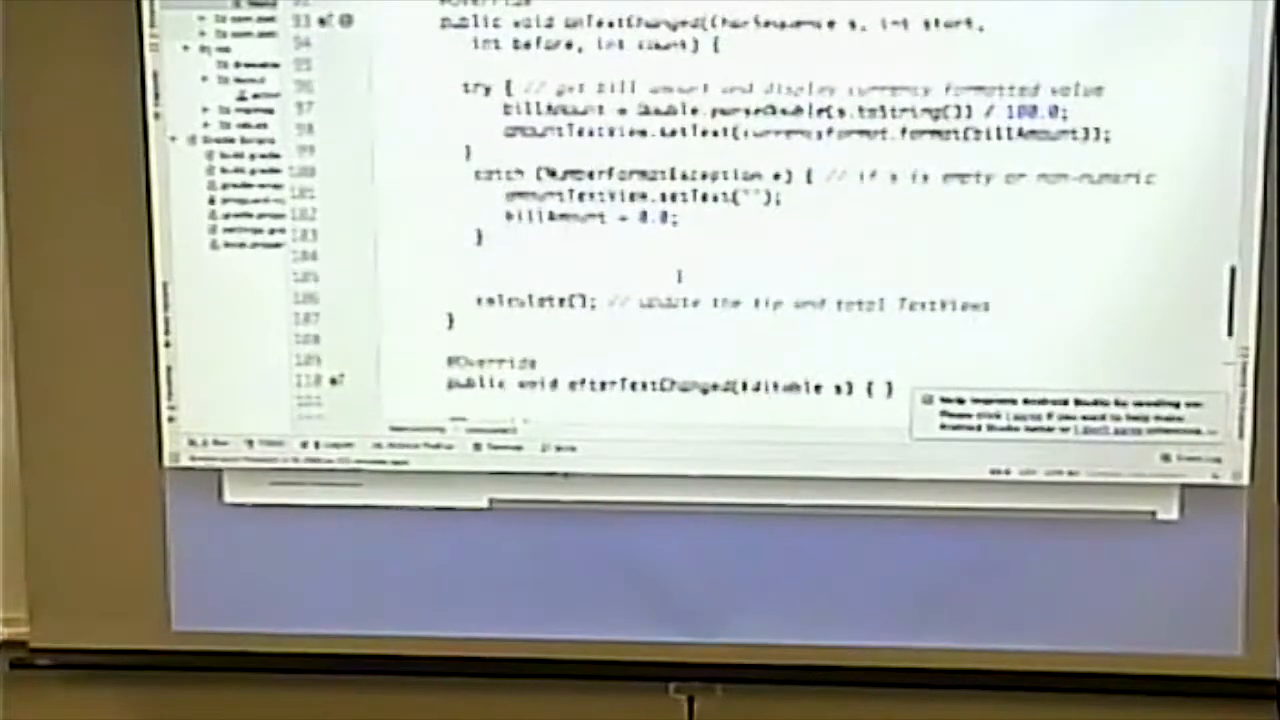
scroll("down", 3)
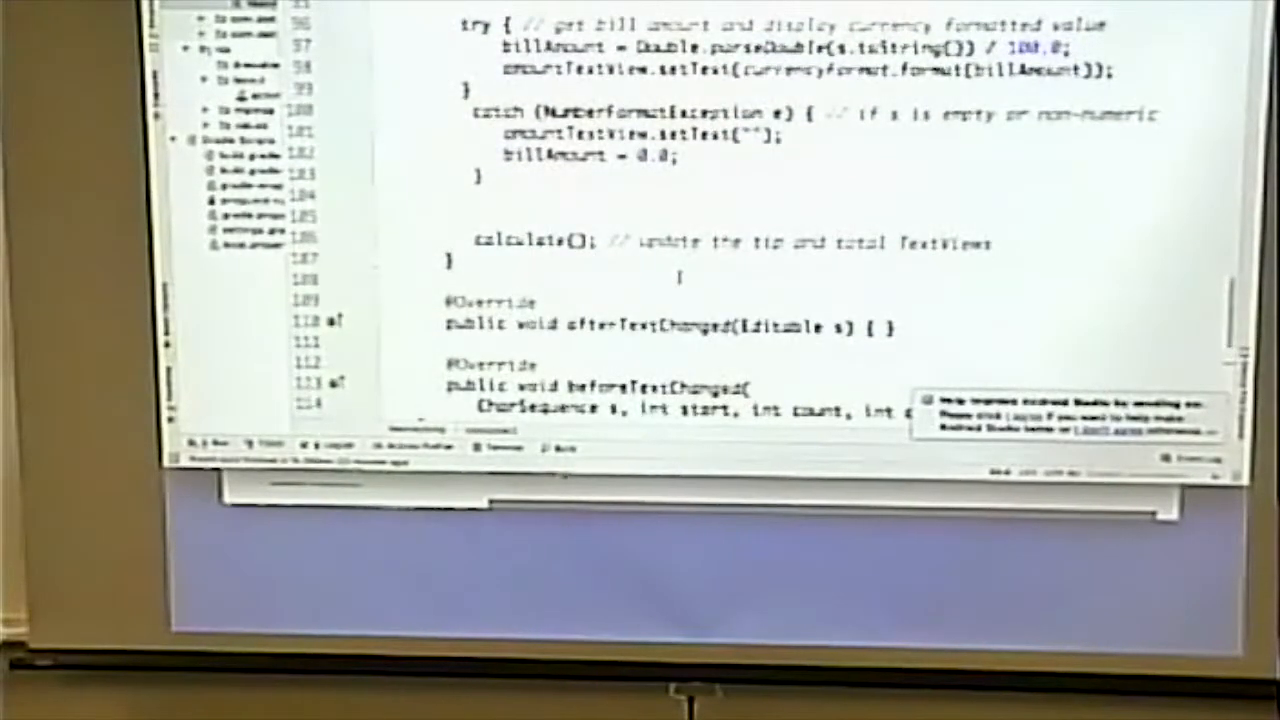
scroll("up", 3)
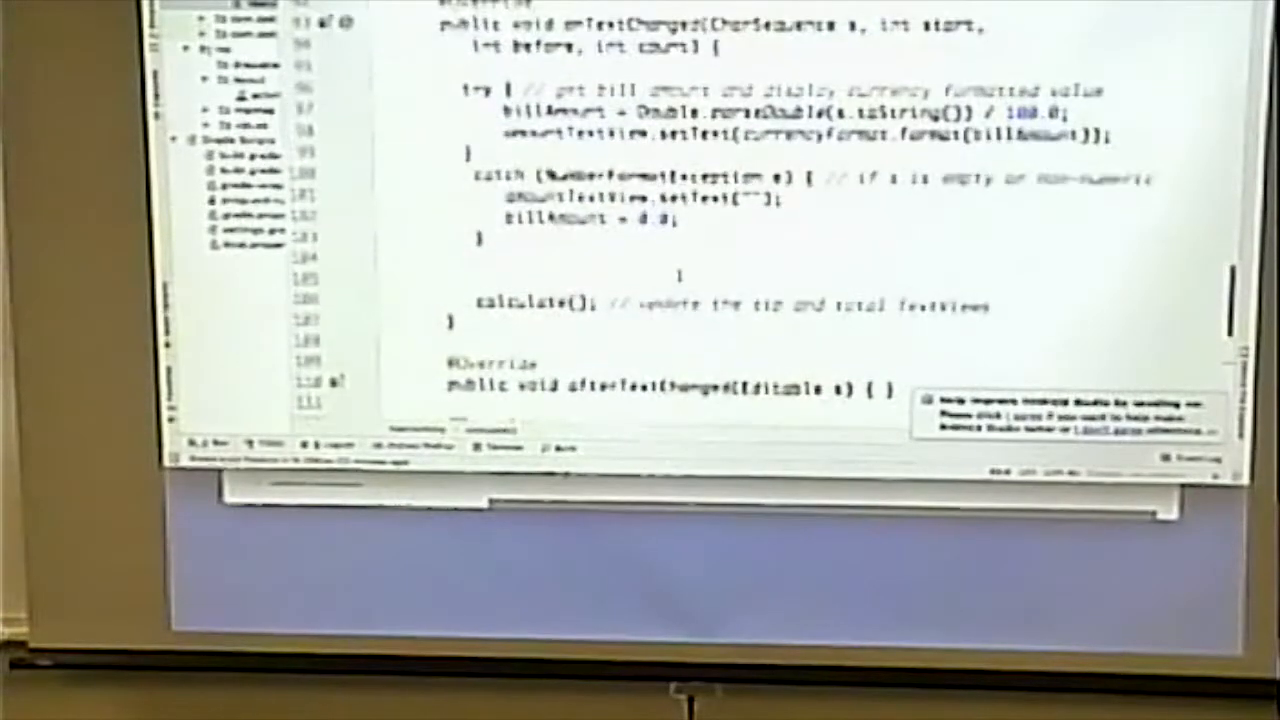
scroll("up", 3)
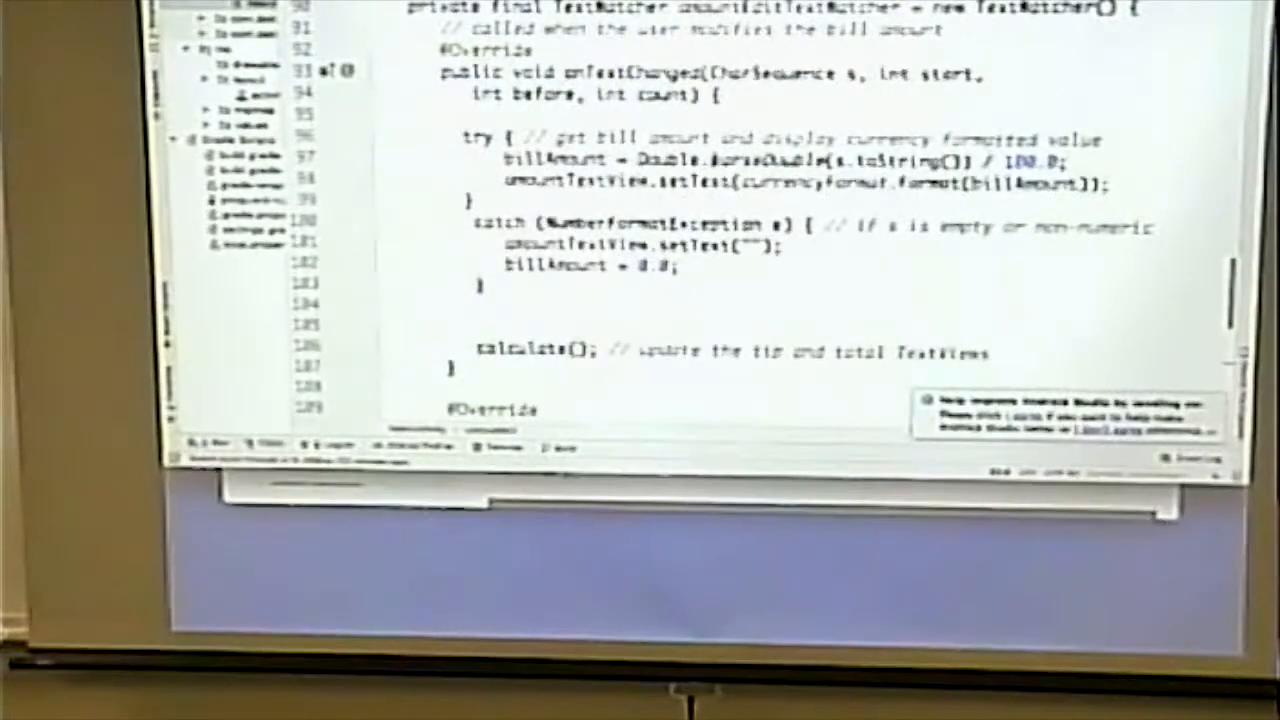
scroll("down", 3)
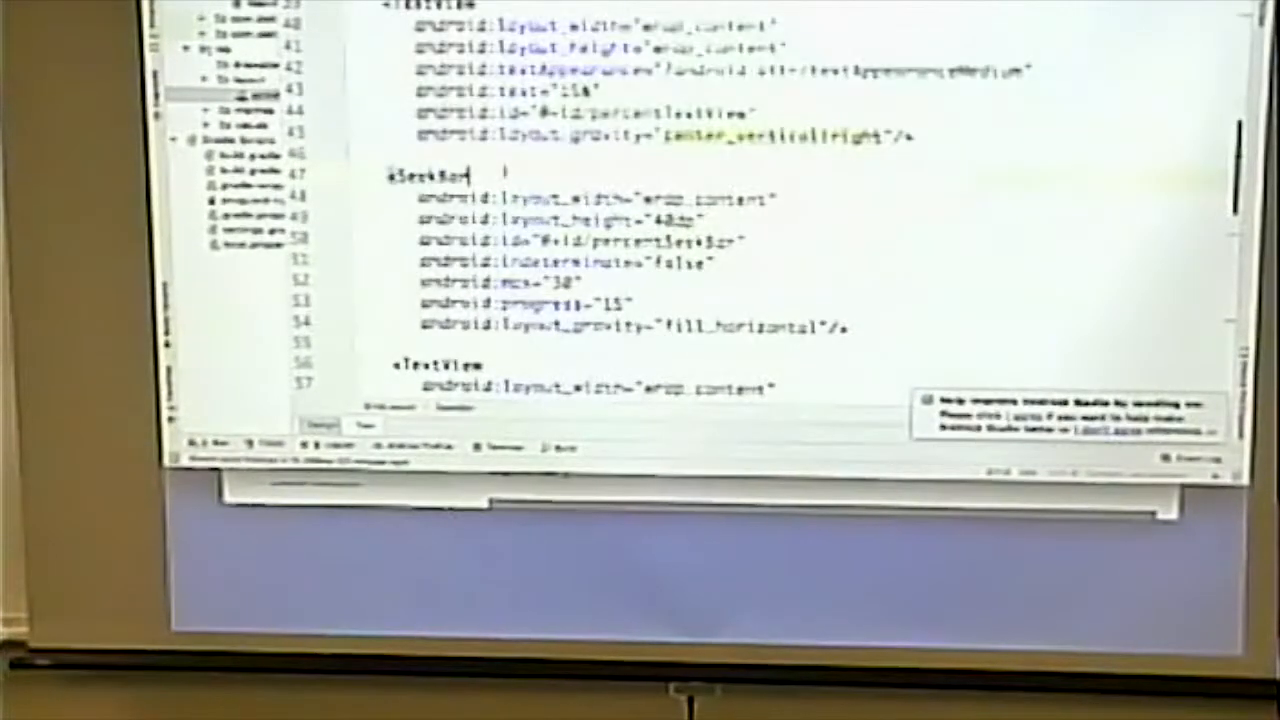
Step: Scroll through MainActivity.java reviewing calculate's tip/total display and the SeekBar listener
scroll("up", 3)
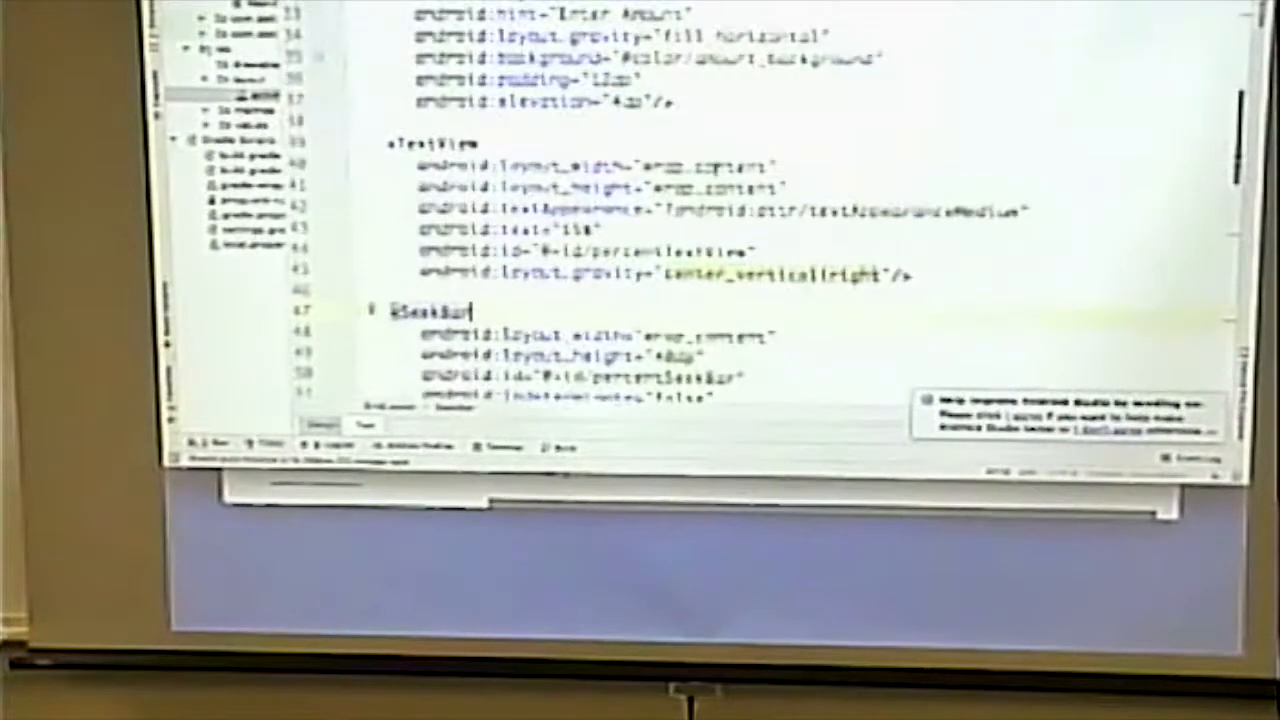
scroll("up", 3)
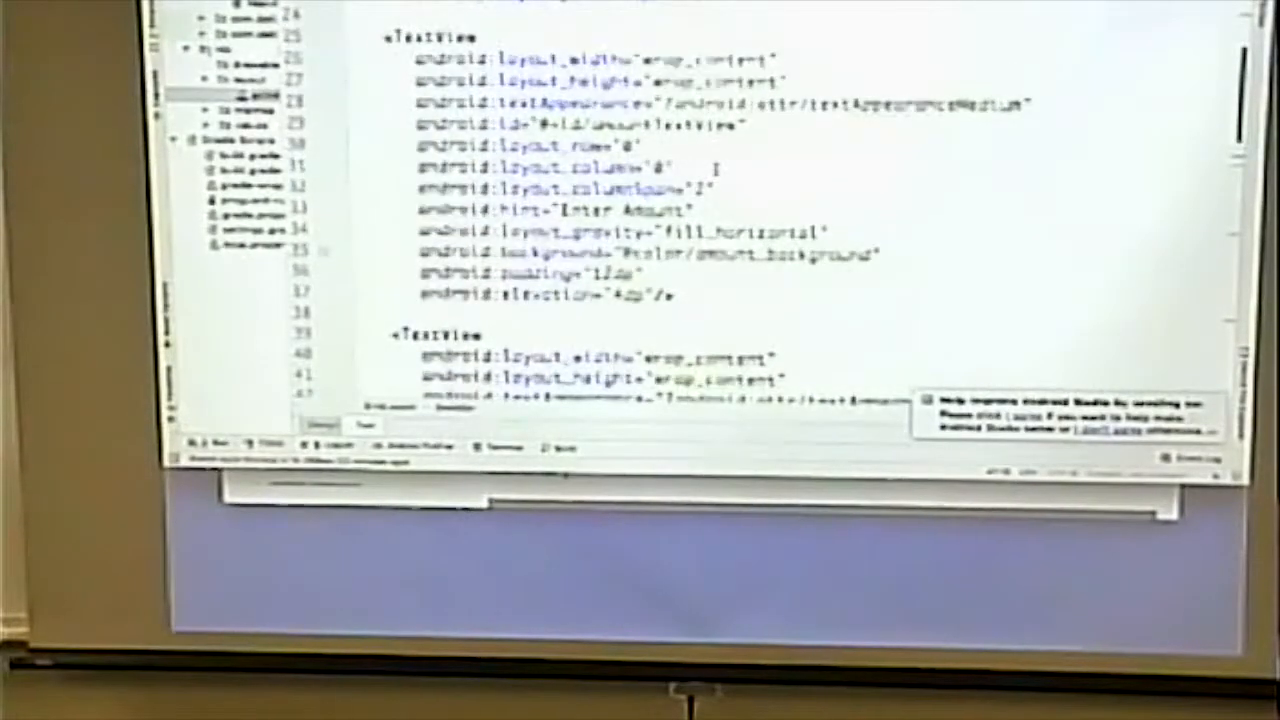
scroll("up", 3)
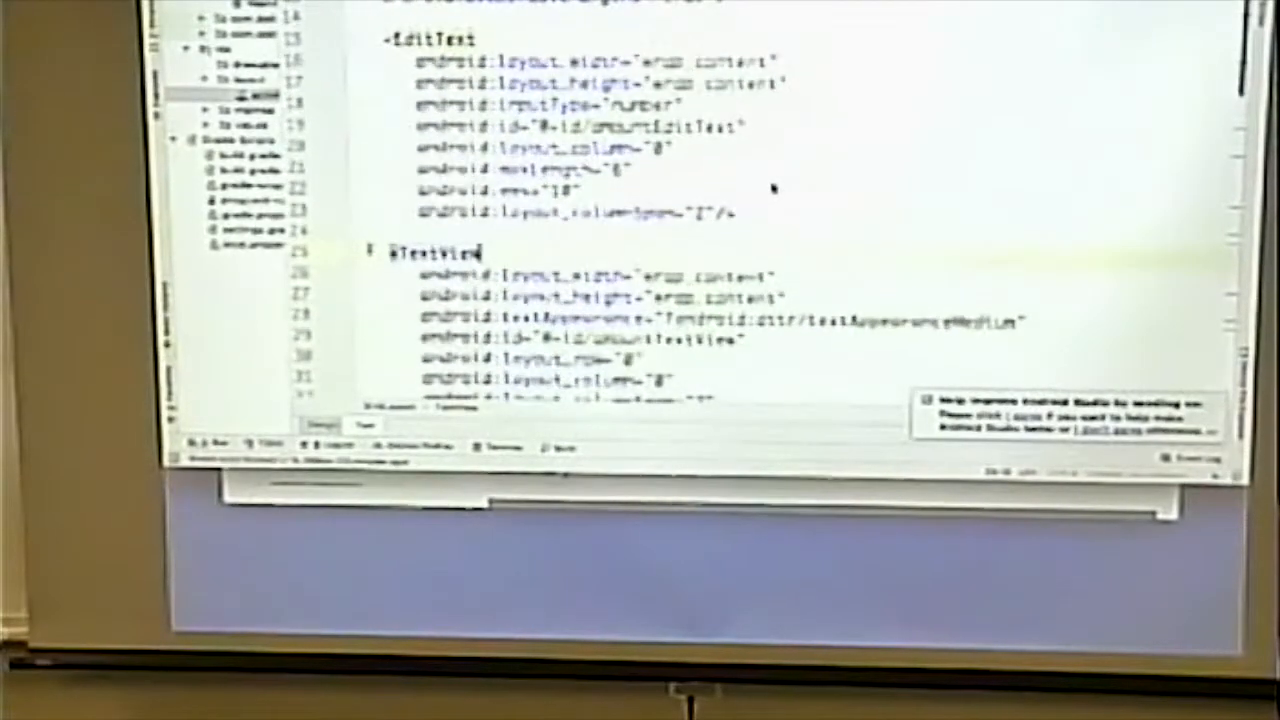
scroll("down", 3)
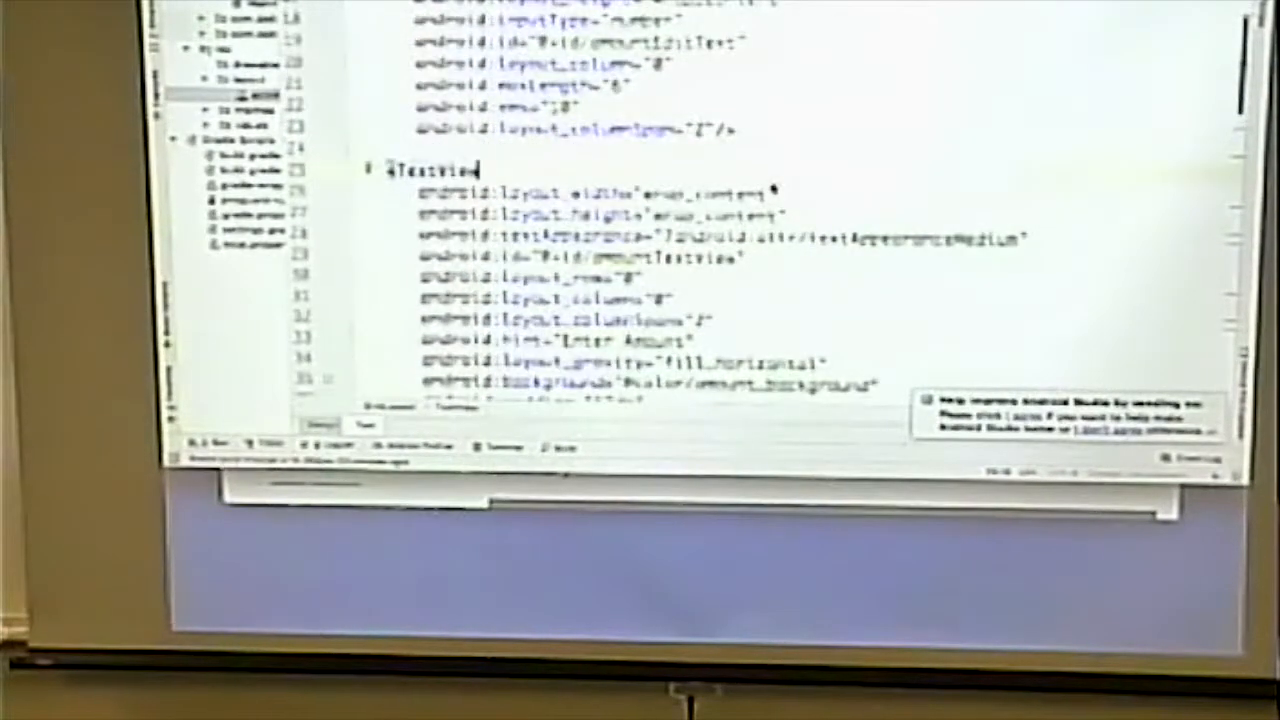
scroll("down", 3)
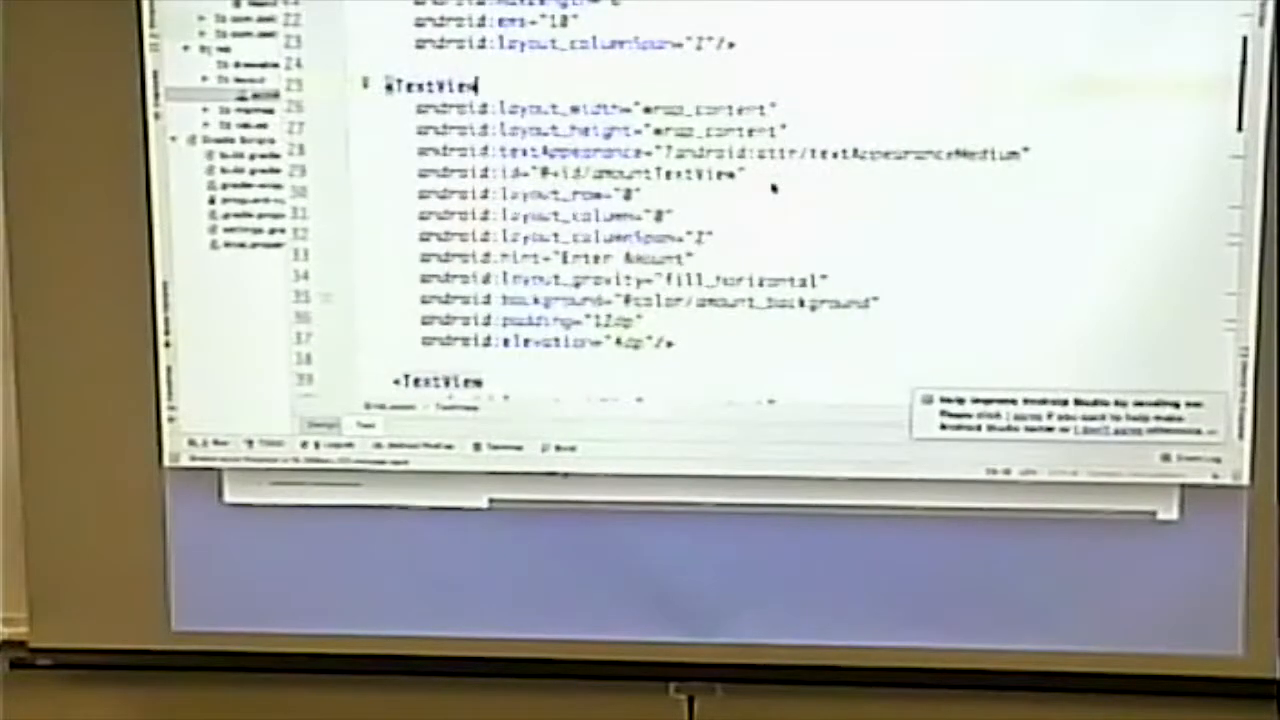
scroll("up", 3)
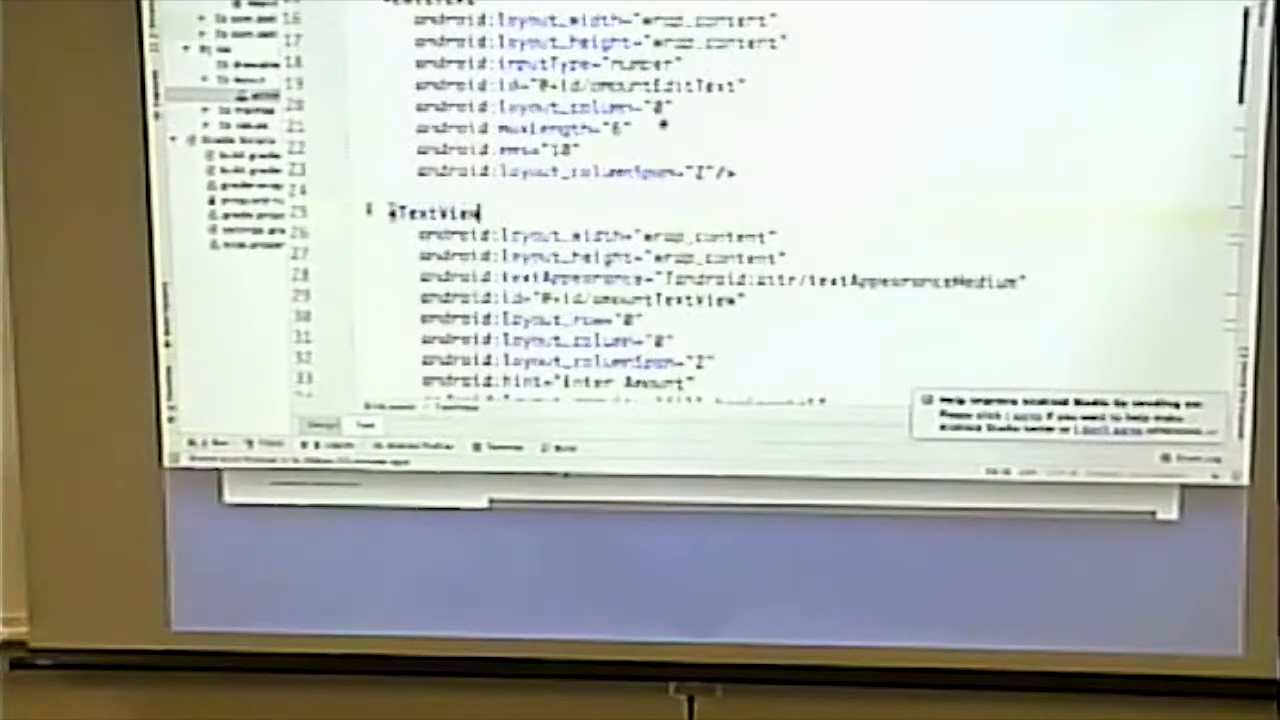
scroll("up", 3)
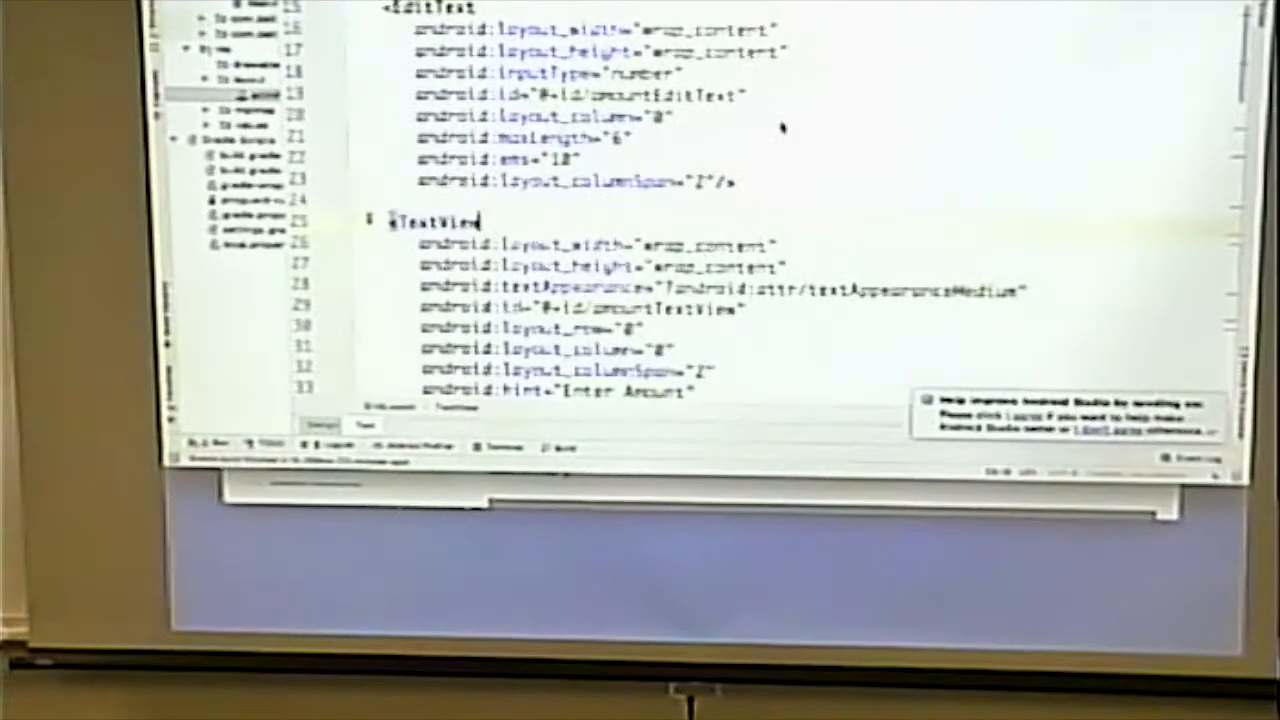
scroll("down", 3)
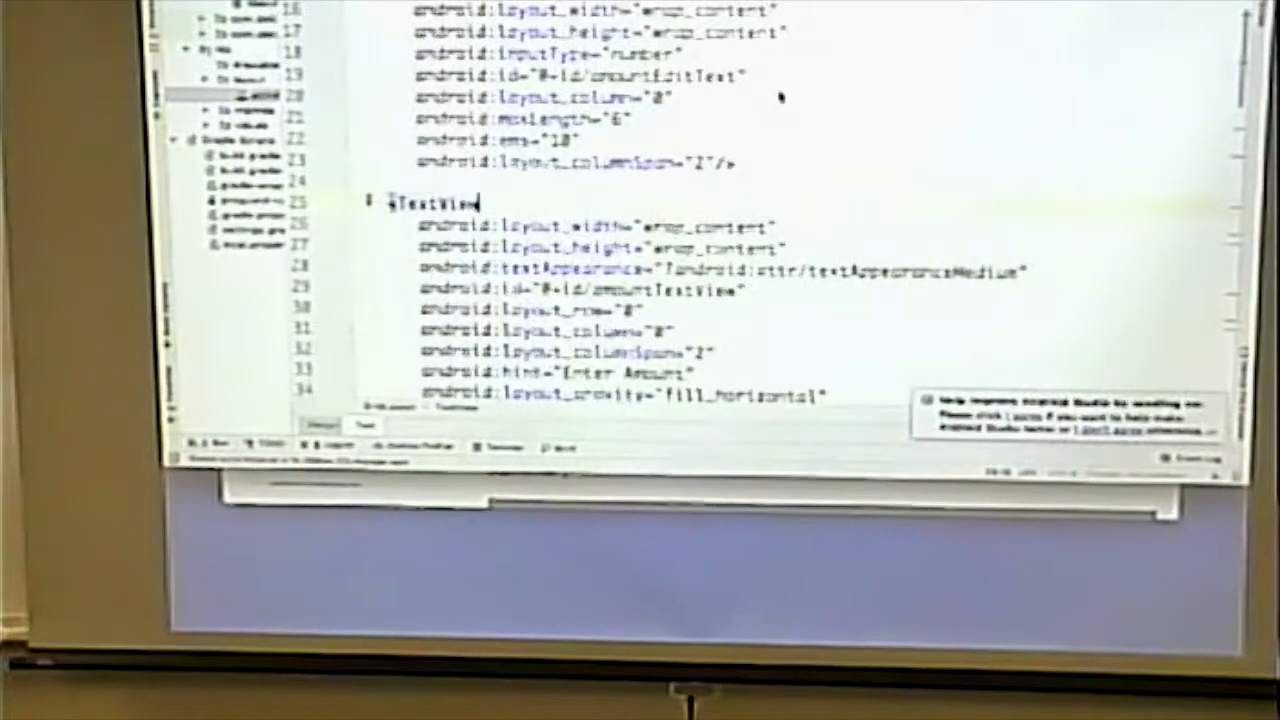
scroll("down", 3)
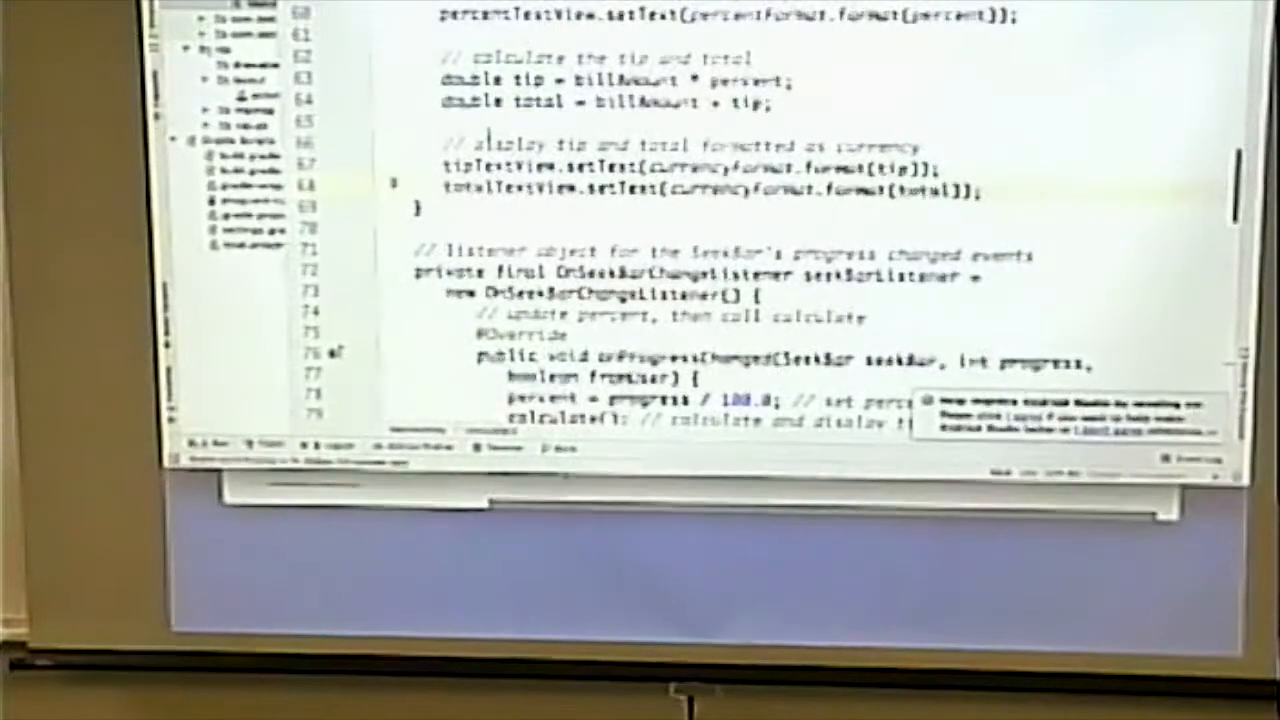
scroll("up", 3)
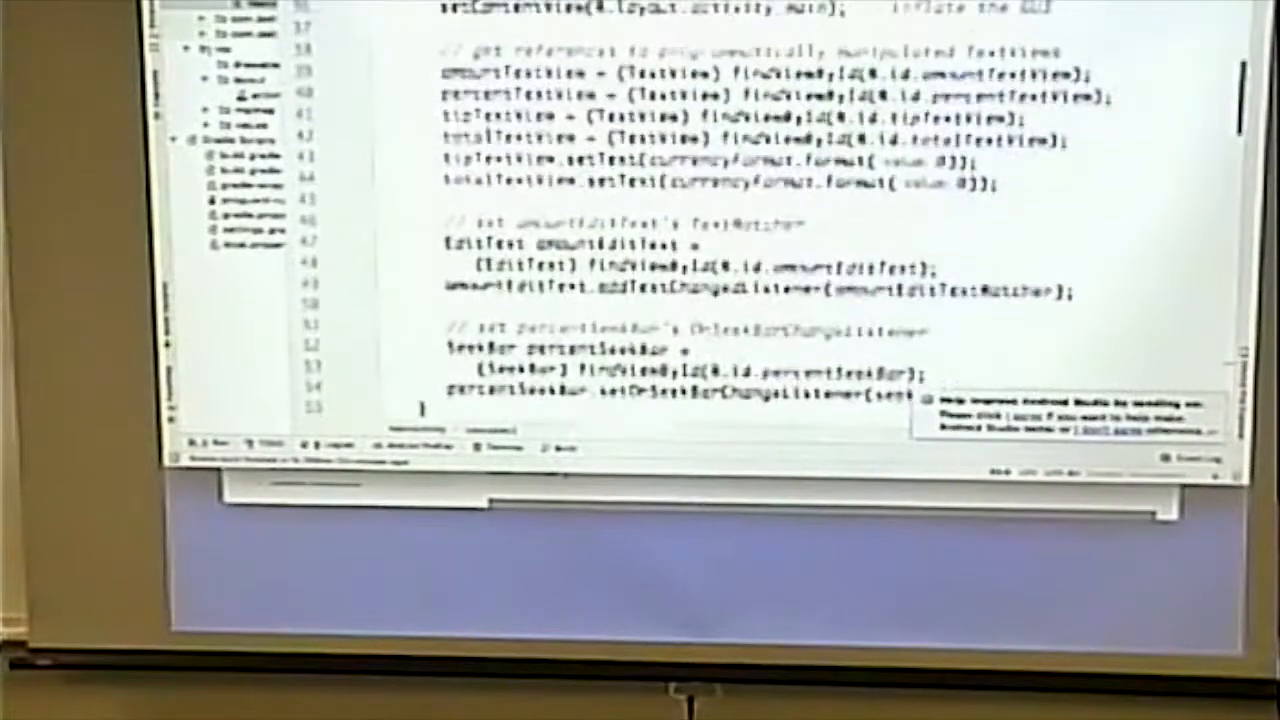
scroll("up", 3)
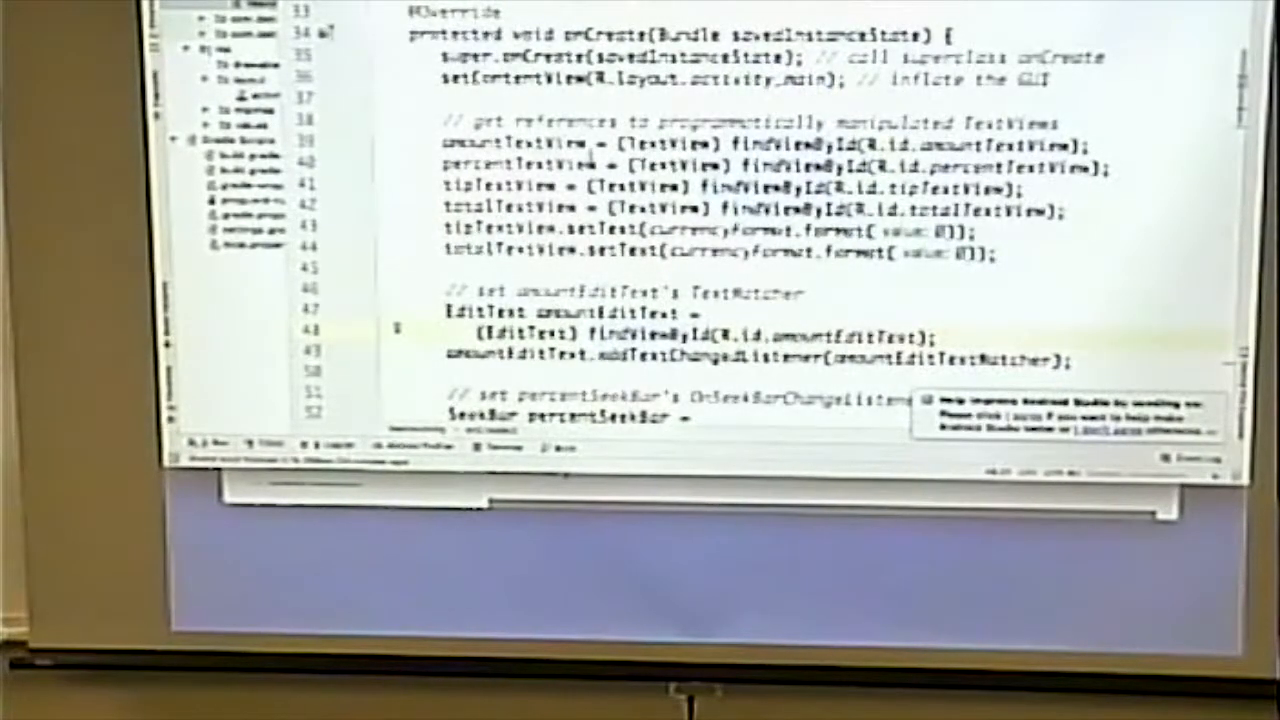
scroll("up", 3)
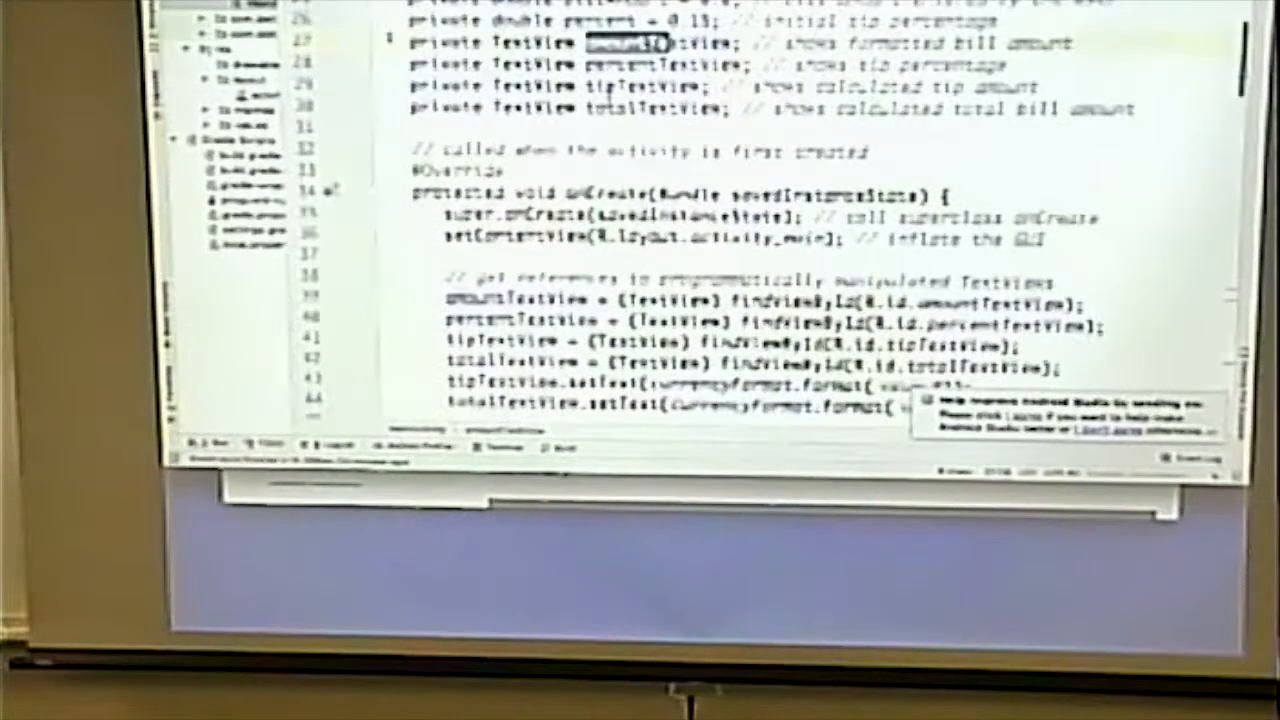
scroll("down", 3)
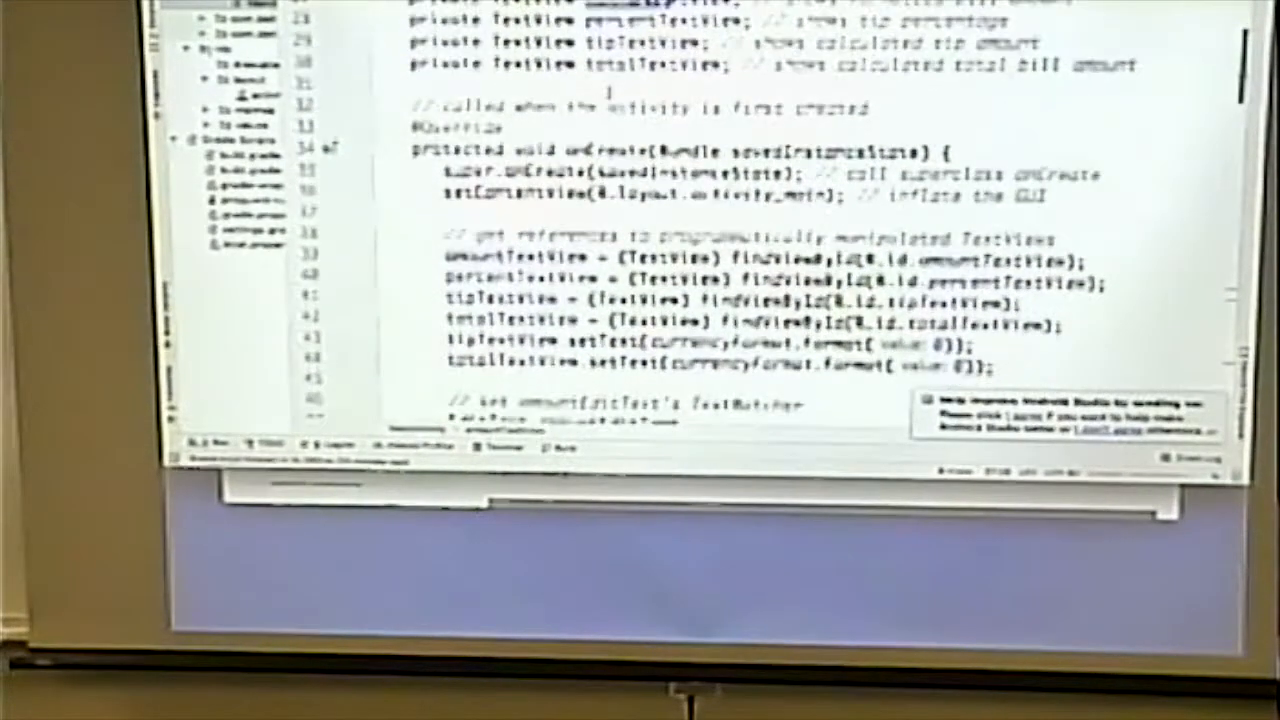
scroll("down", 3)
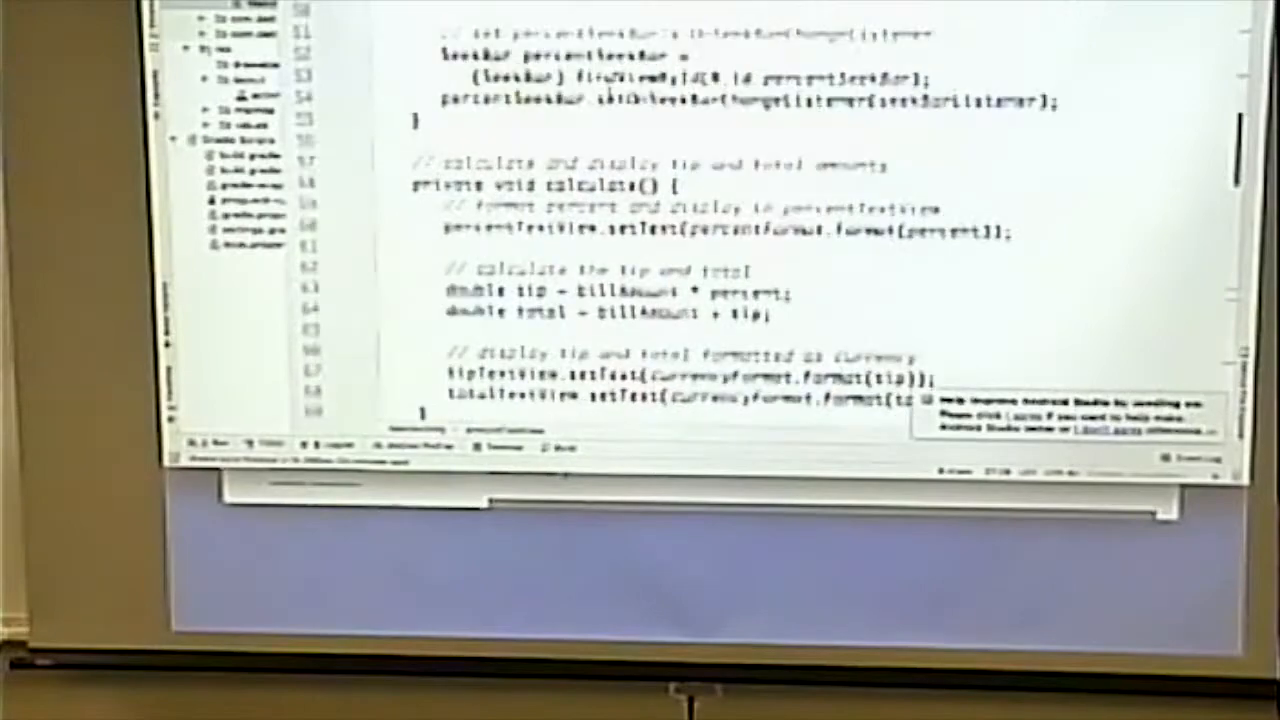
scroll("down", 3)
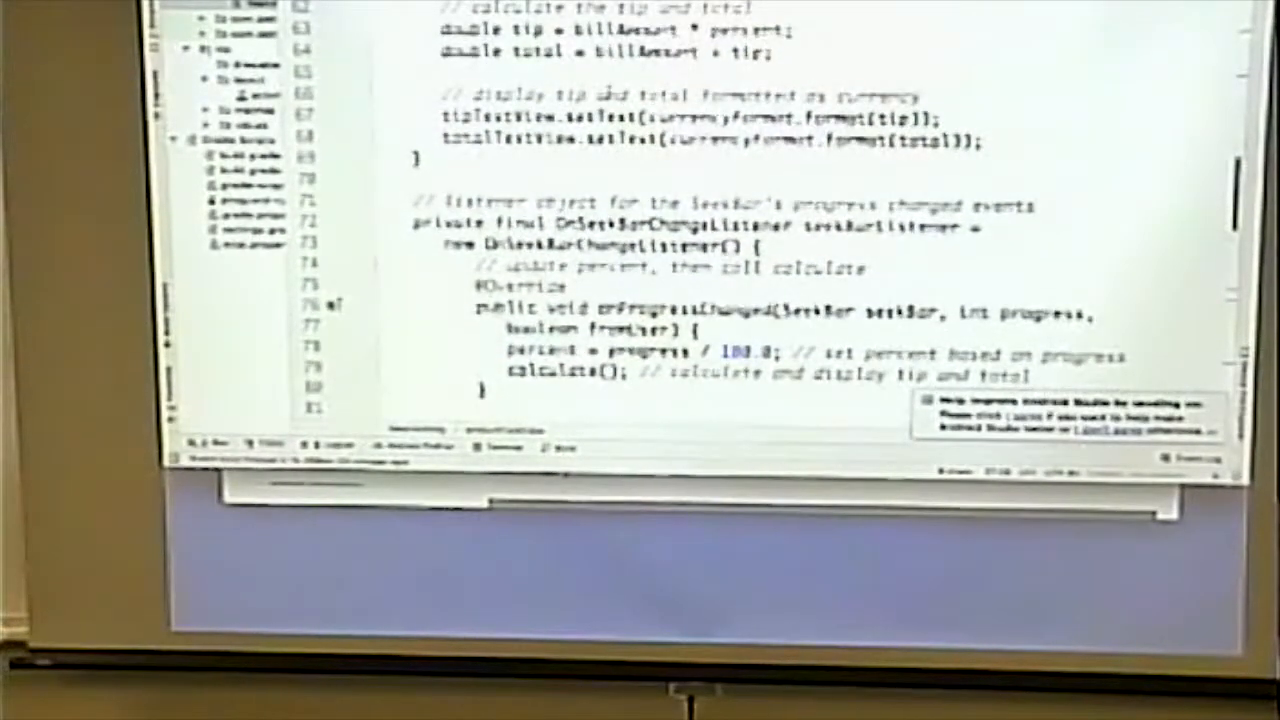
scroll("up", 3)
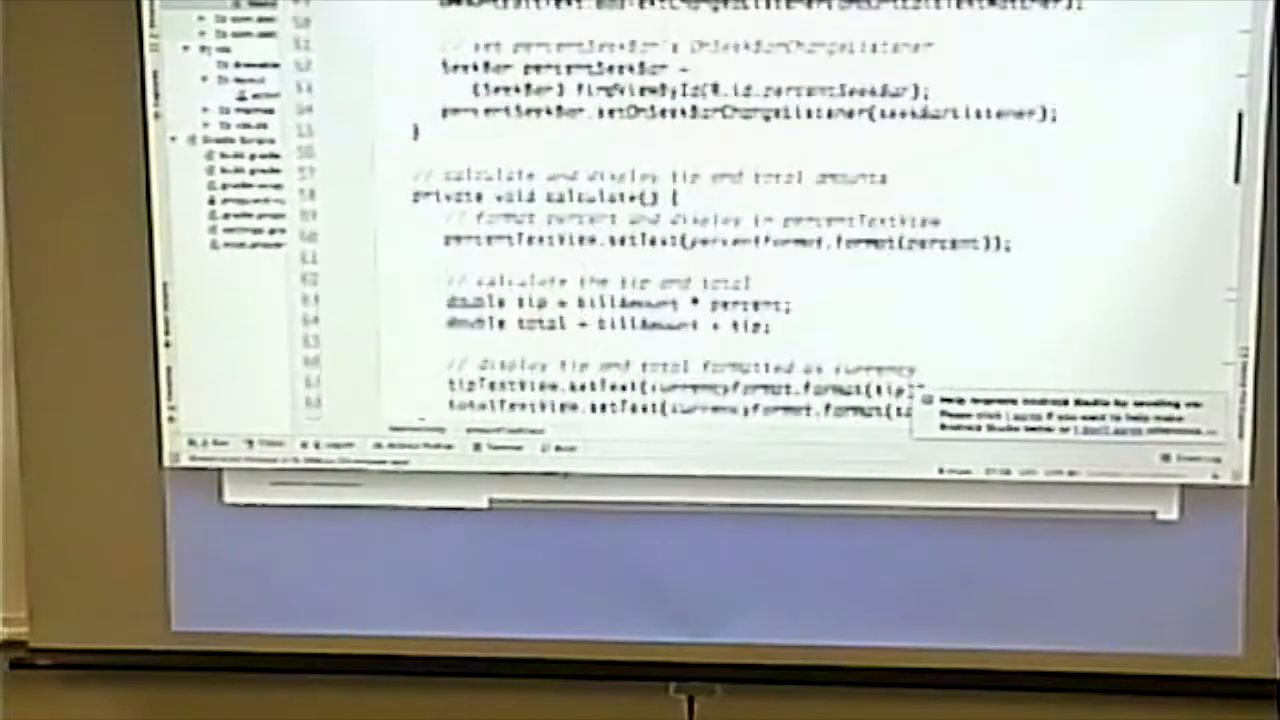
scroll("up", 3)
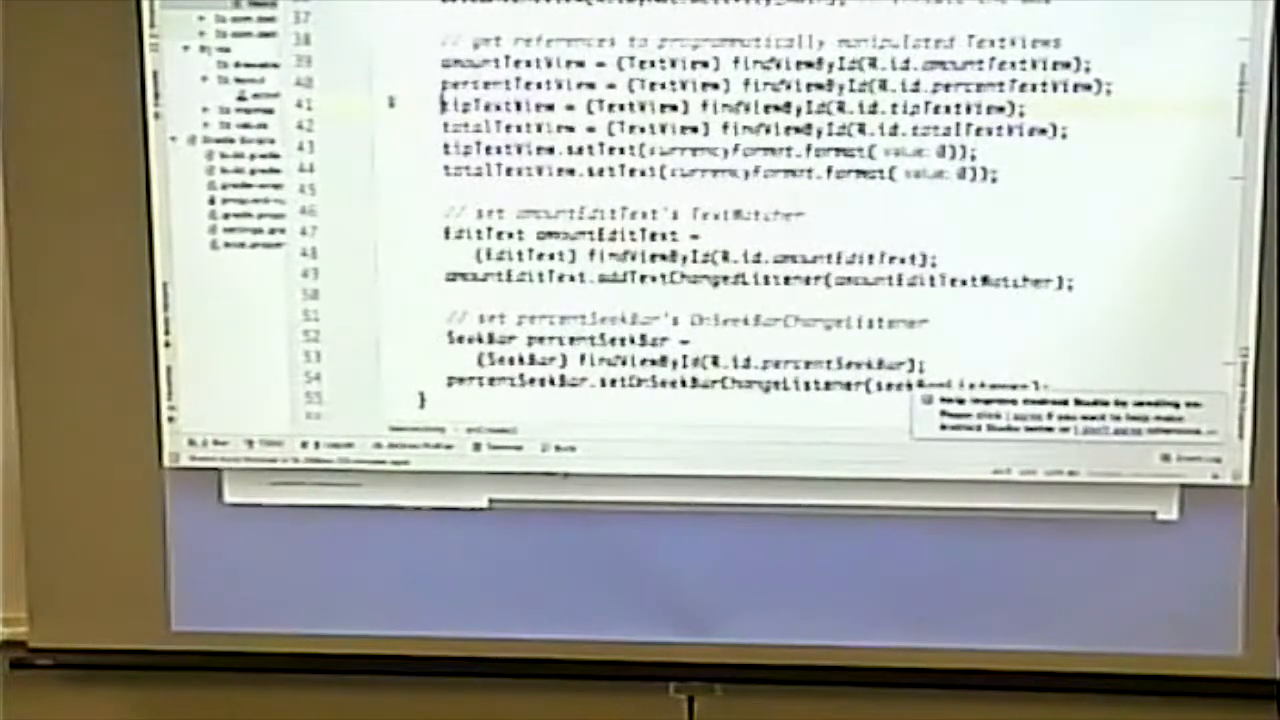
scroll("down", 3)
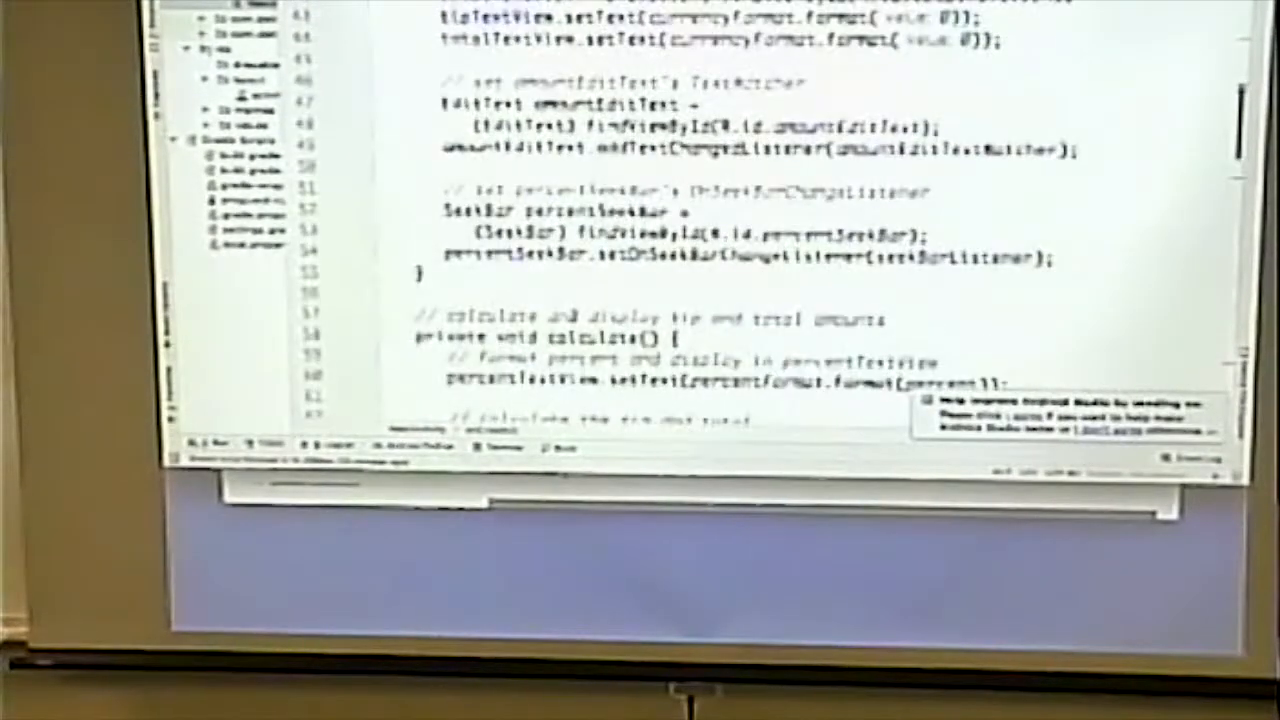
scroll("up", 3)
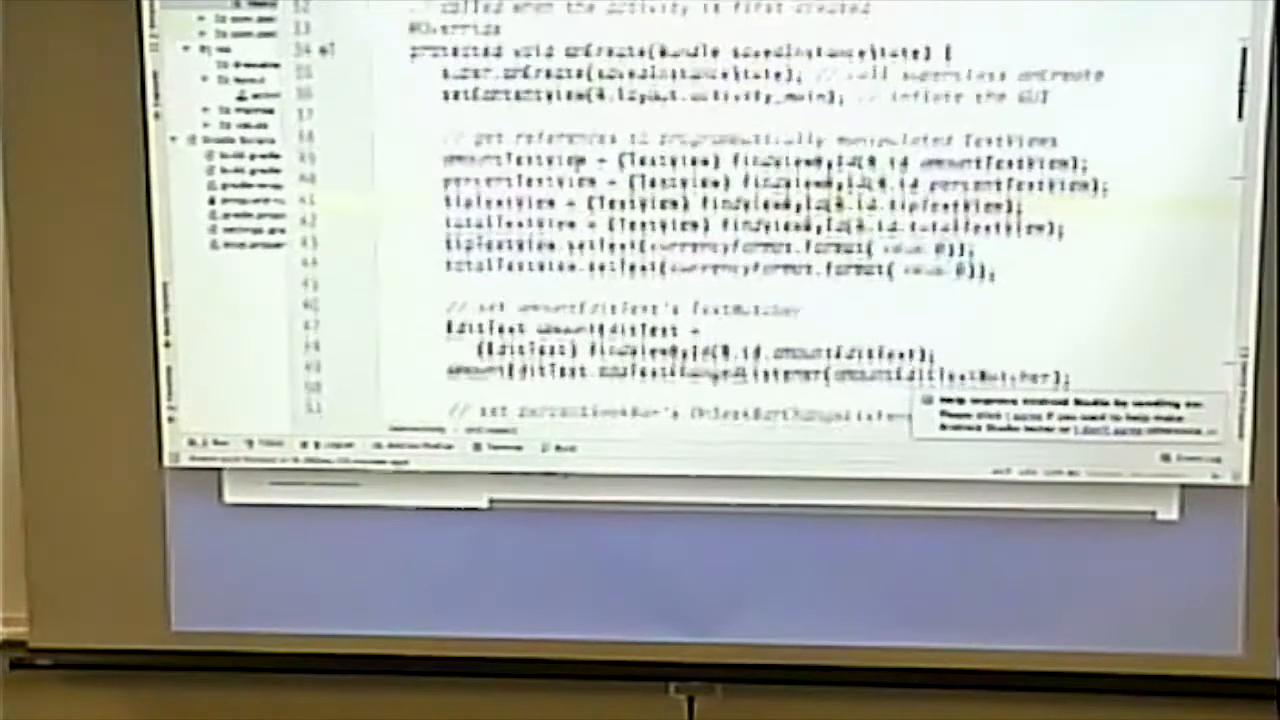
scroll("down", 3)
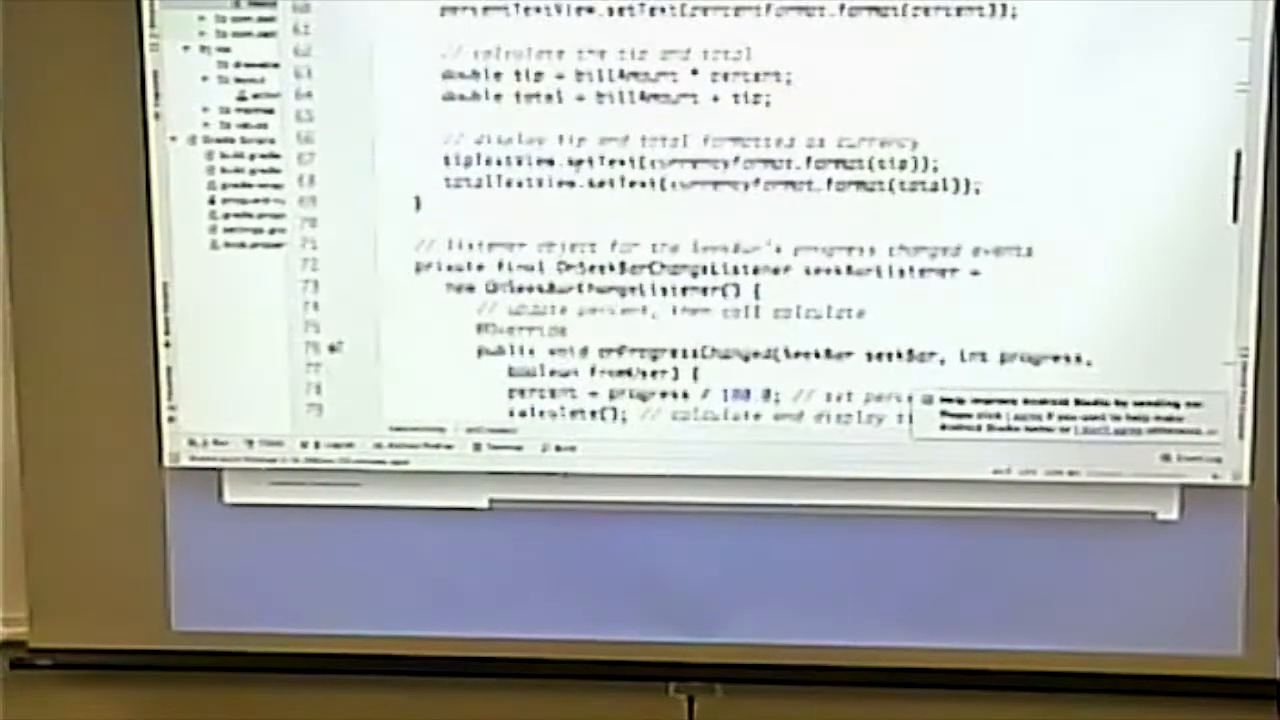
scroll("up", 3)
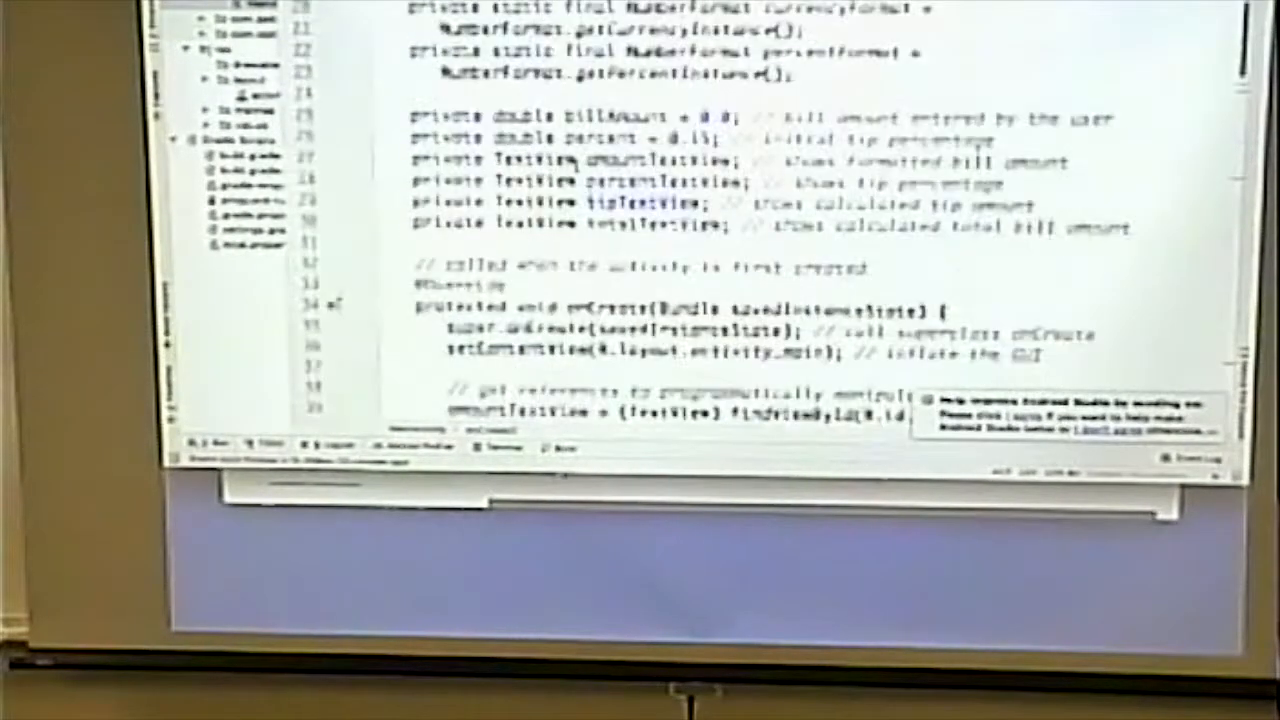
scroll("up", 3)
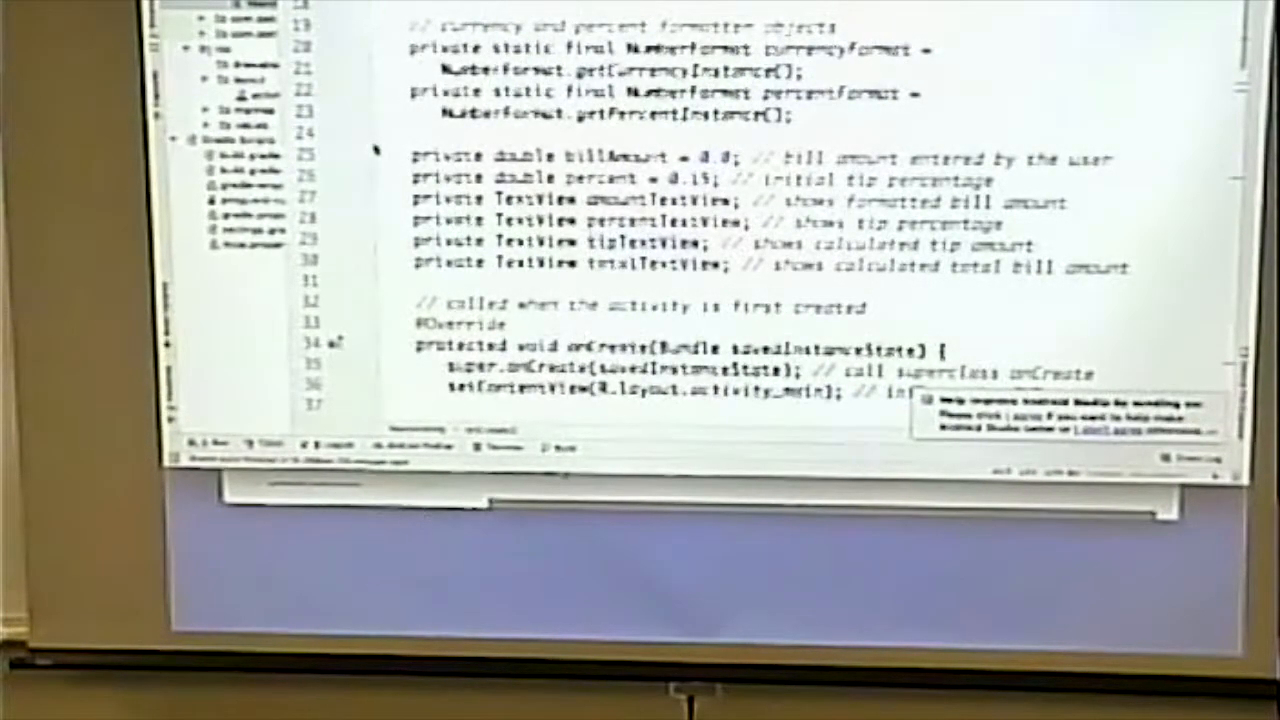
scroll("down", 3)
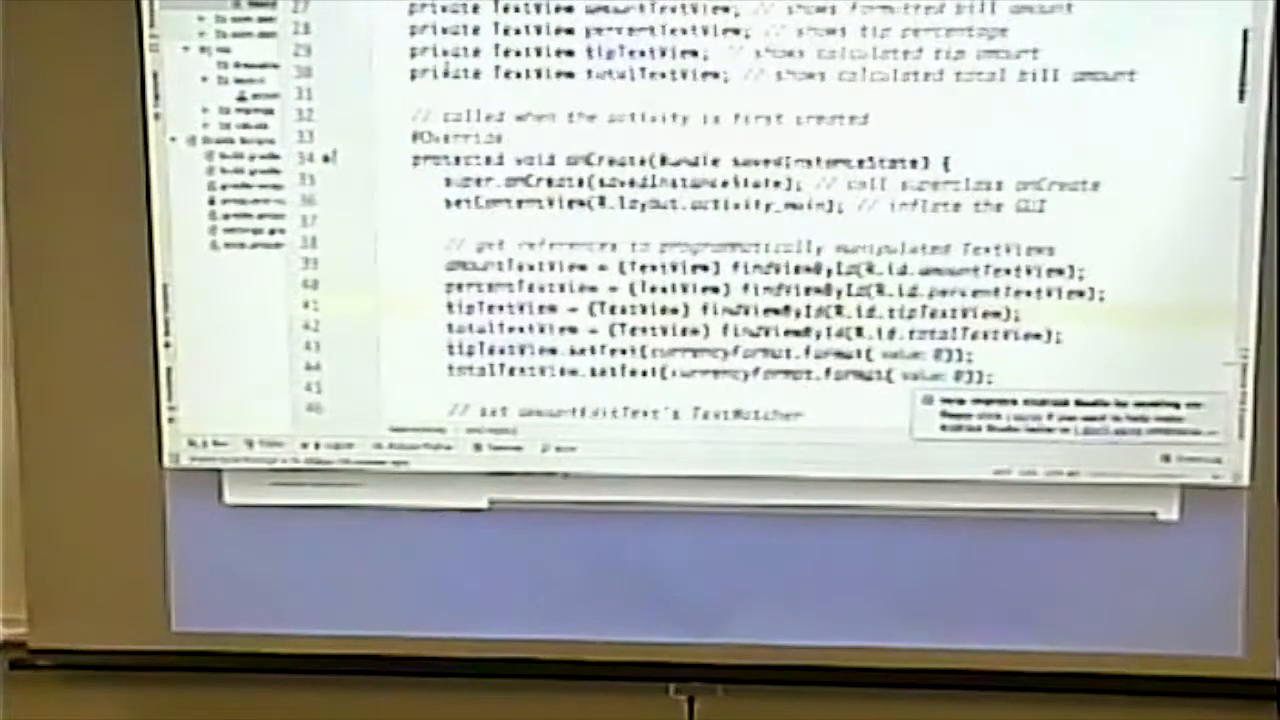
scroll("down", 3)
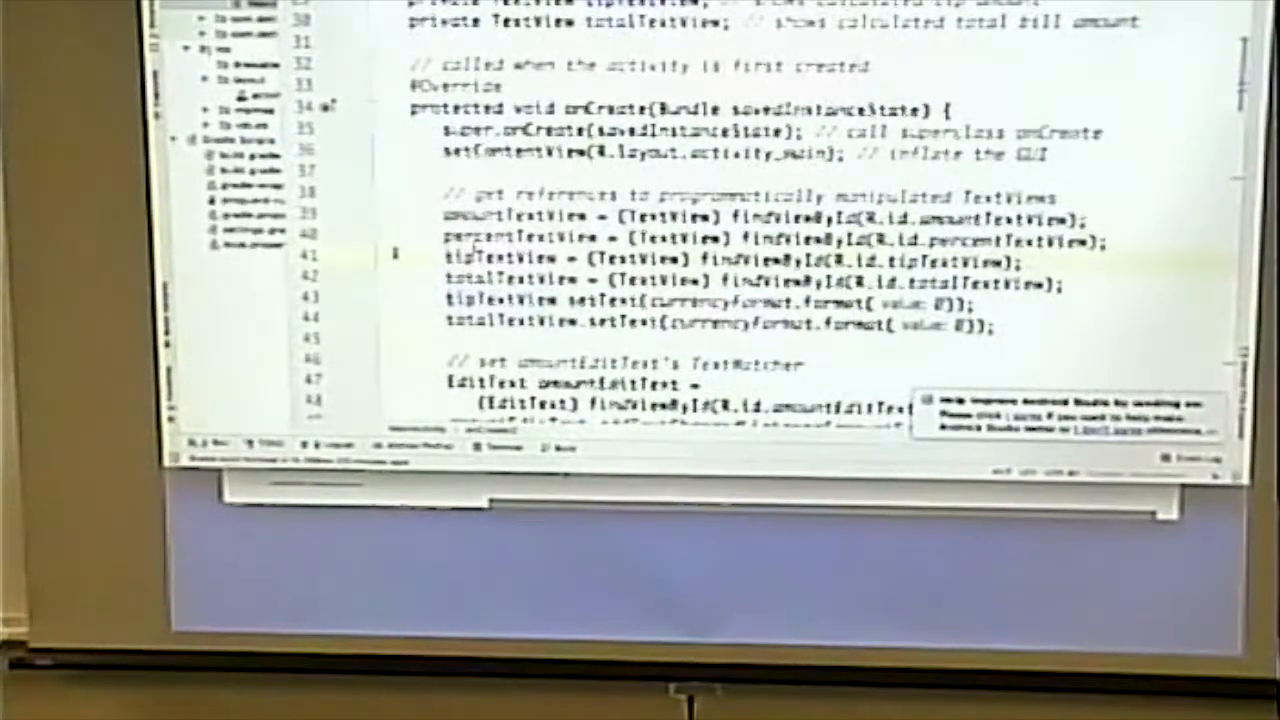
scroll("down", 3)
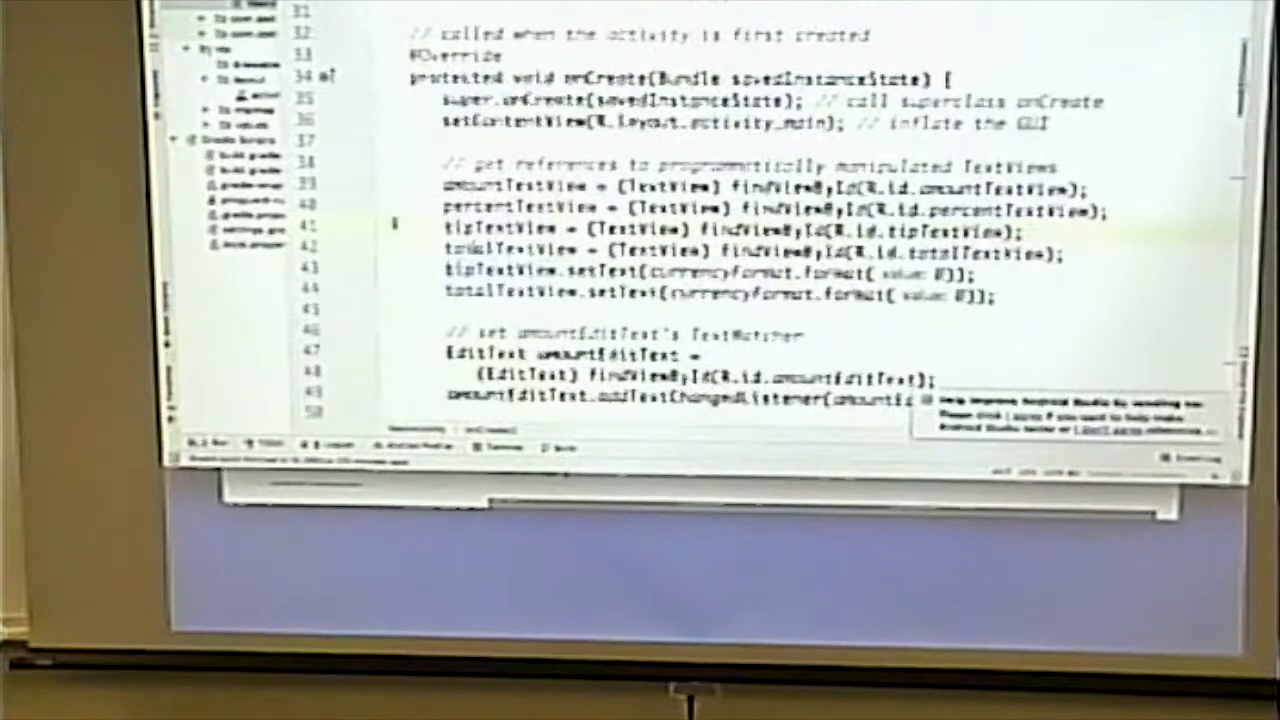
scroll("up", 3)
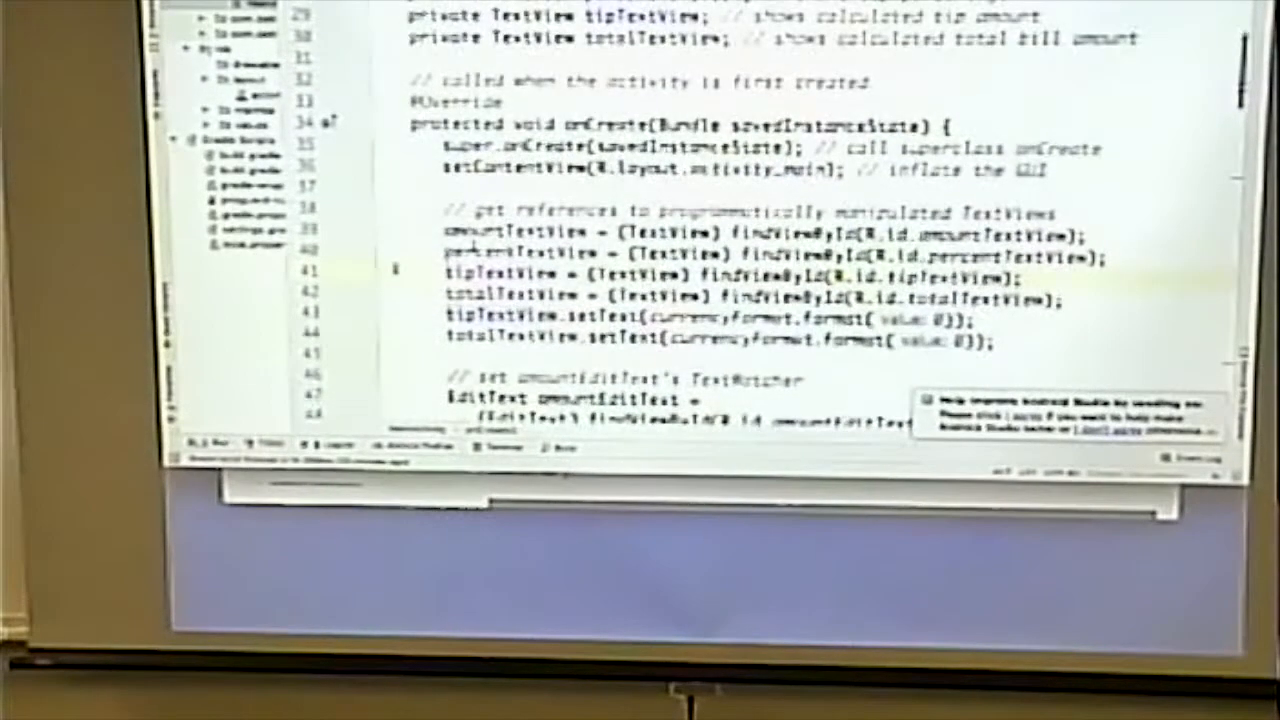
scroll("down", 3)
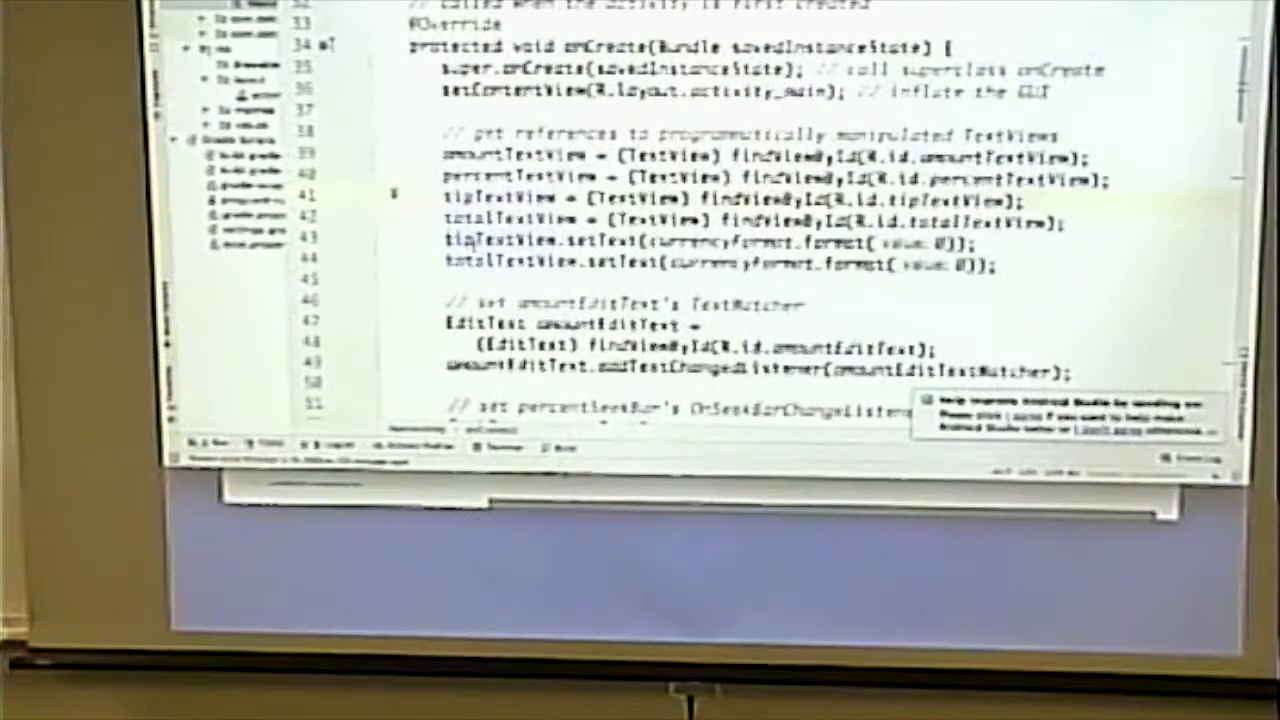
scroll("down", 3)
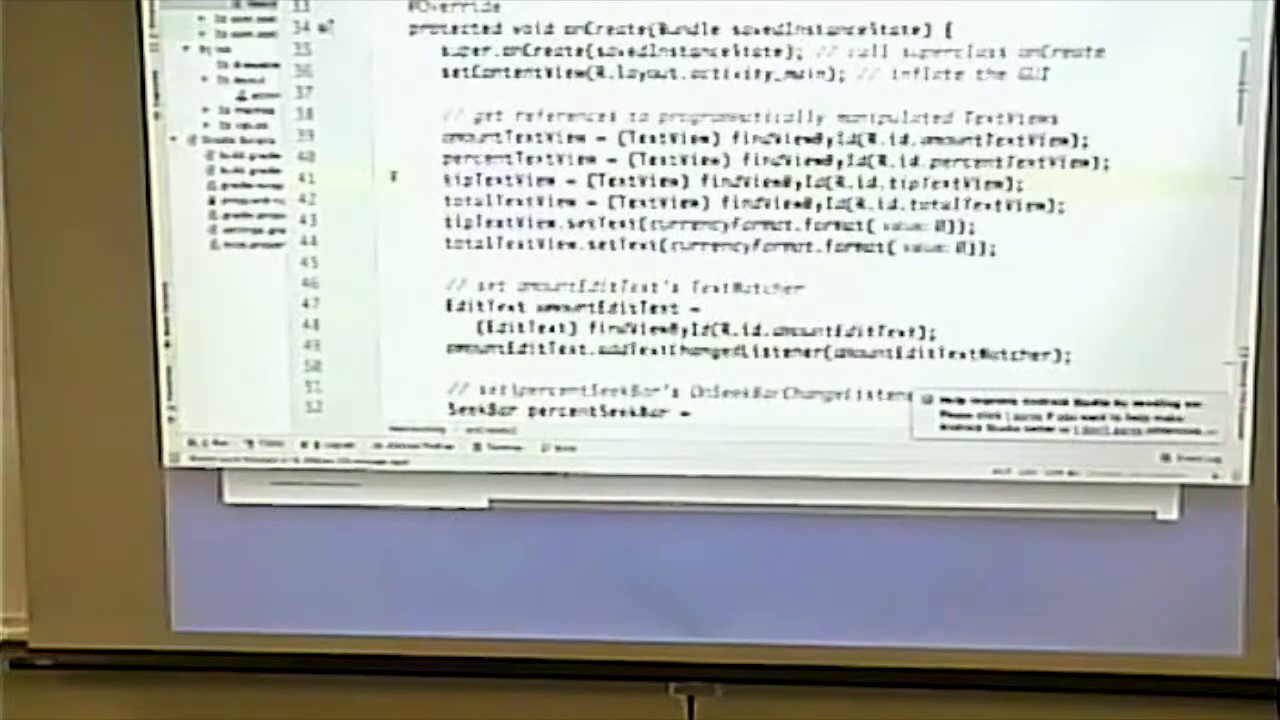
scroll("down", 3)
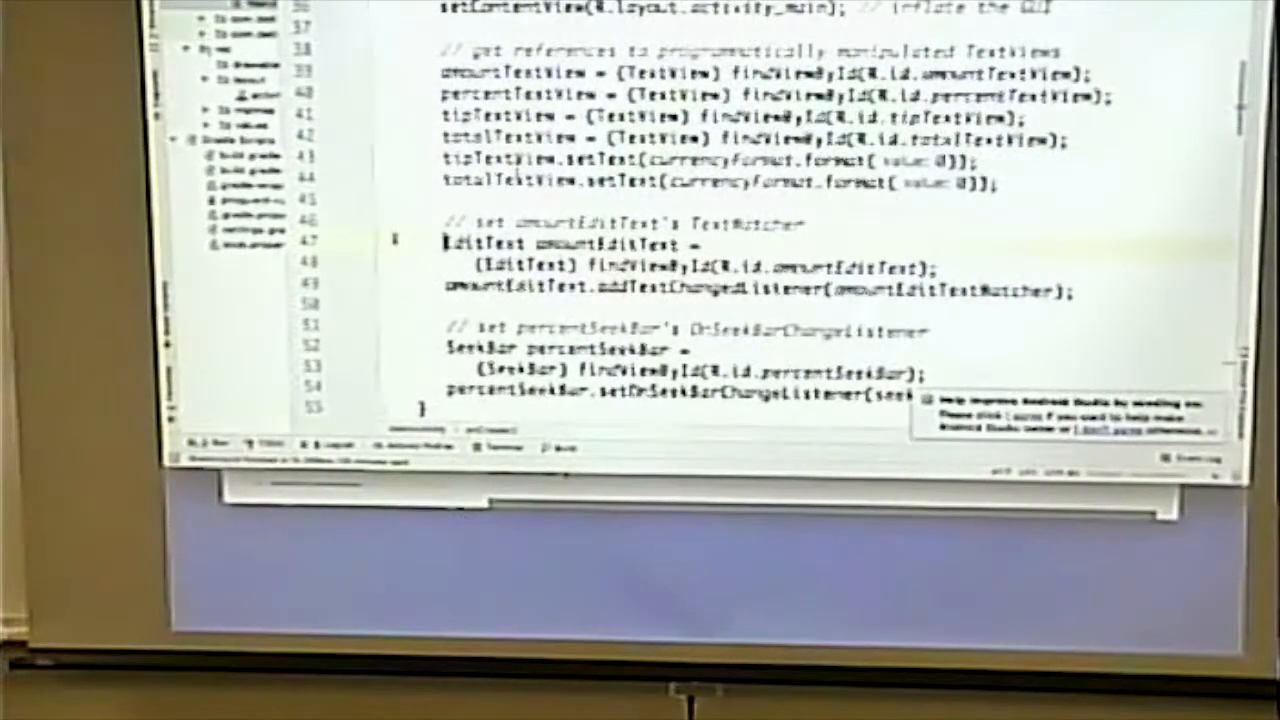
scroll("up", 3)
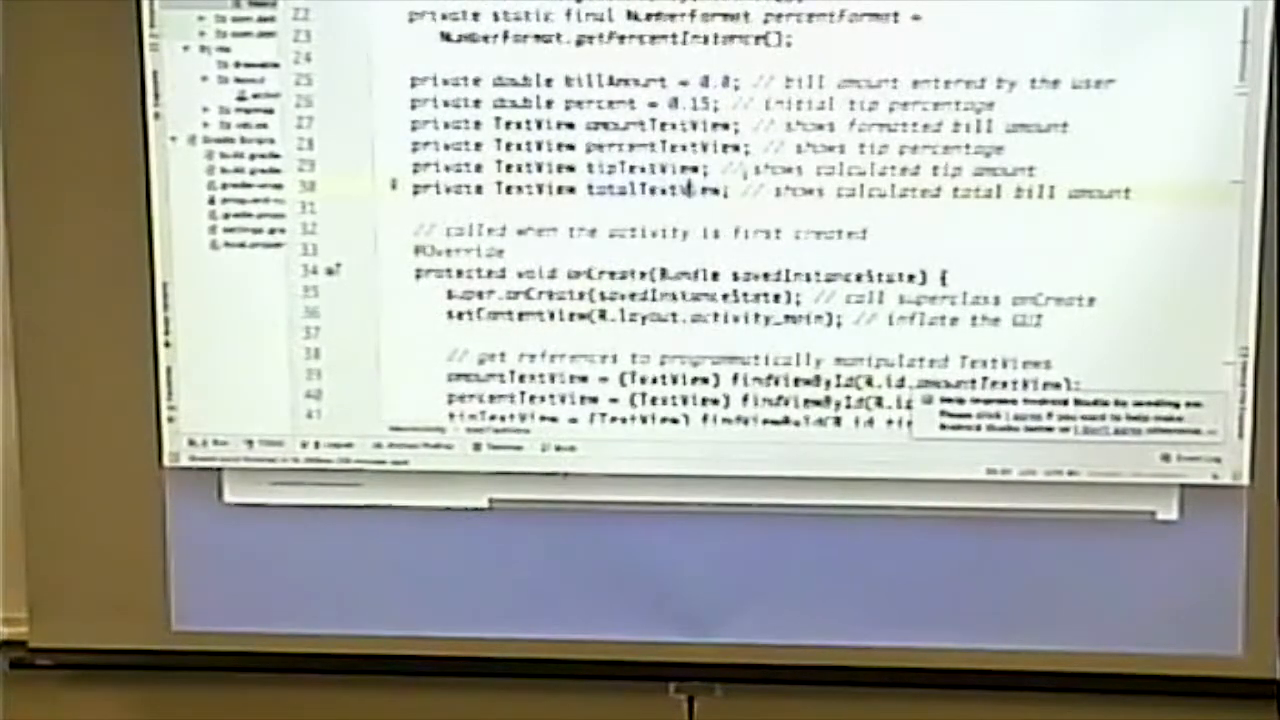
scroll("up", 3)
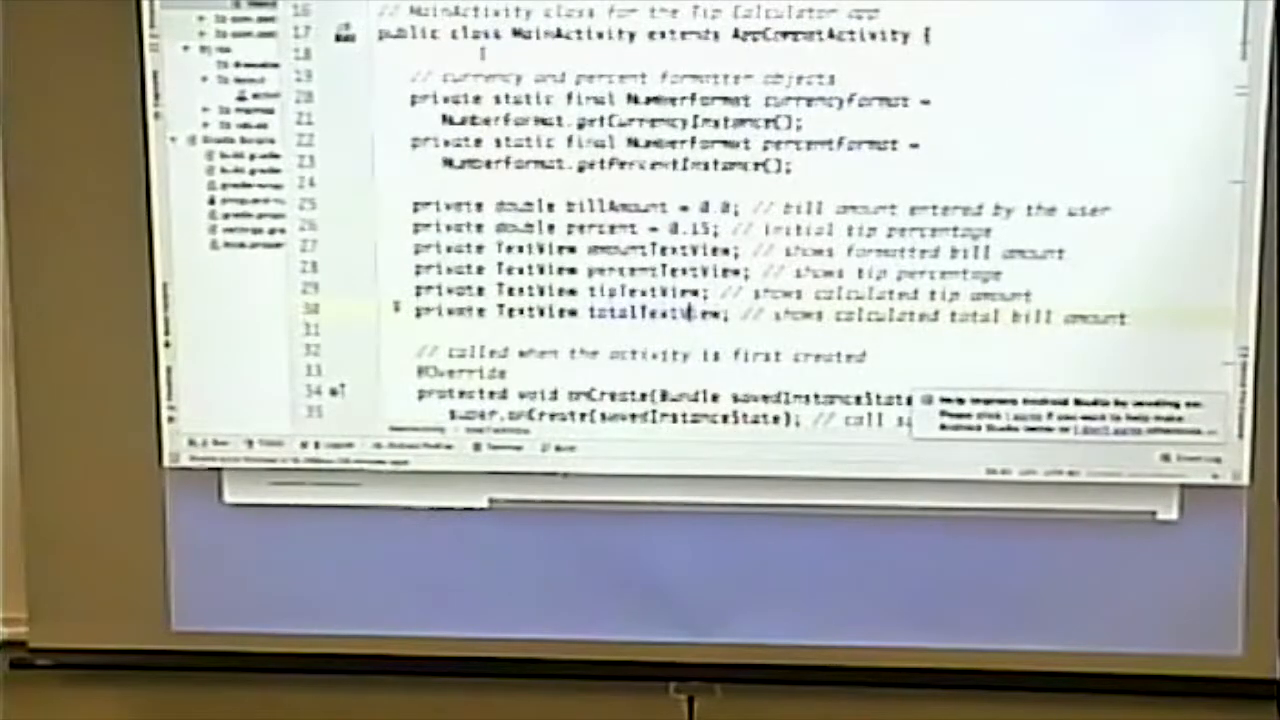
scroll("down", 3)
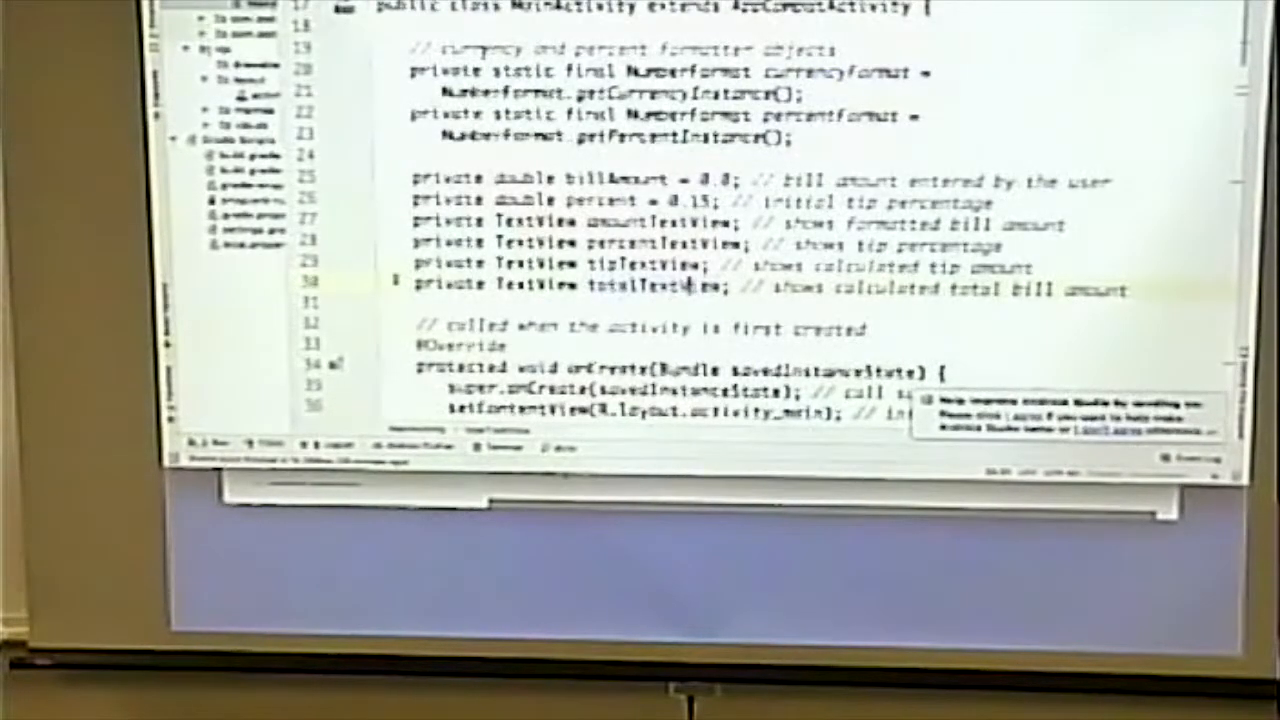
scroll("down", 3)
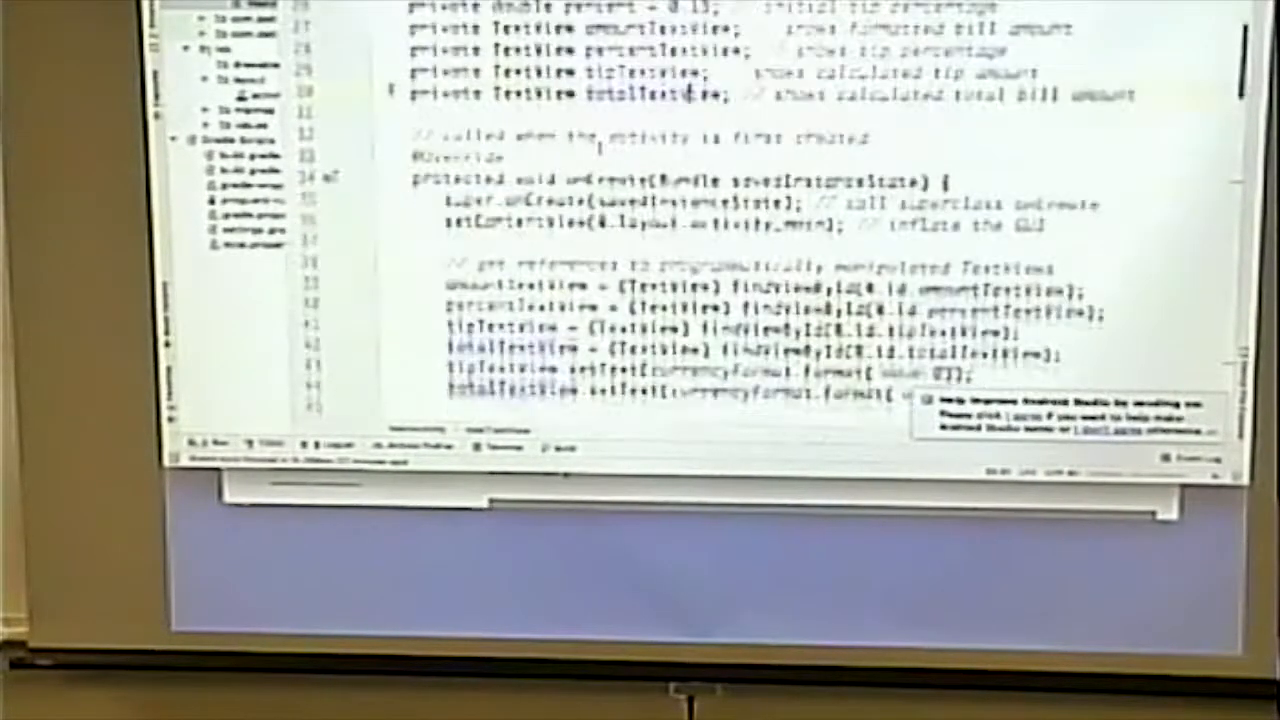
scroll("down", 3)
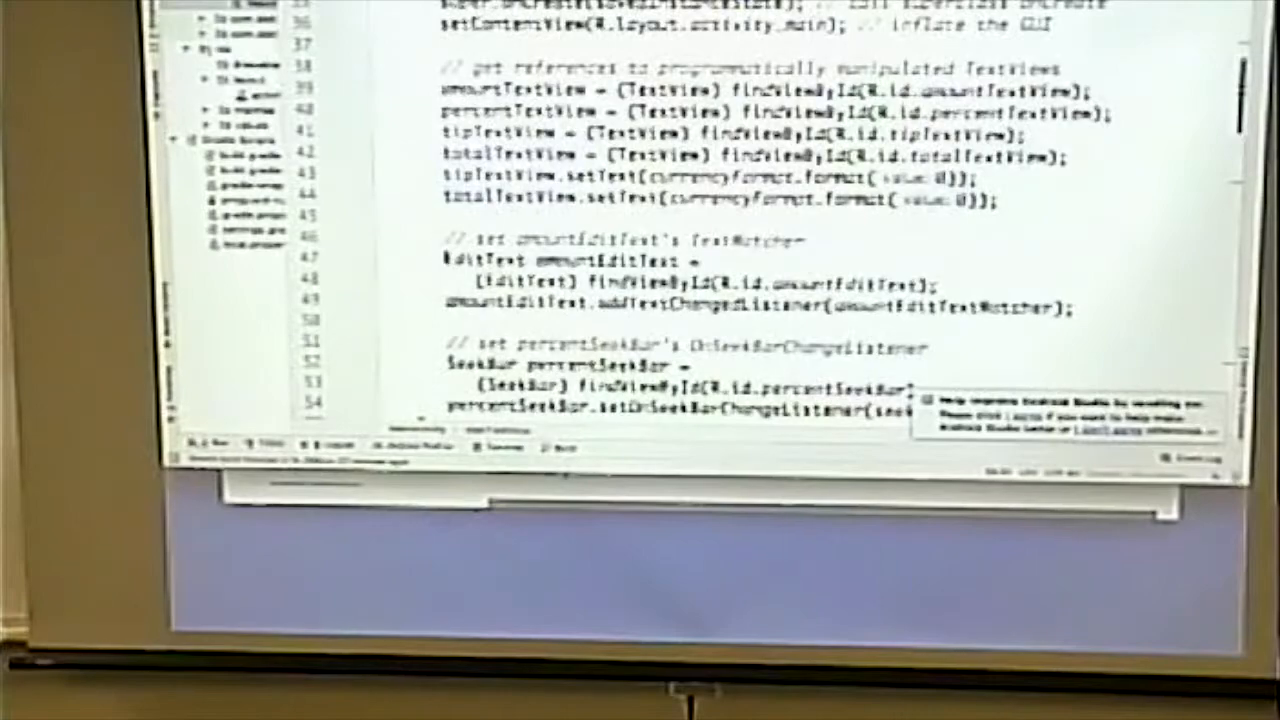
left_click_drag(470, 262, 1070, 303)
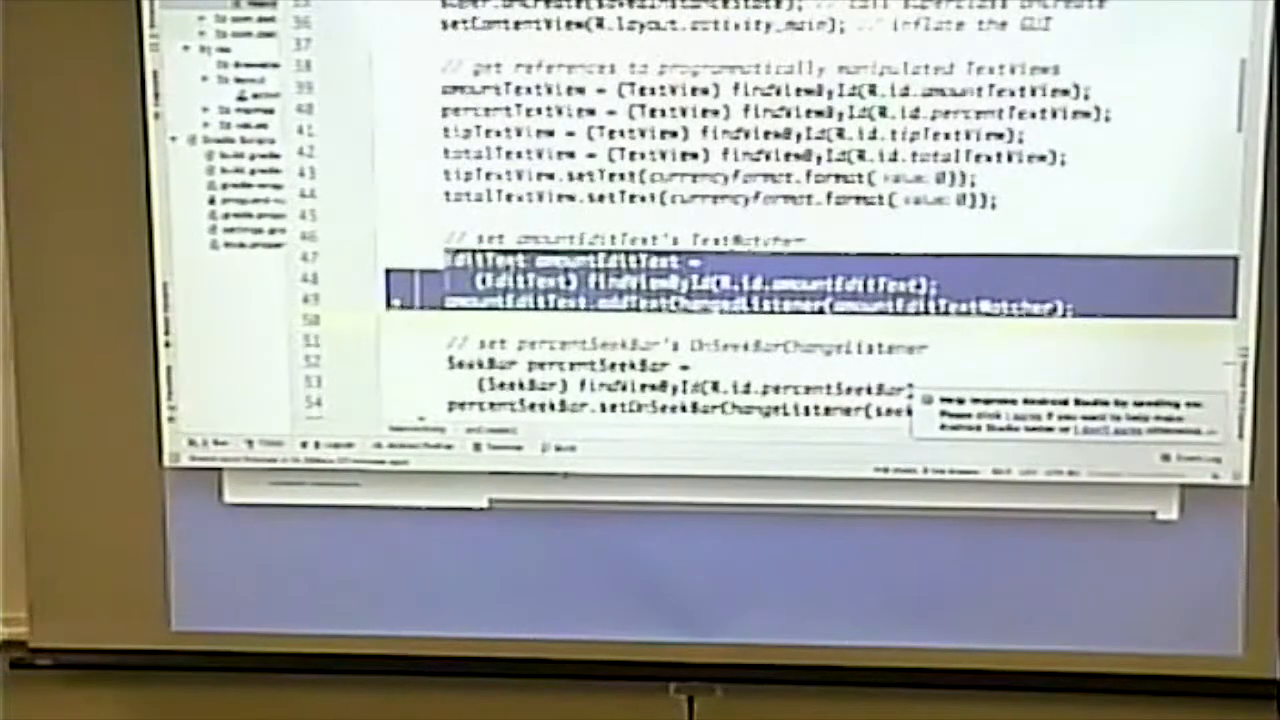
scroll("down", 3)
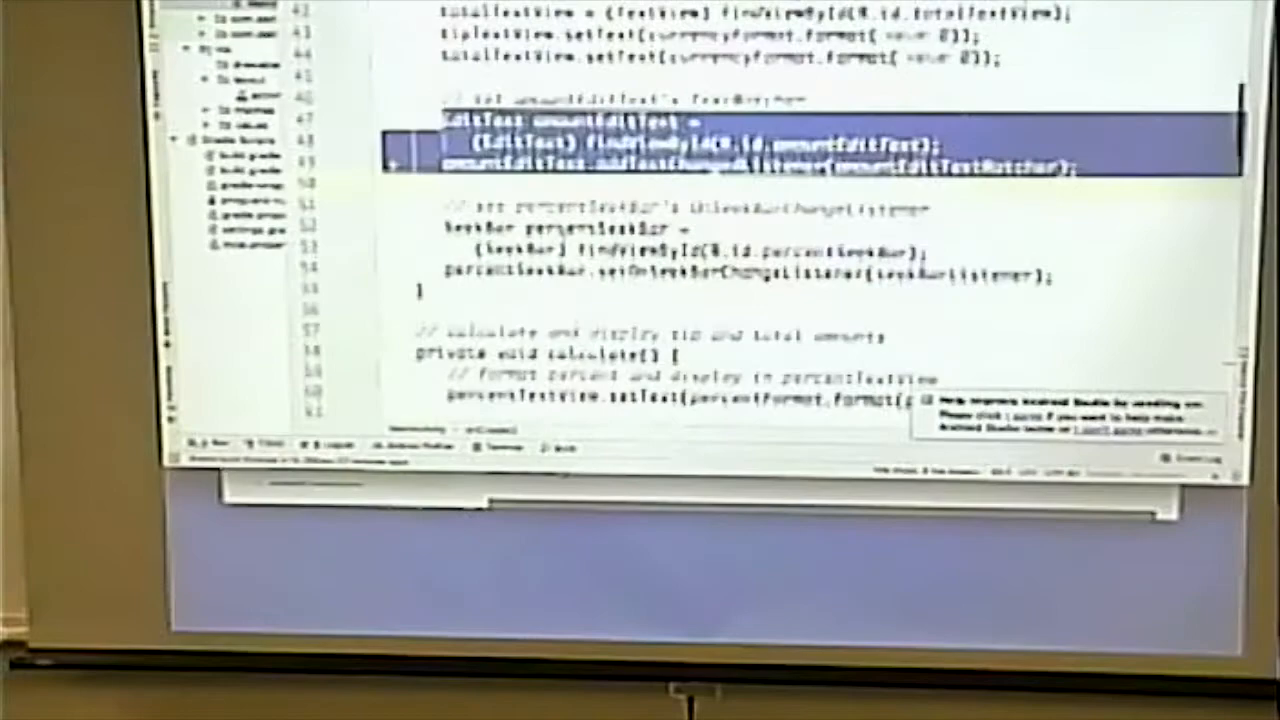
scroll("down", 3)
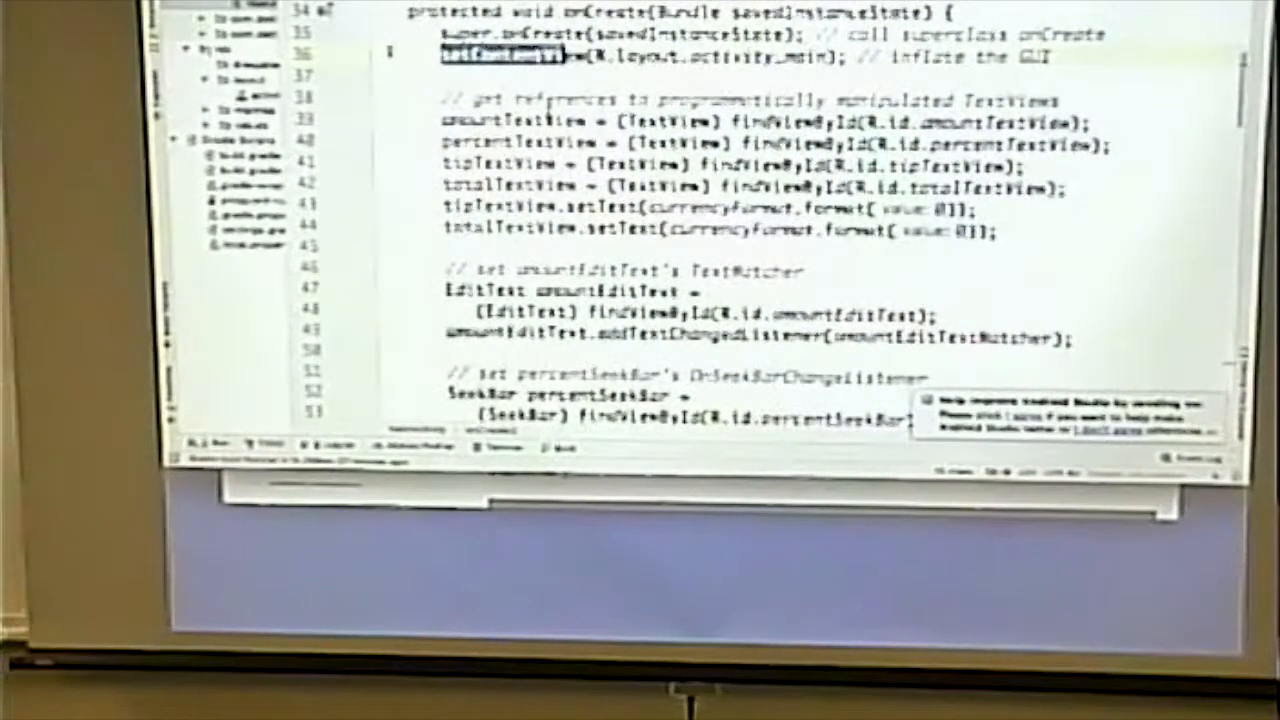
scroll("down", 3)
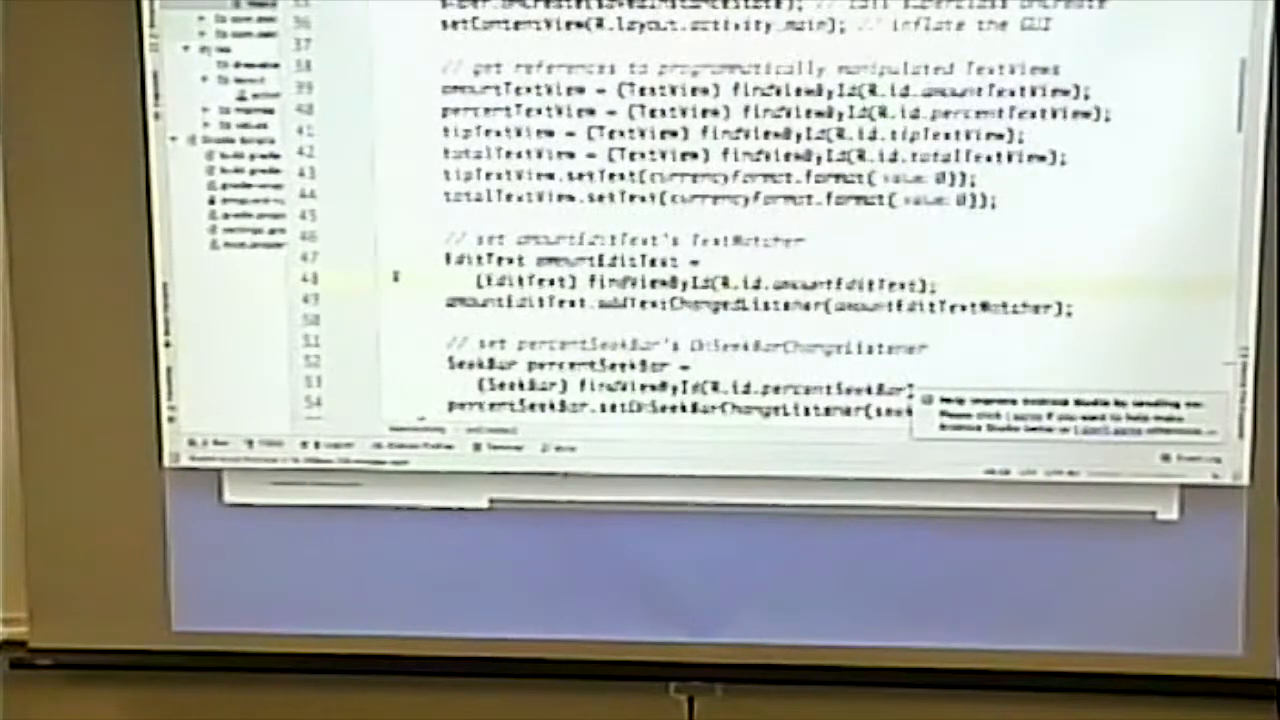
Step: Scroll up and down through the MainActivity.java code
scroll("down", 3)
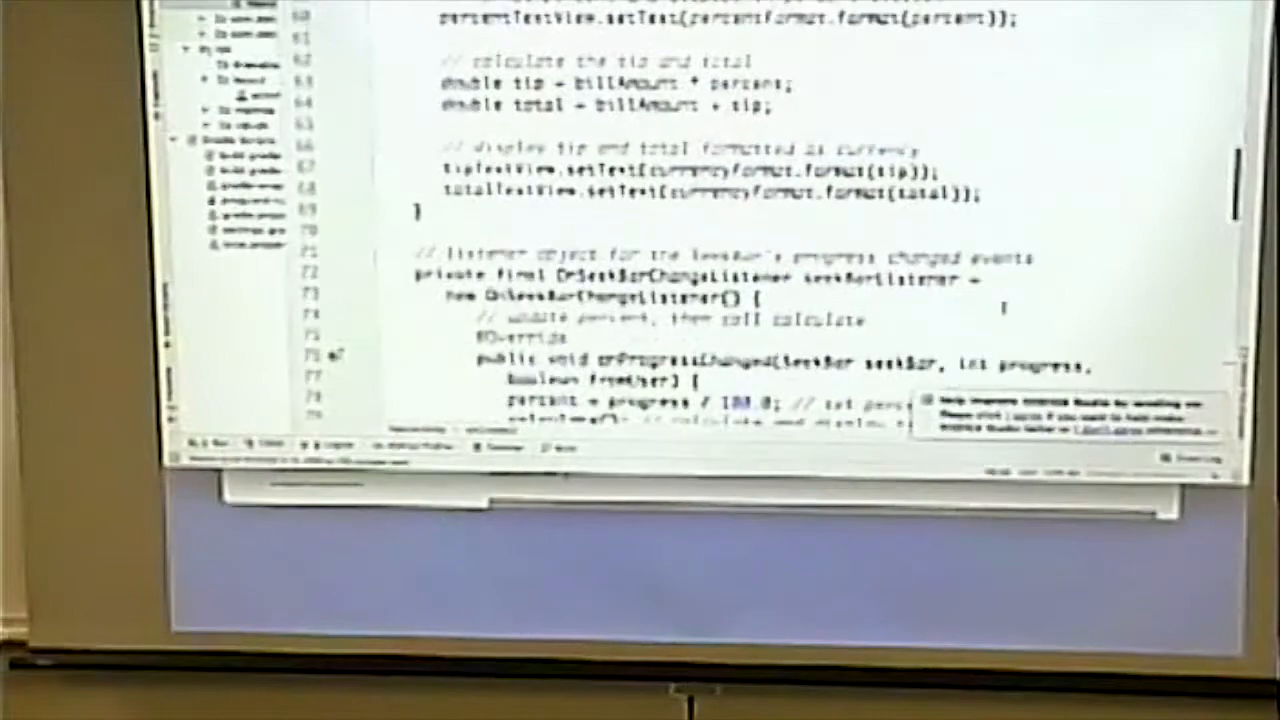
scroll("down", 3)
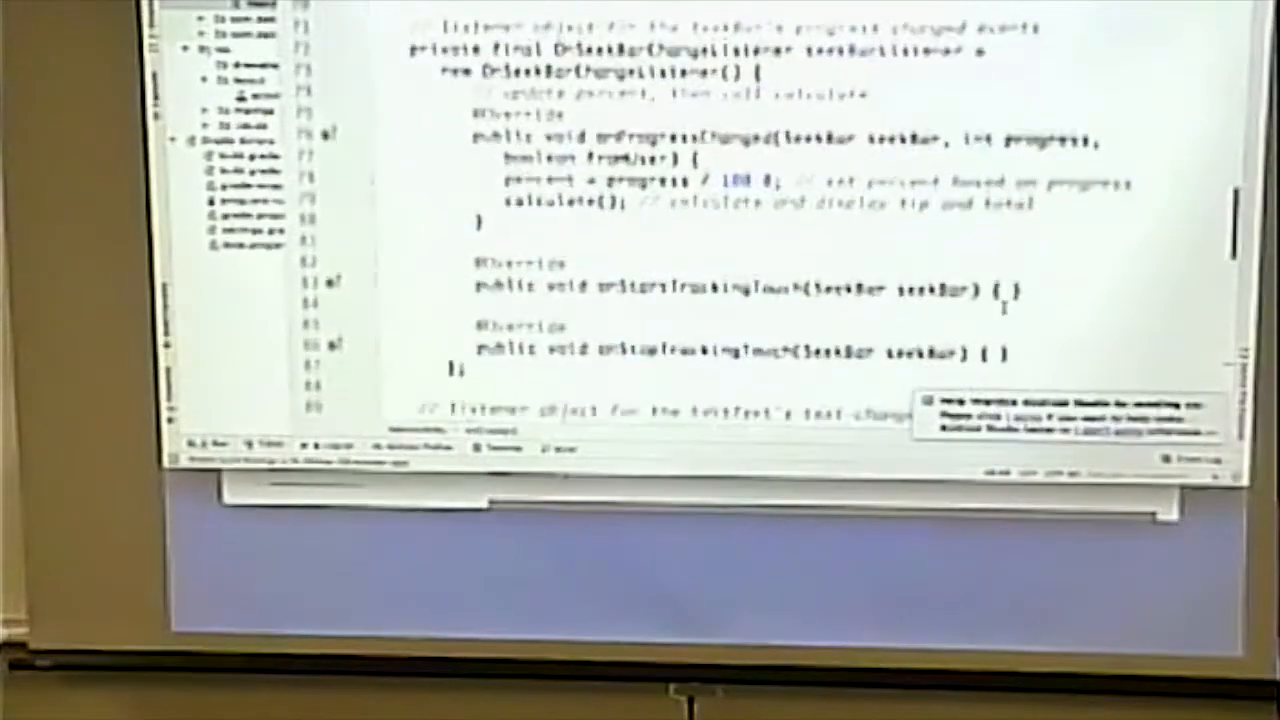
scroll("down", 3)
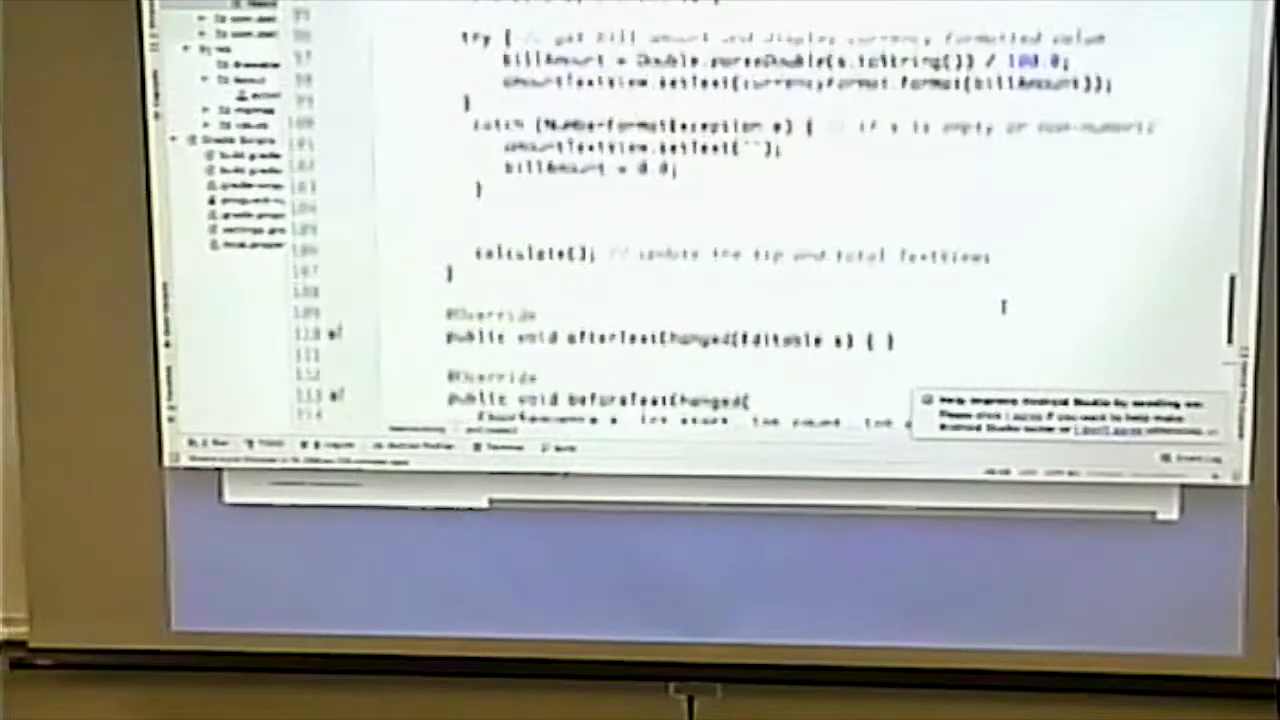
scroll("down", 3)
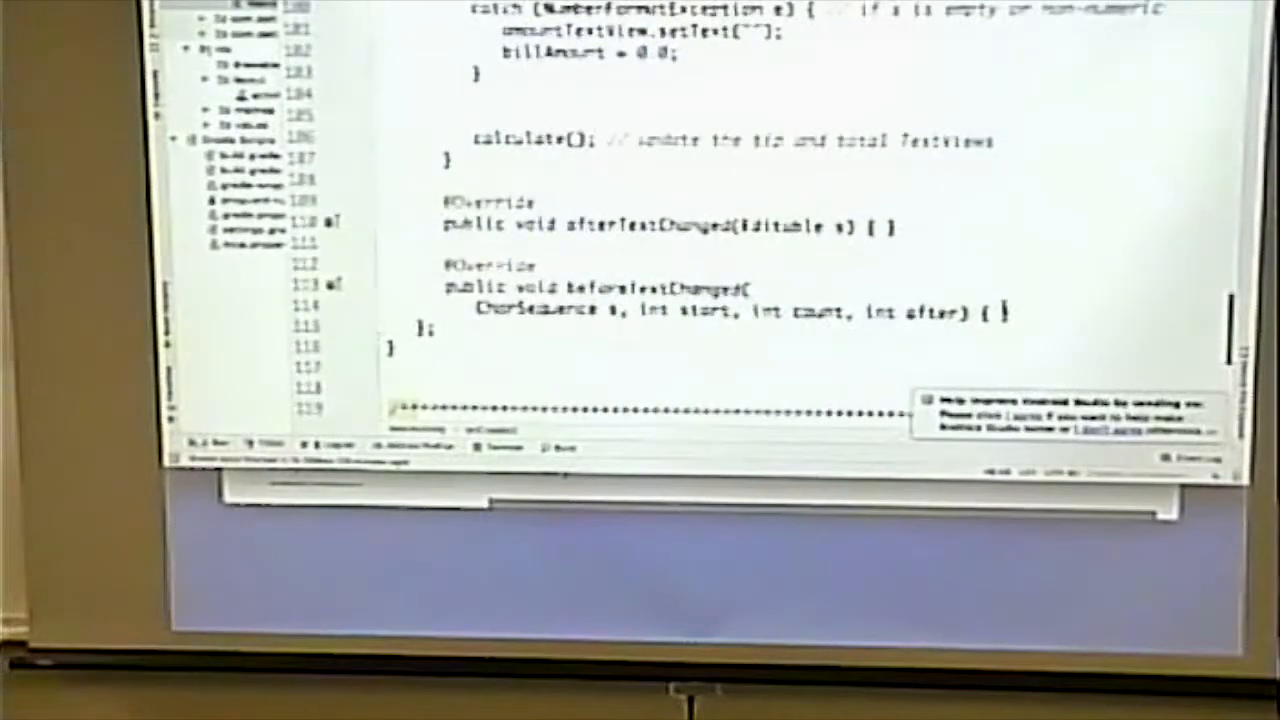
scroll("up", 3)
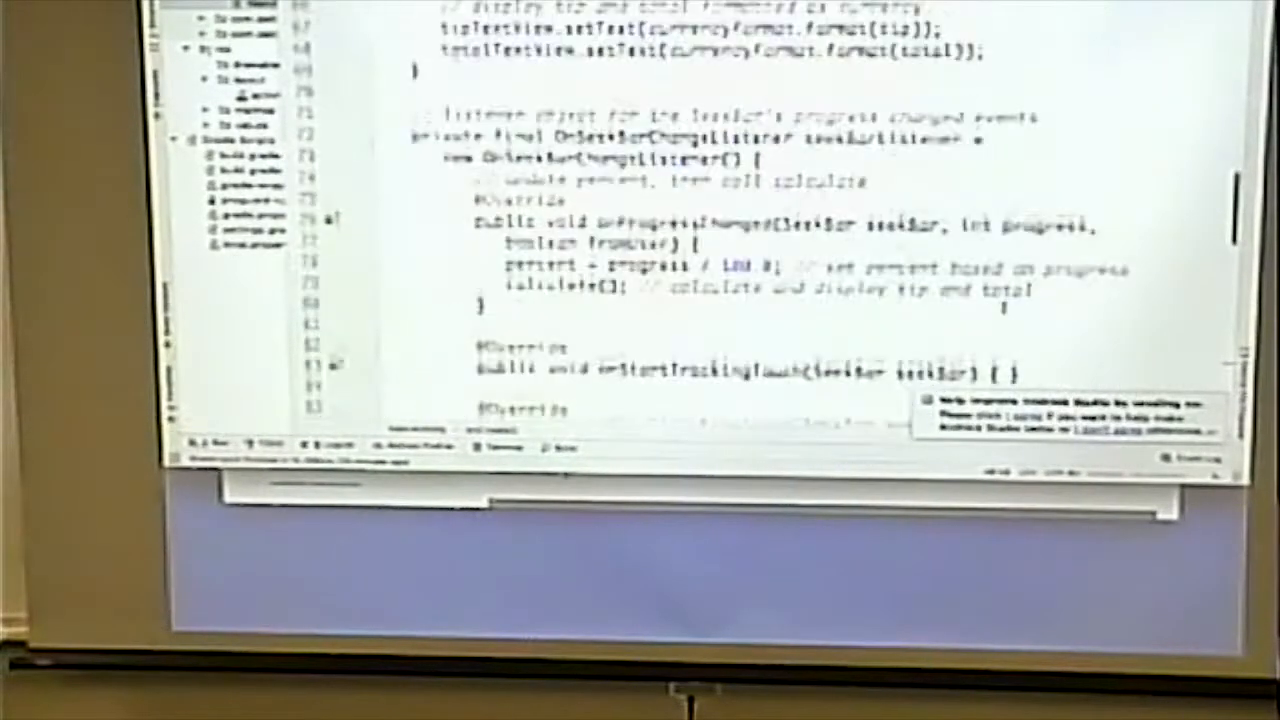
scroll("up", 3)
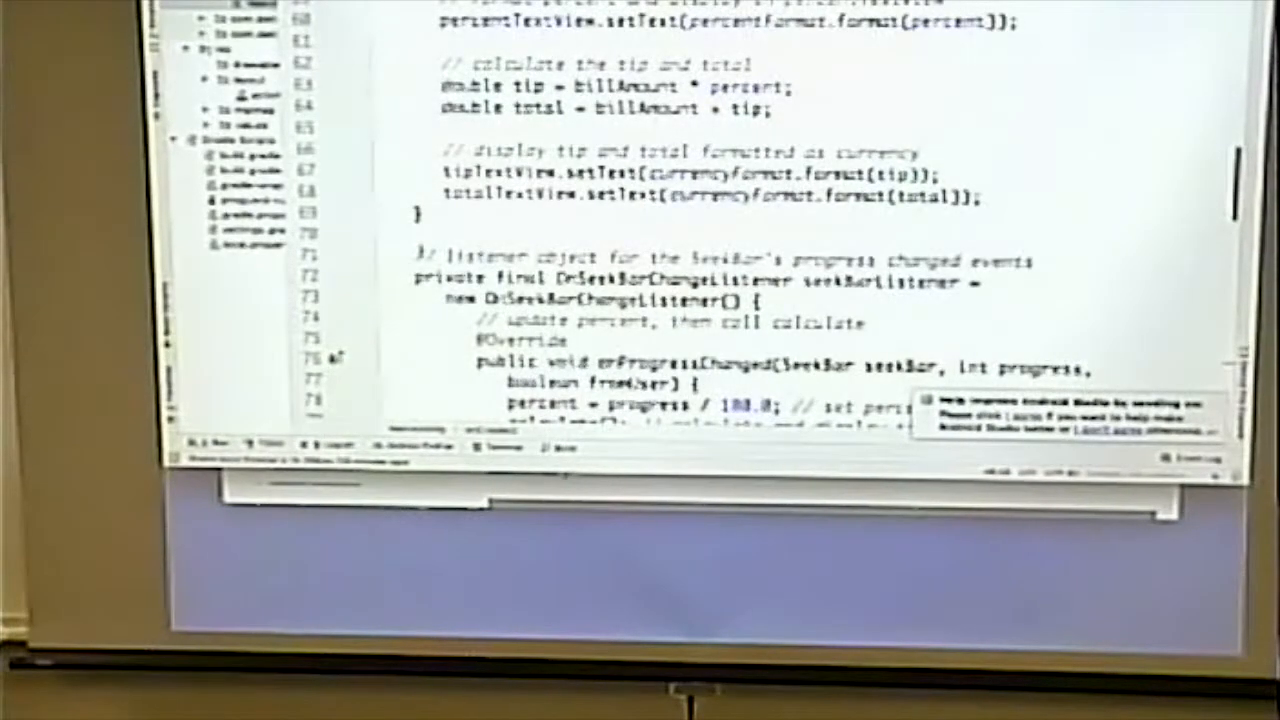
scroll("down", 3)
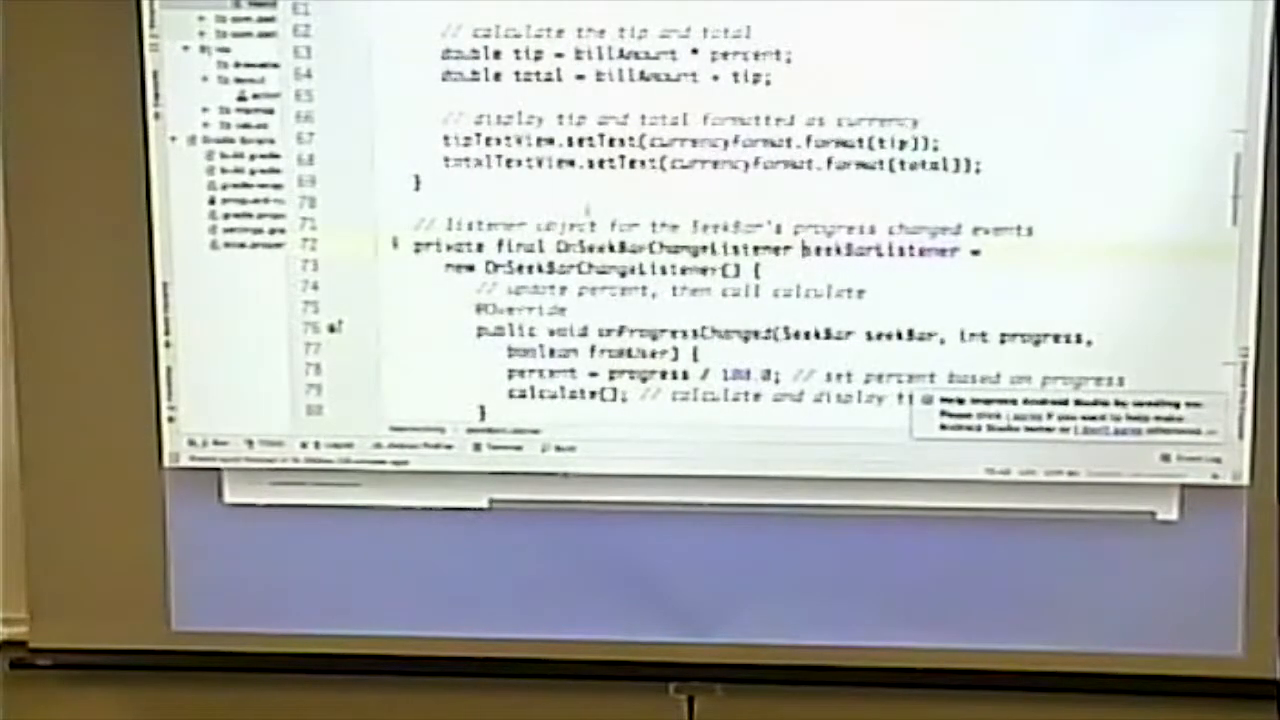
scroll("up", 3)
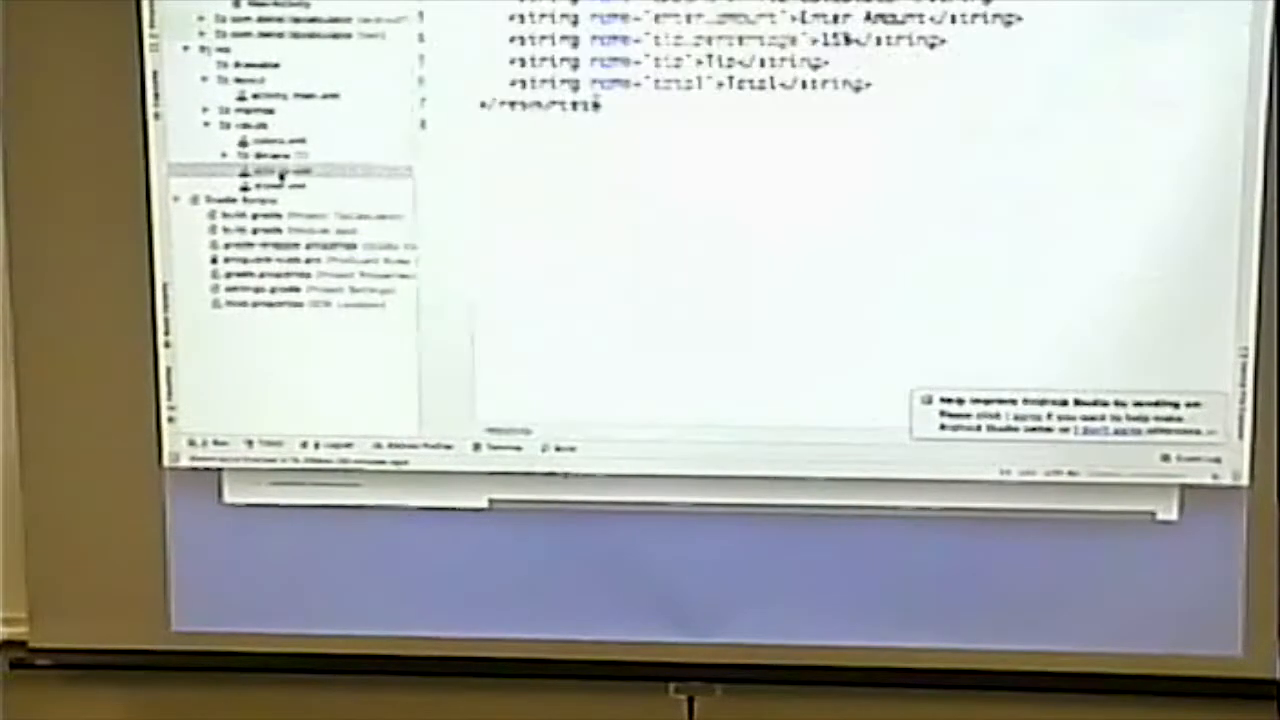
Step: Search the web for Android resource qualifiers and scroll through the results
double_click(540, 105)
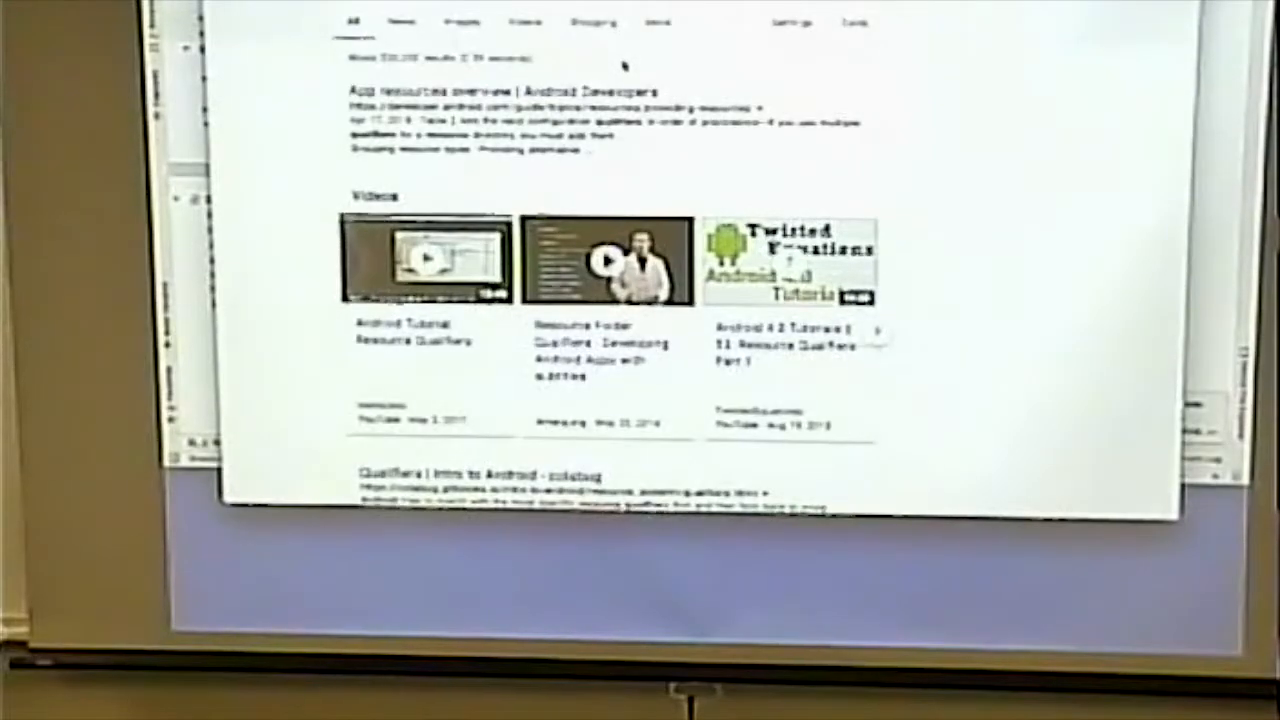
scroll("down", 3)
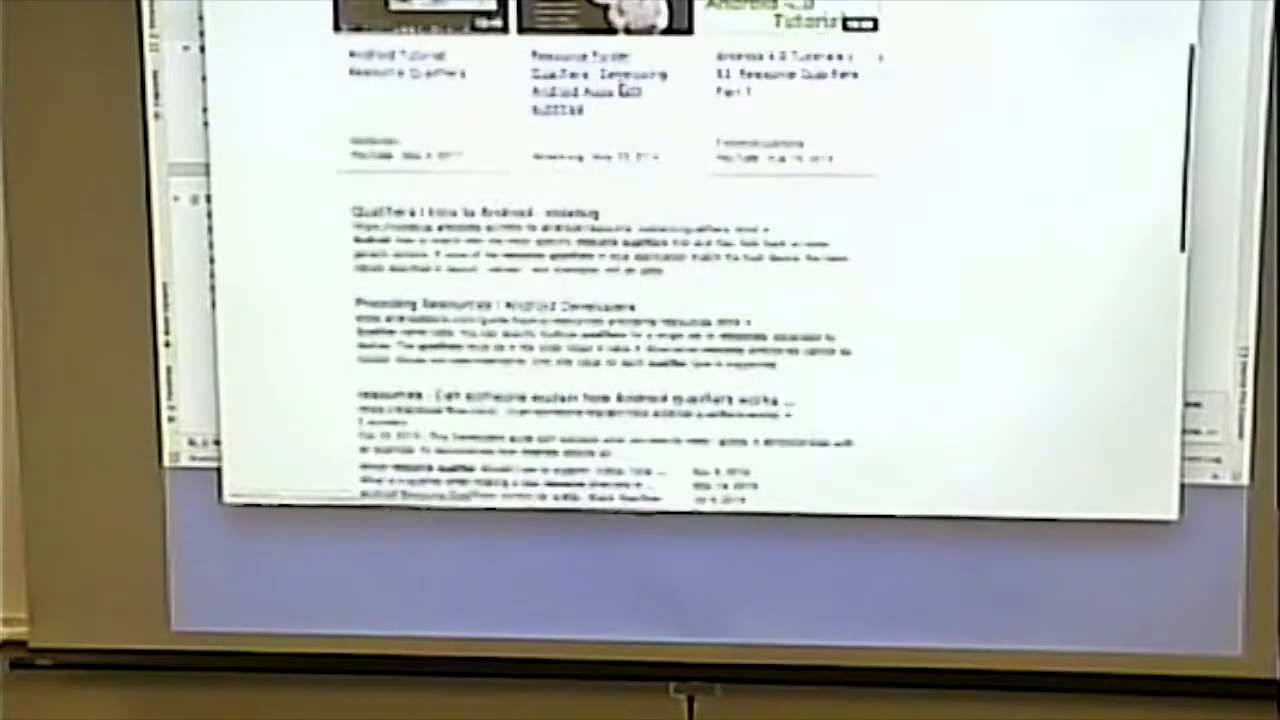
scroll("down", 3)
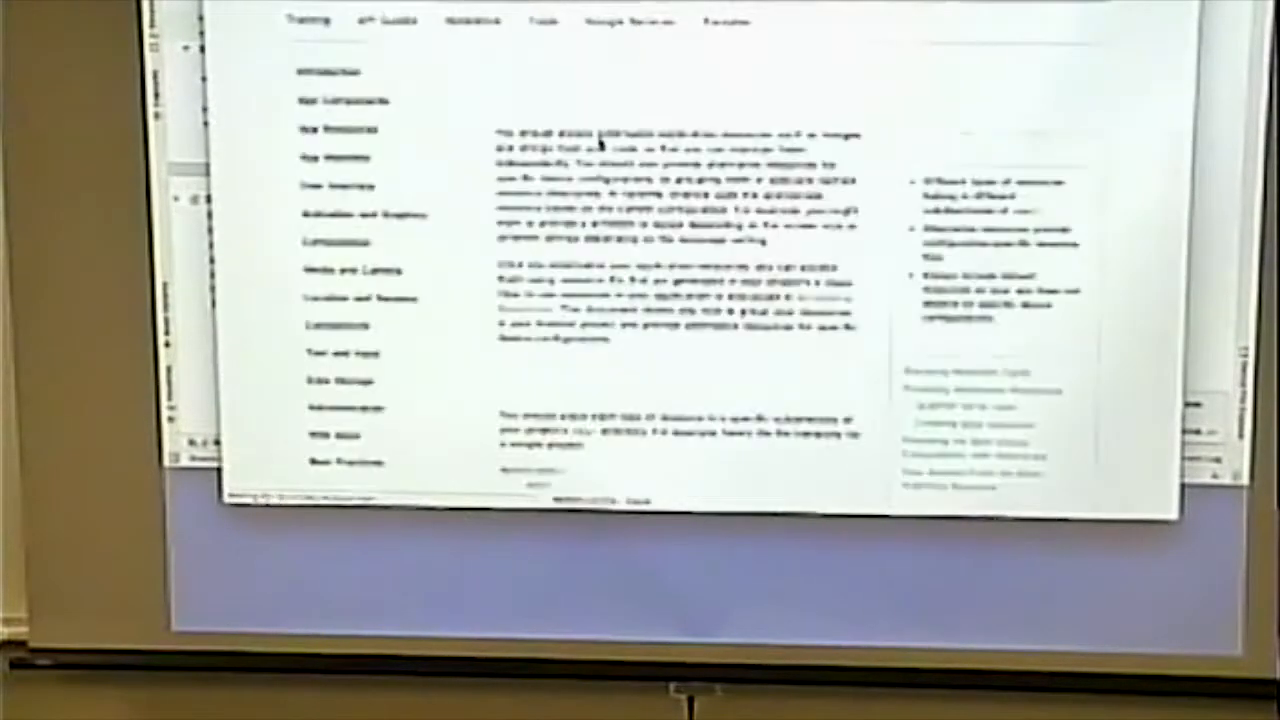
Step: Scroll the Android Developers qualifier table through language, layout direction and screen size
scroll("down", 3)
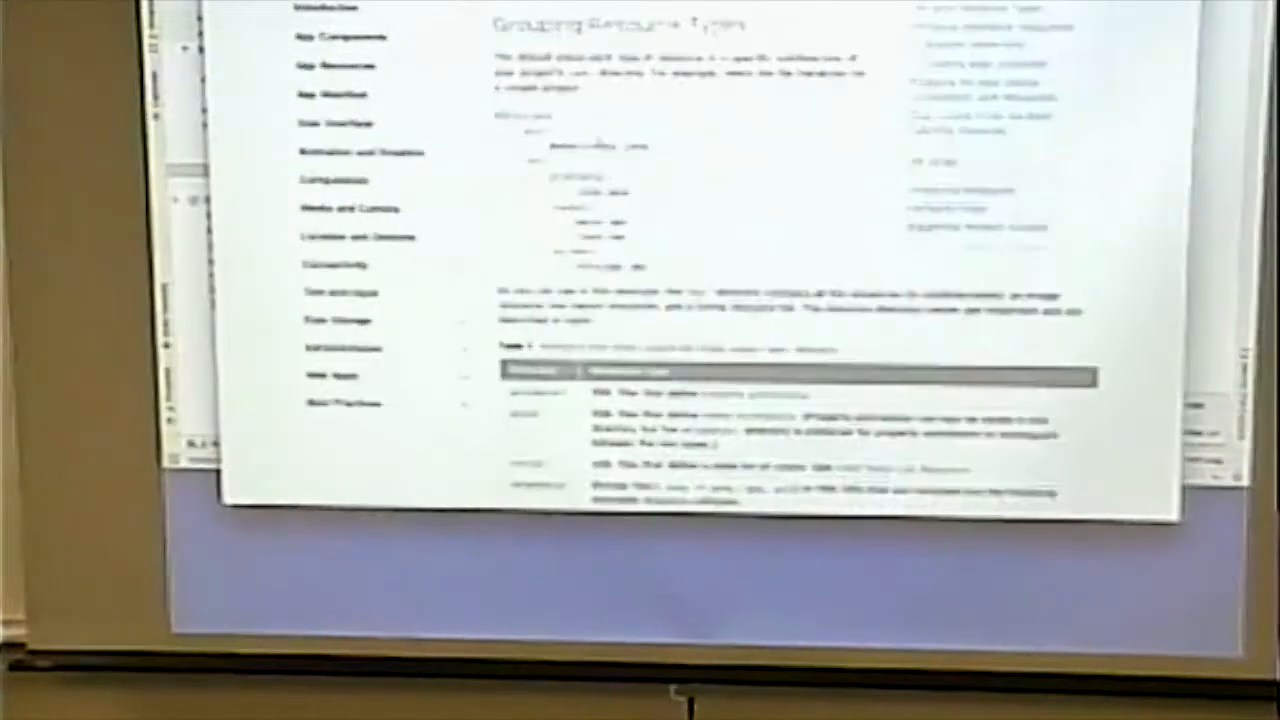
scroll("down", 3)
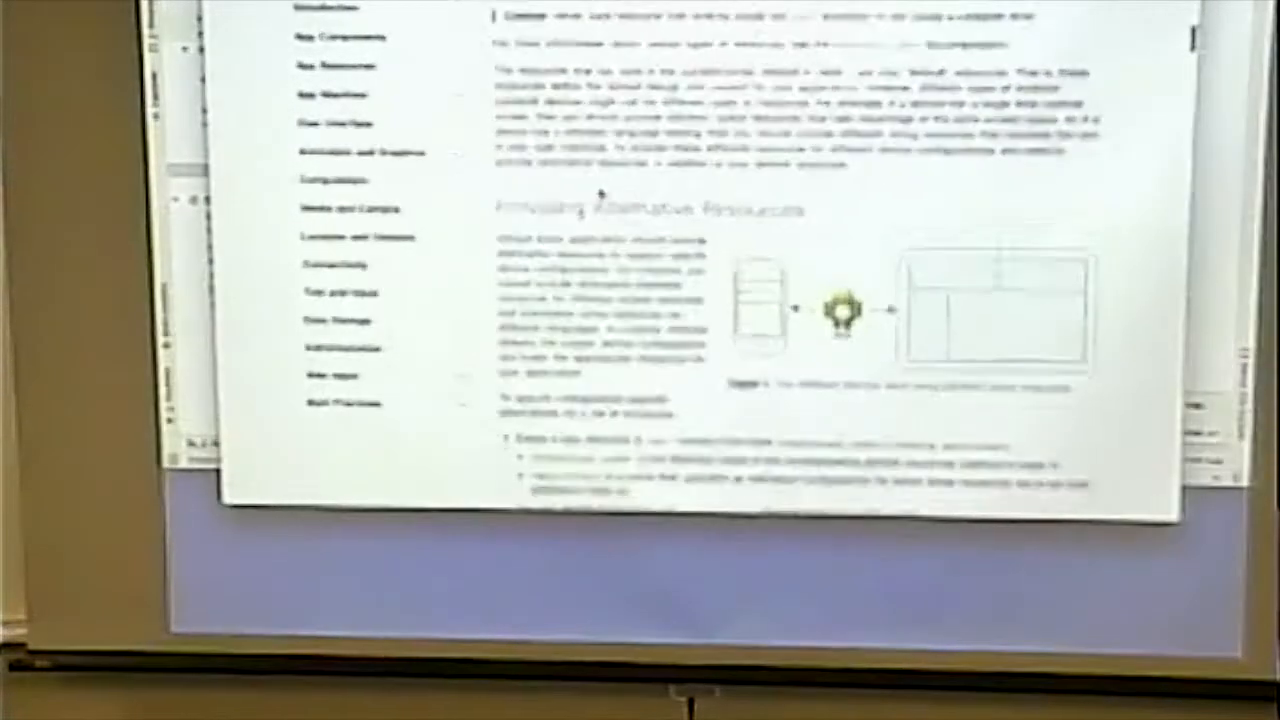
scroll("down", 3)
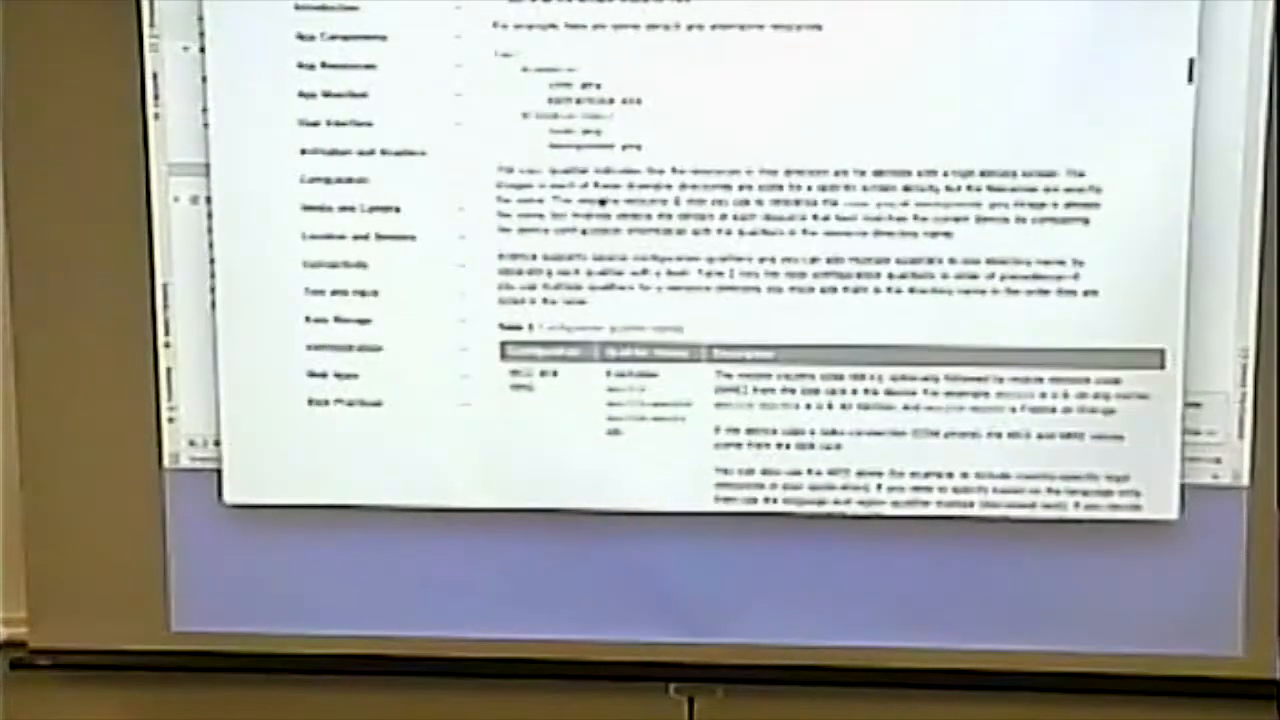
scroll("down", 3)
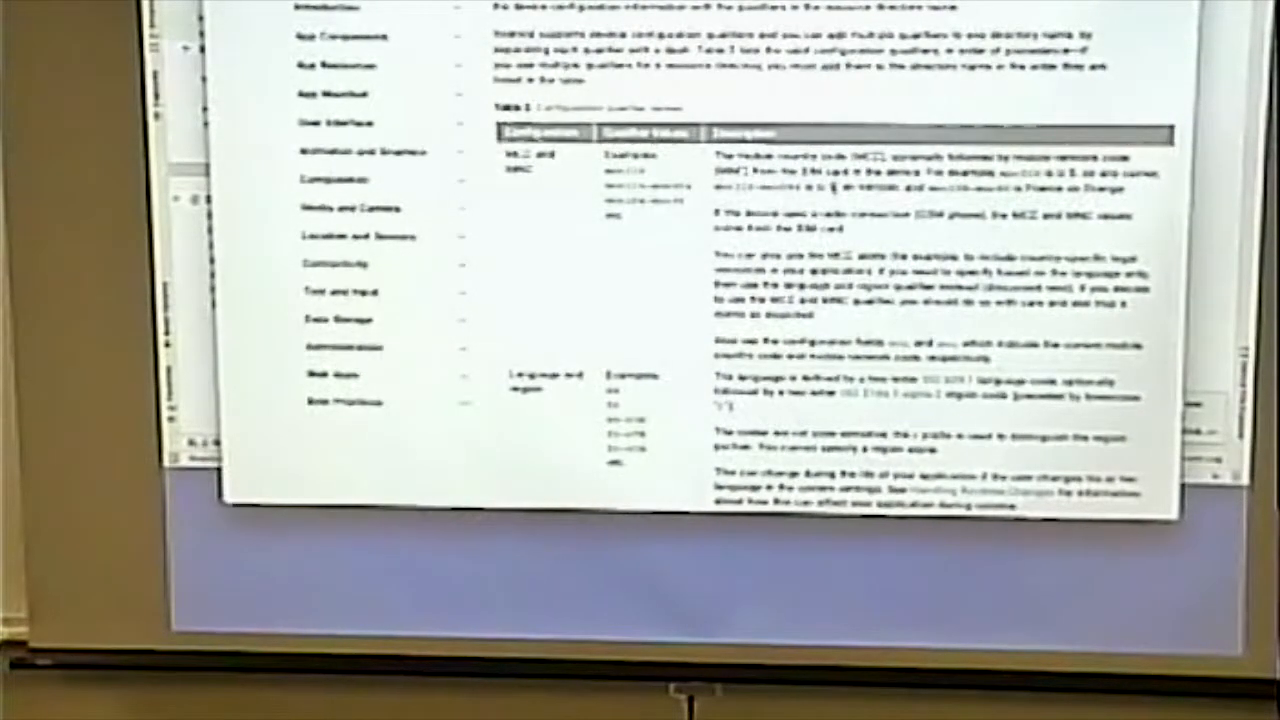
scroll("down", 3)
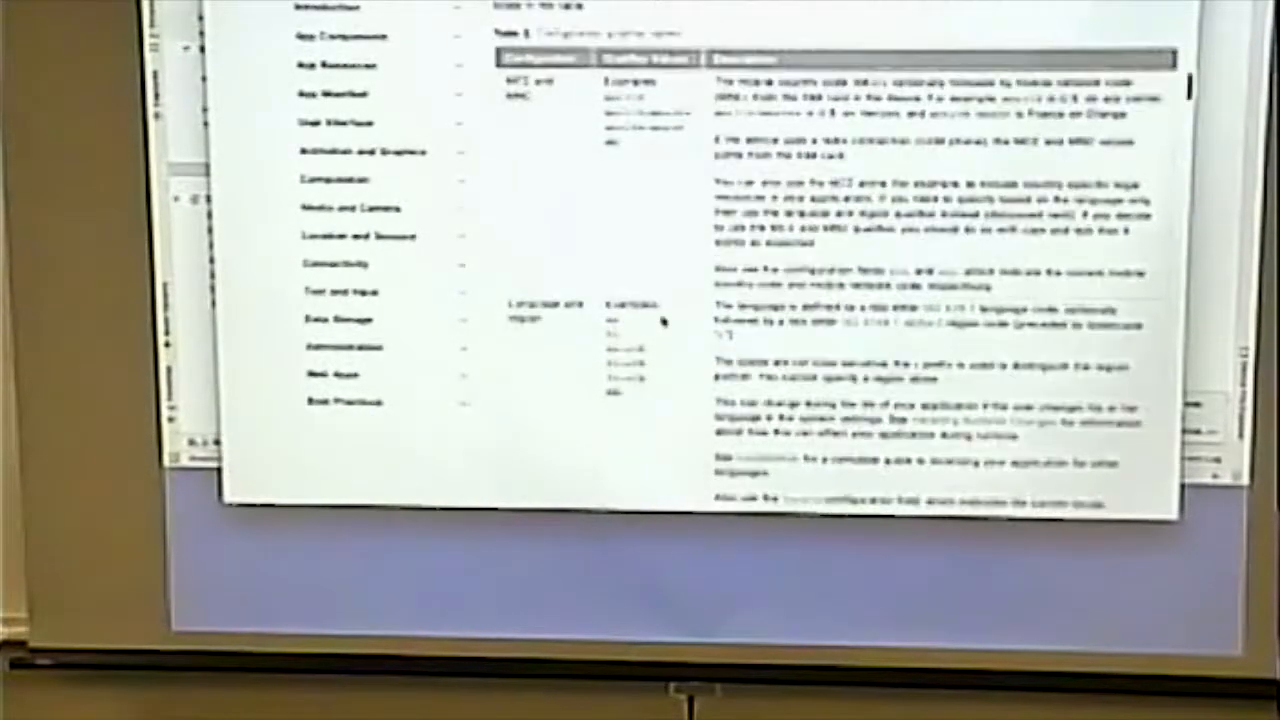
scroll("down", 3)
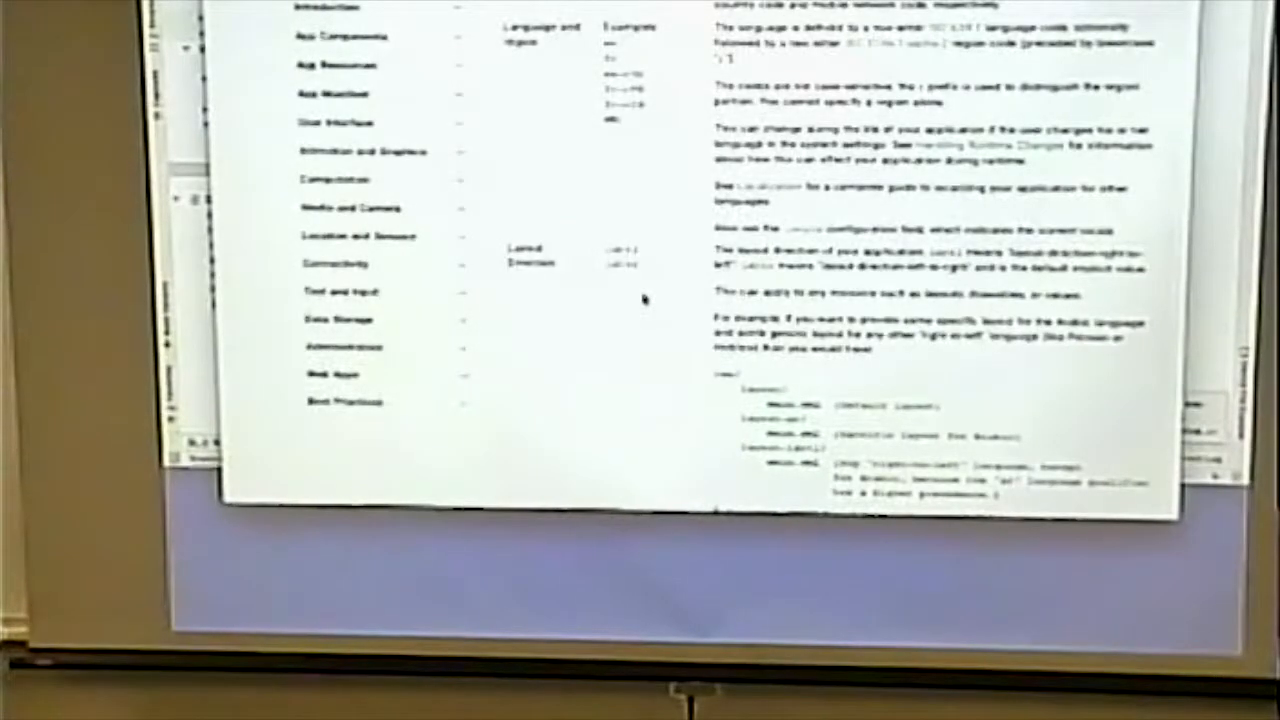
scroll("down", 3)
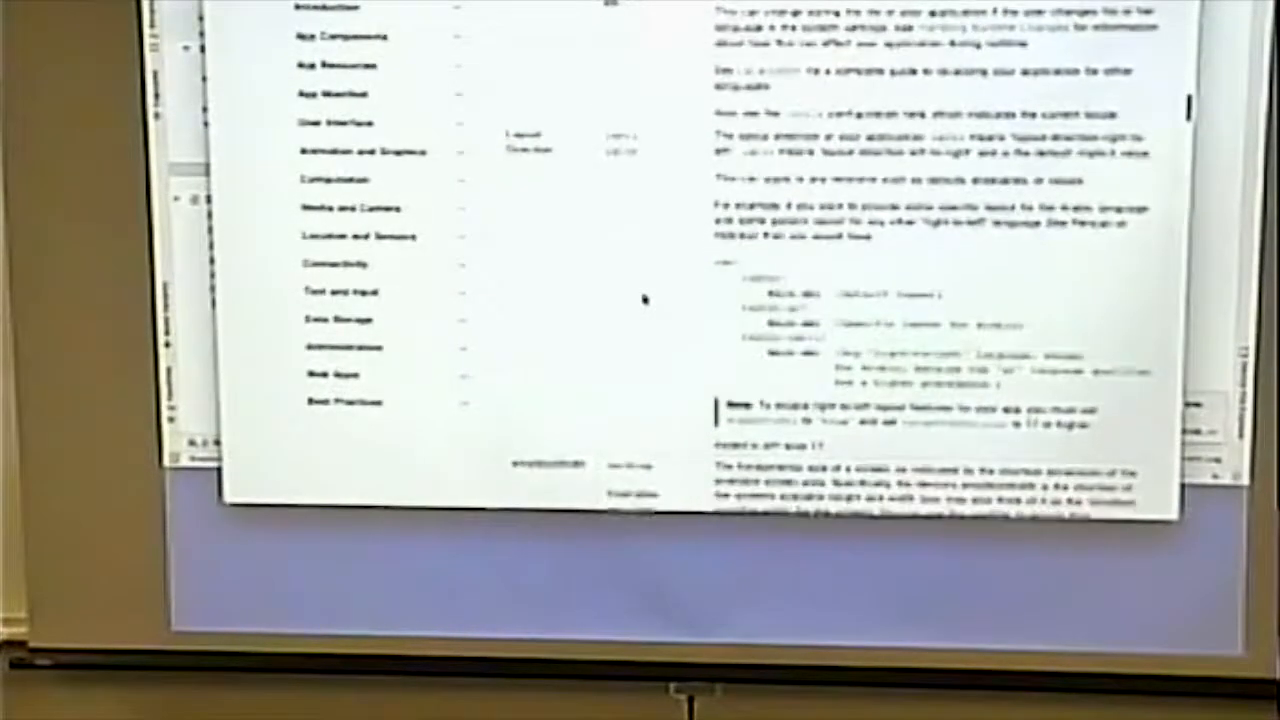
scroll("down", 3)
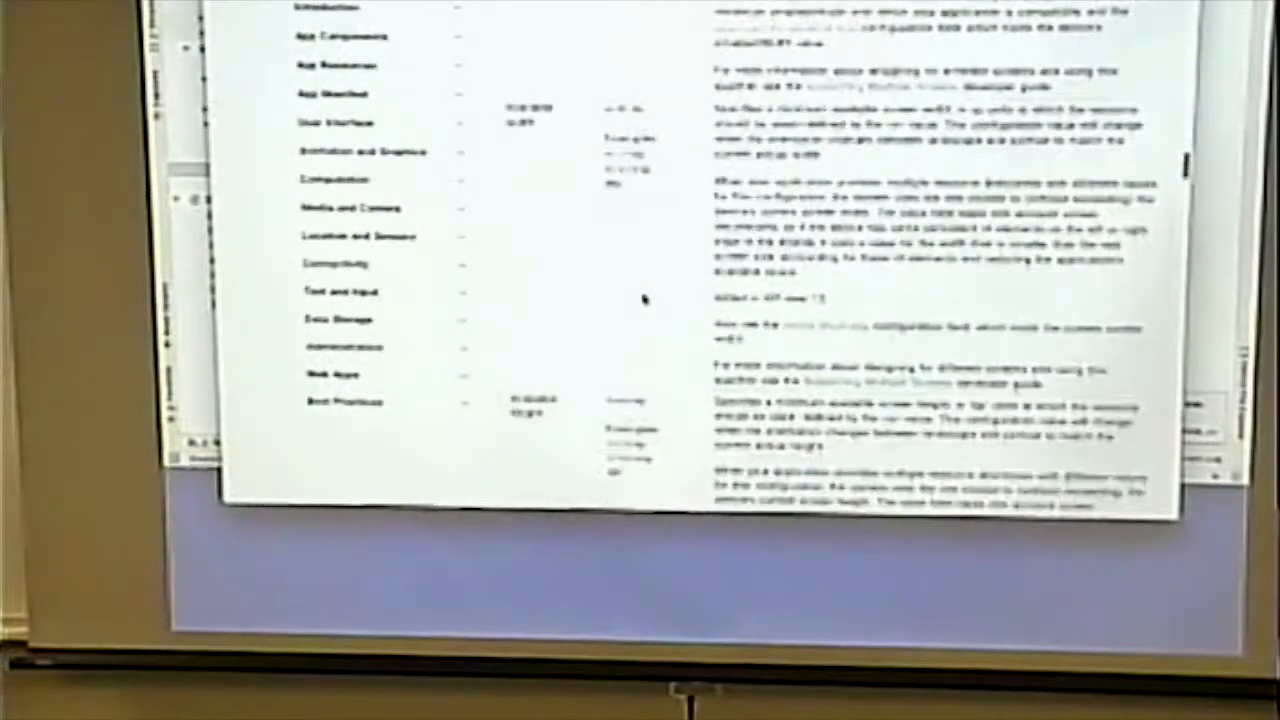
scroll("down", 3)
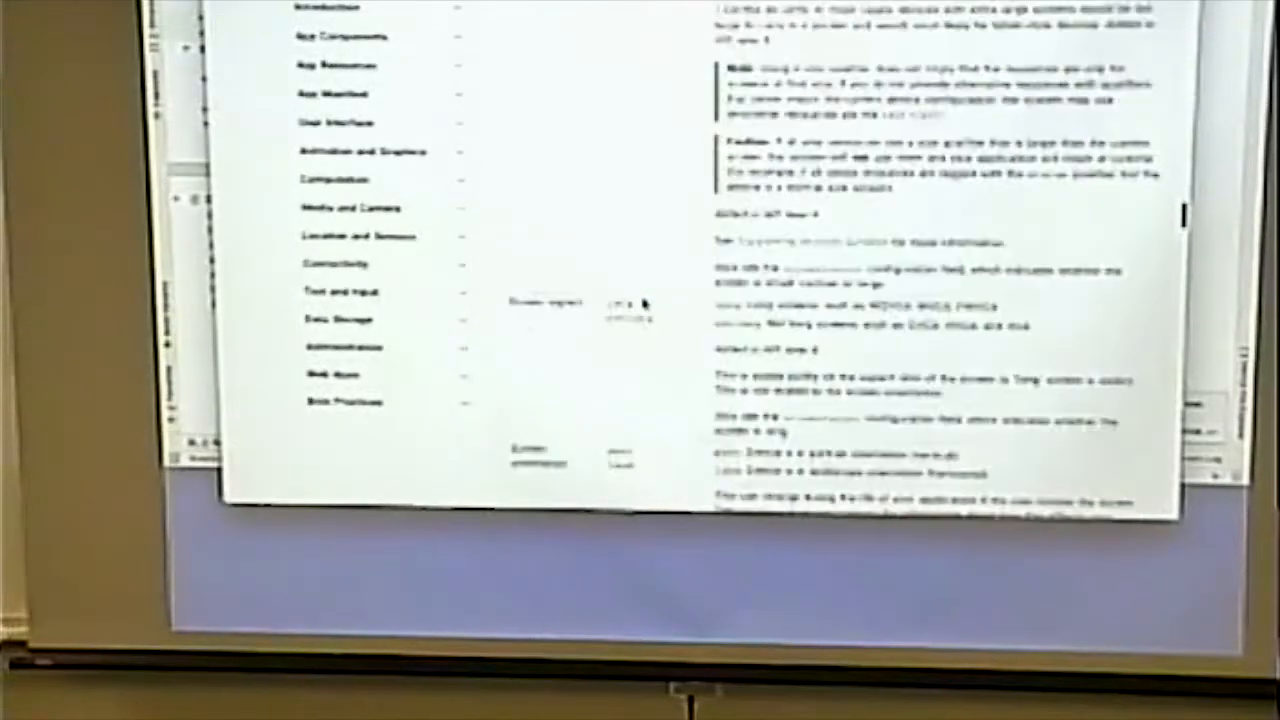
scroll("up", 3)
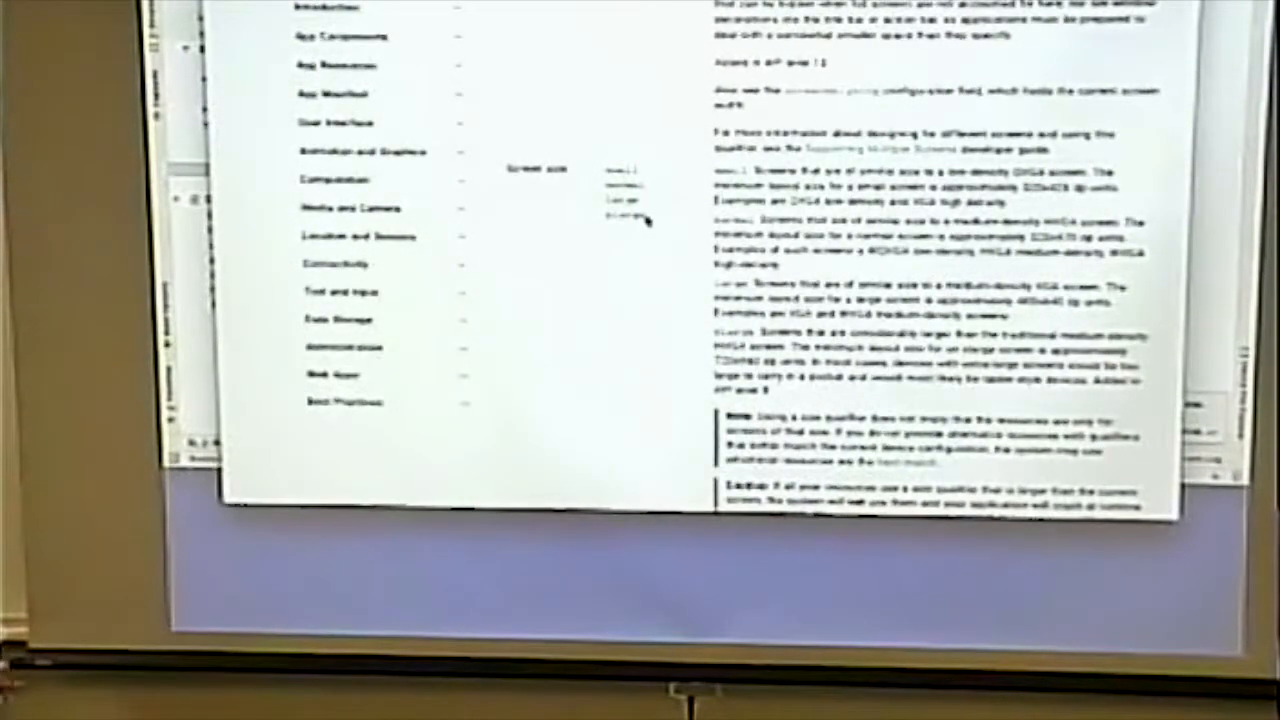
scroll("down", 3)
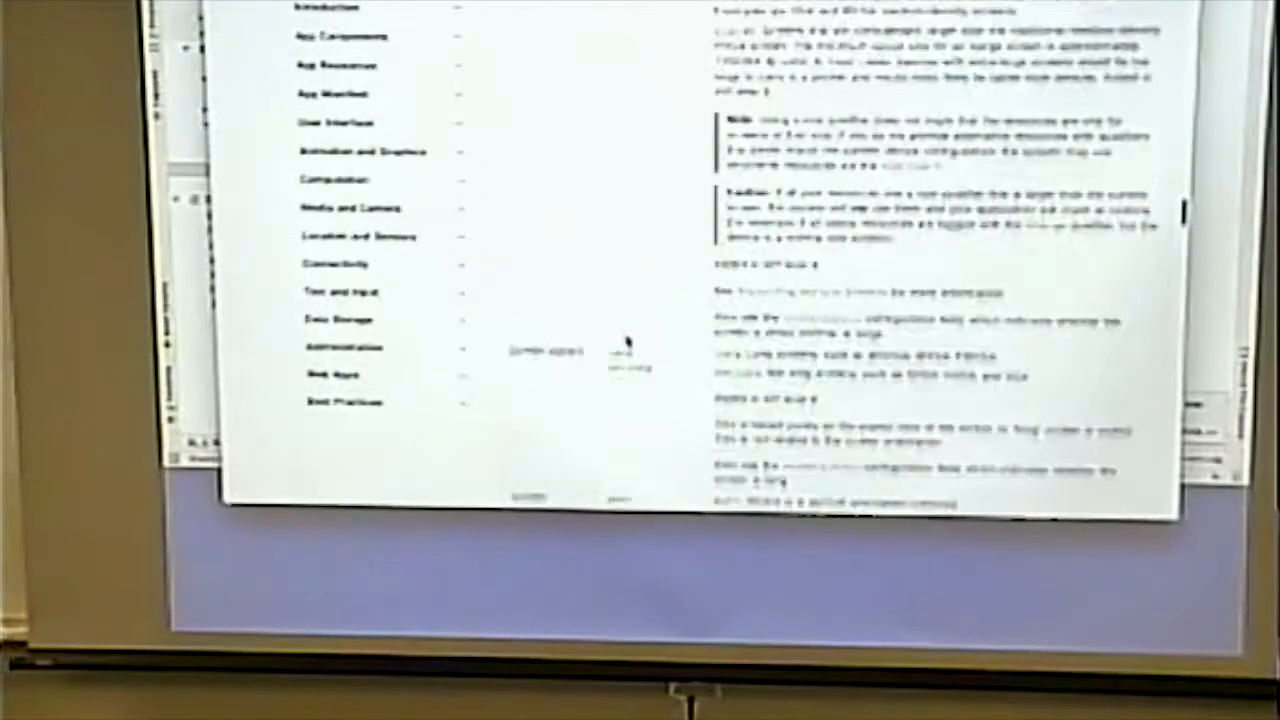
scroll("up", 3)
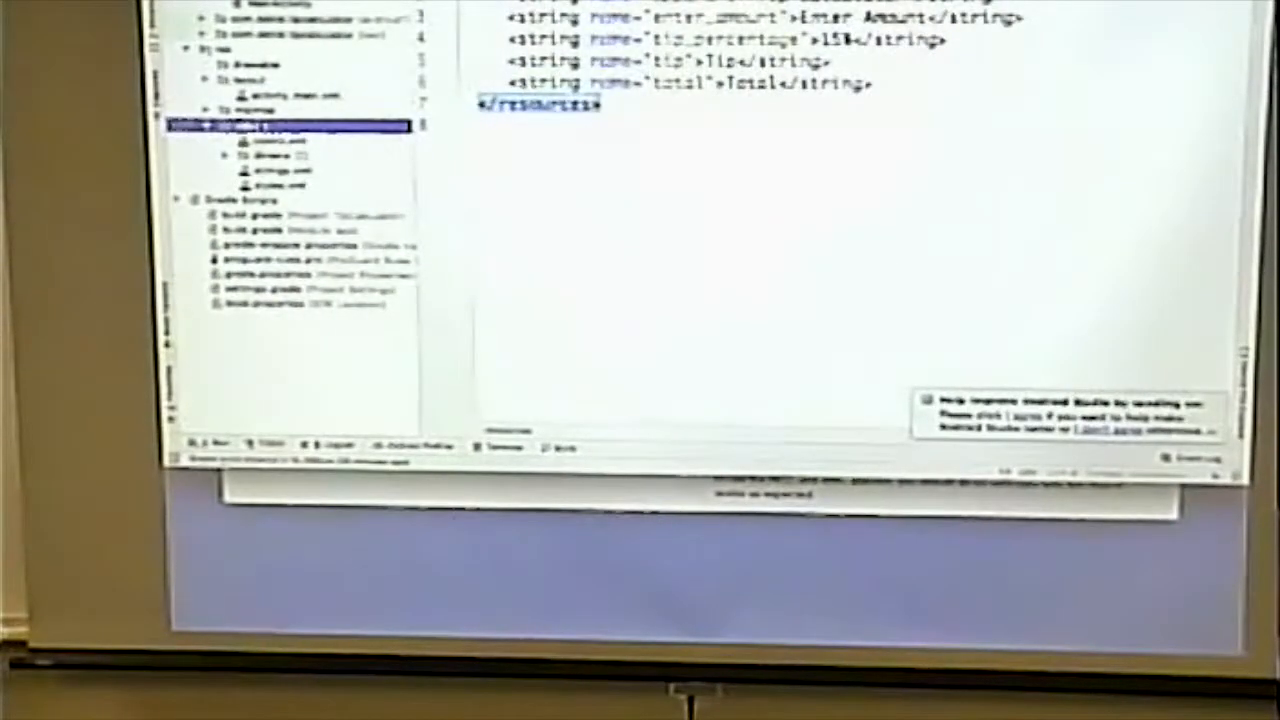
Step: Start a new Values resource file from the res/values folder's context menu
right_click(240, 109)
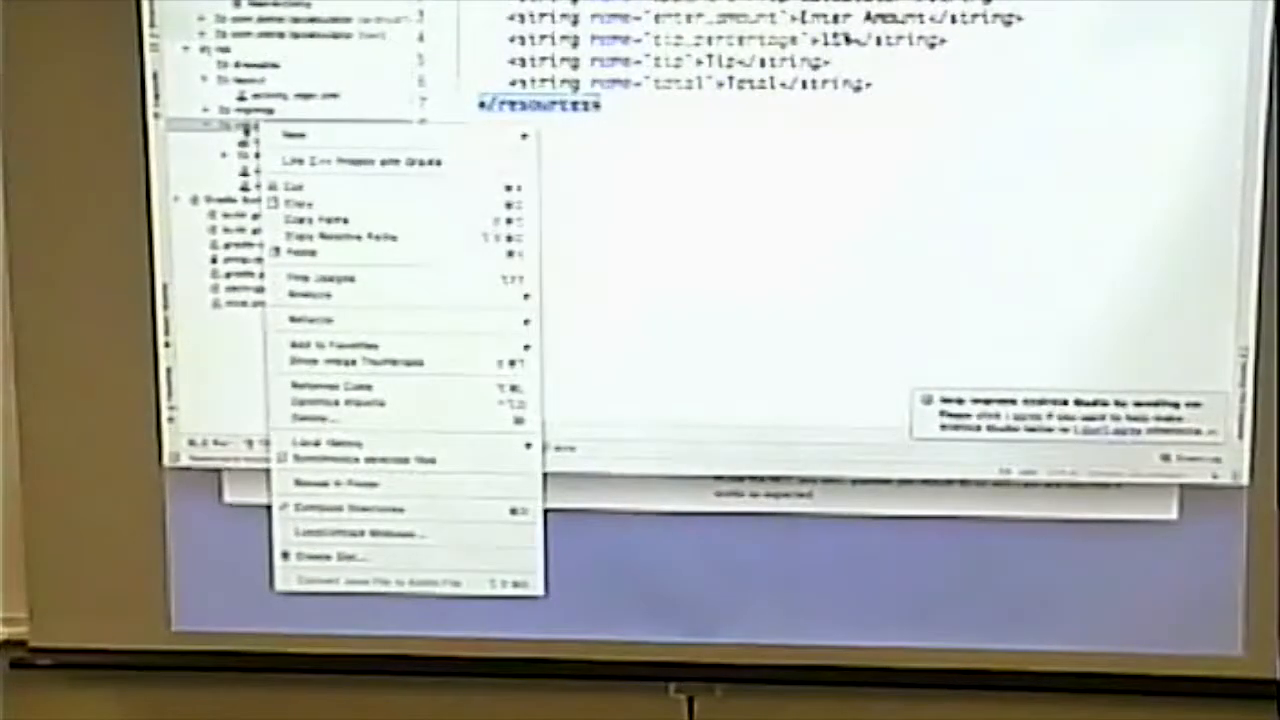
left_click(300, 135)
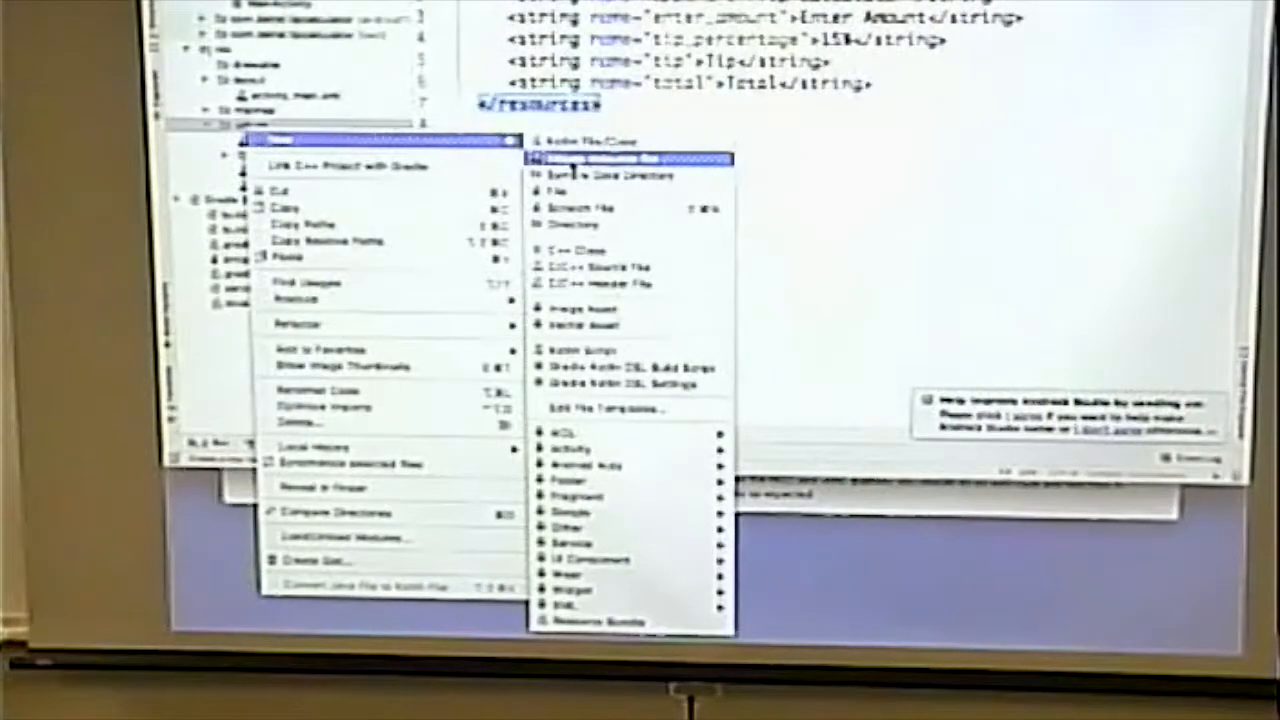
left_click(580, 160)
type("strings")
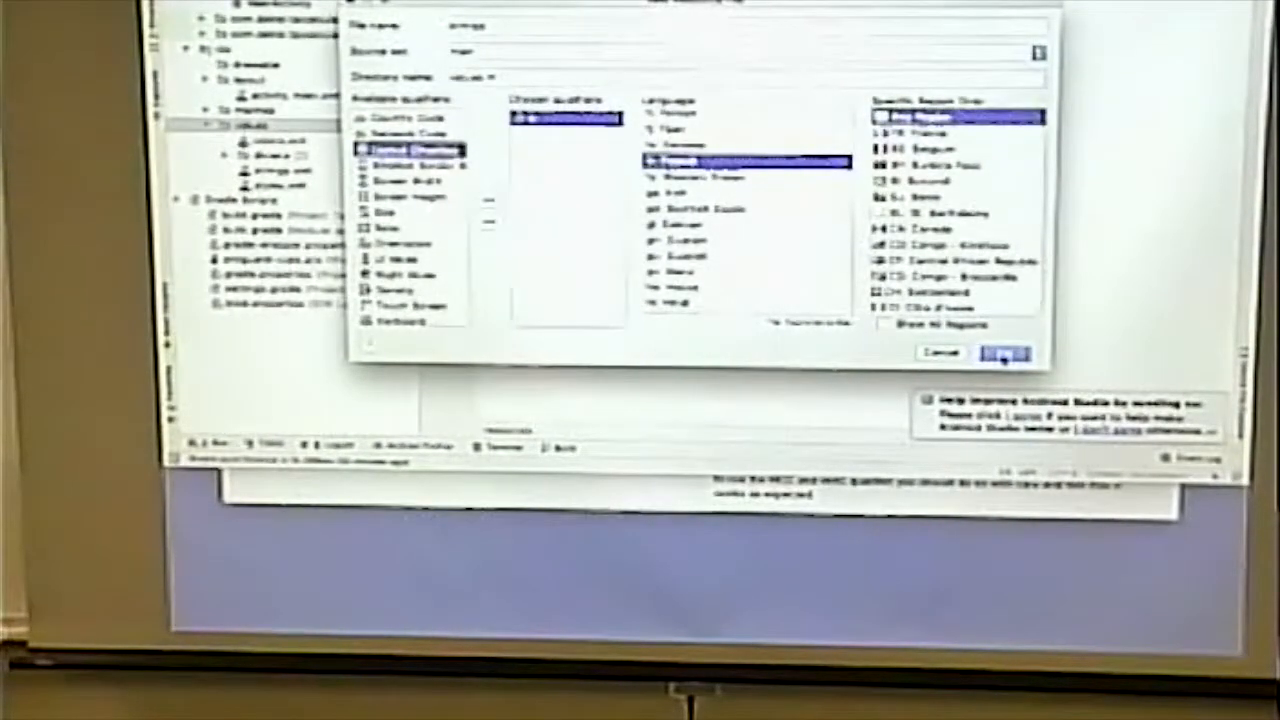
Step: Create the French values-fr strings.xml file and open it in the editor
left_click(1003, 352)
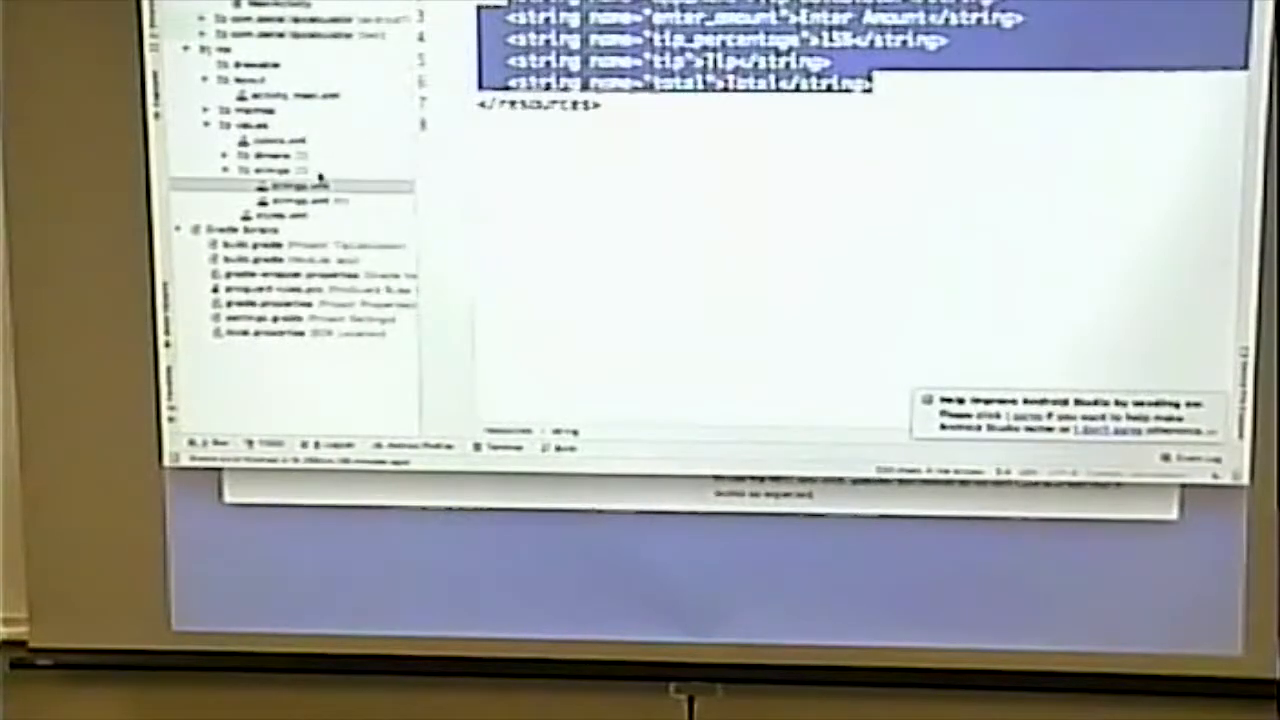
left_click(300, 201)
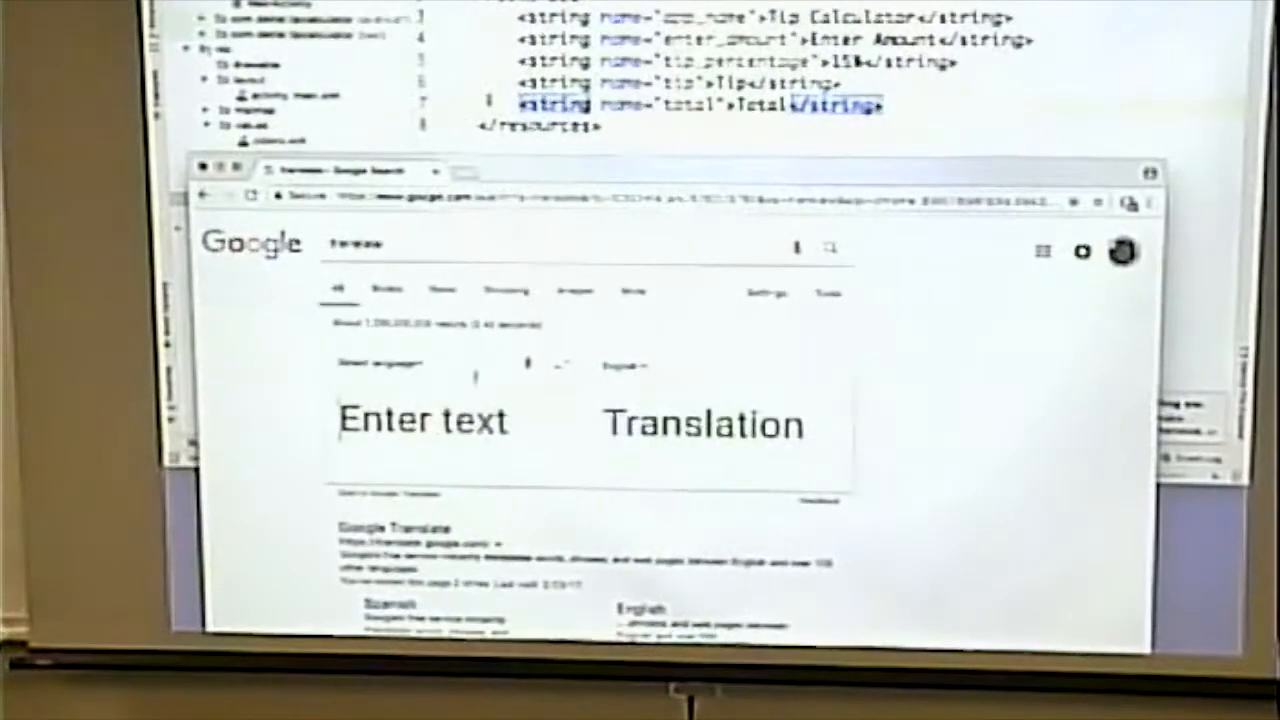
Step: Translate 'Tip Calculator' from English to French, then select the app_name value
left_click(380, 363)
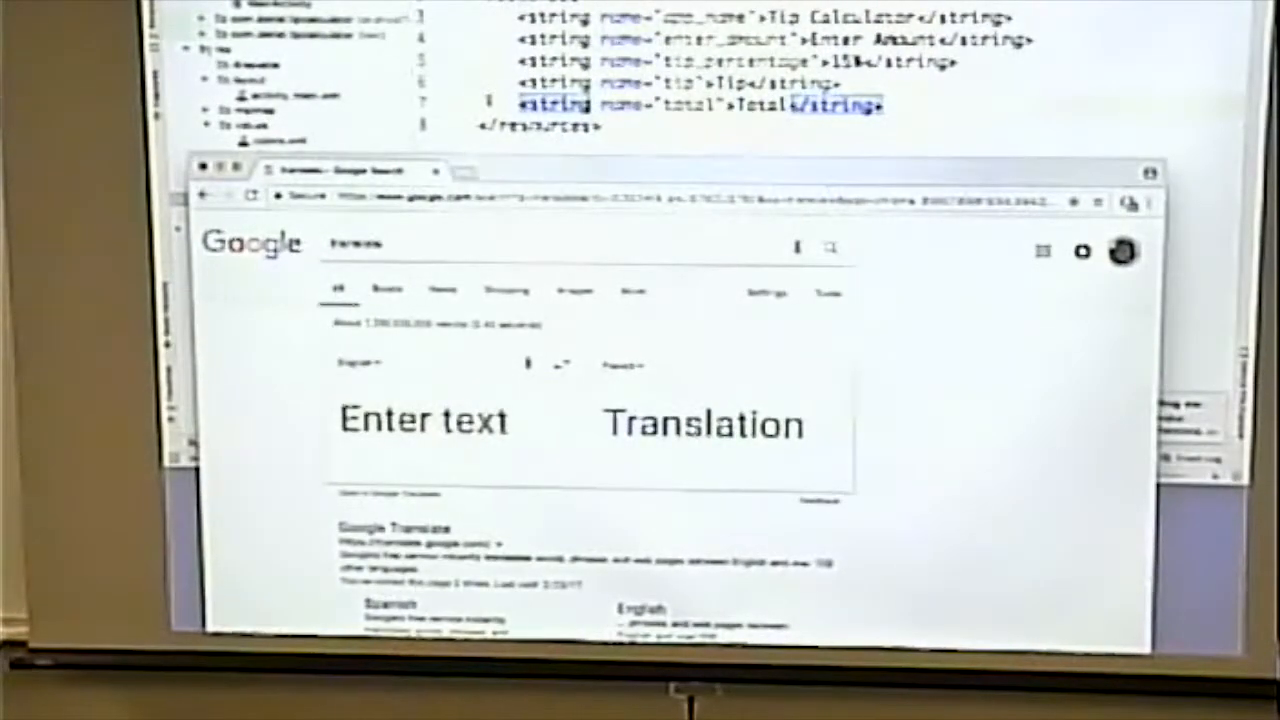
type("Tipo C")
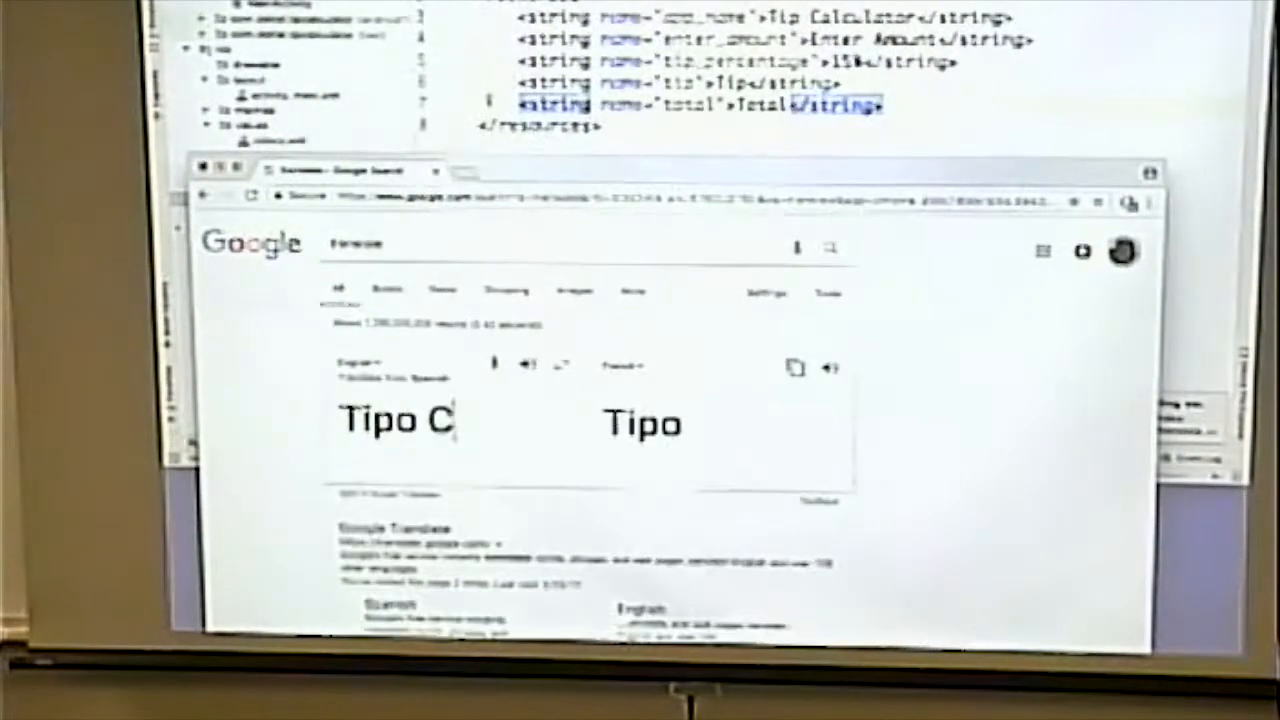
type("alculator")
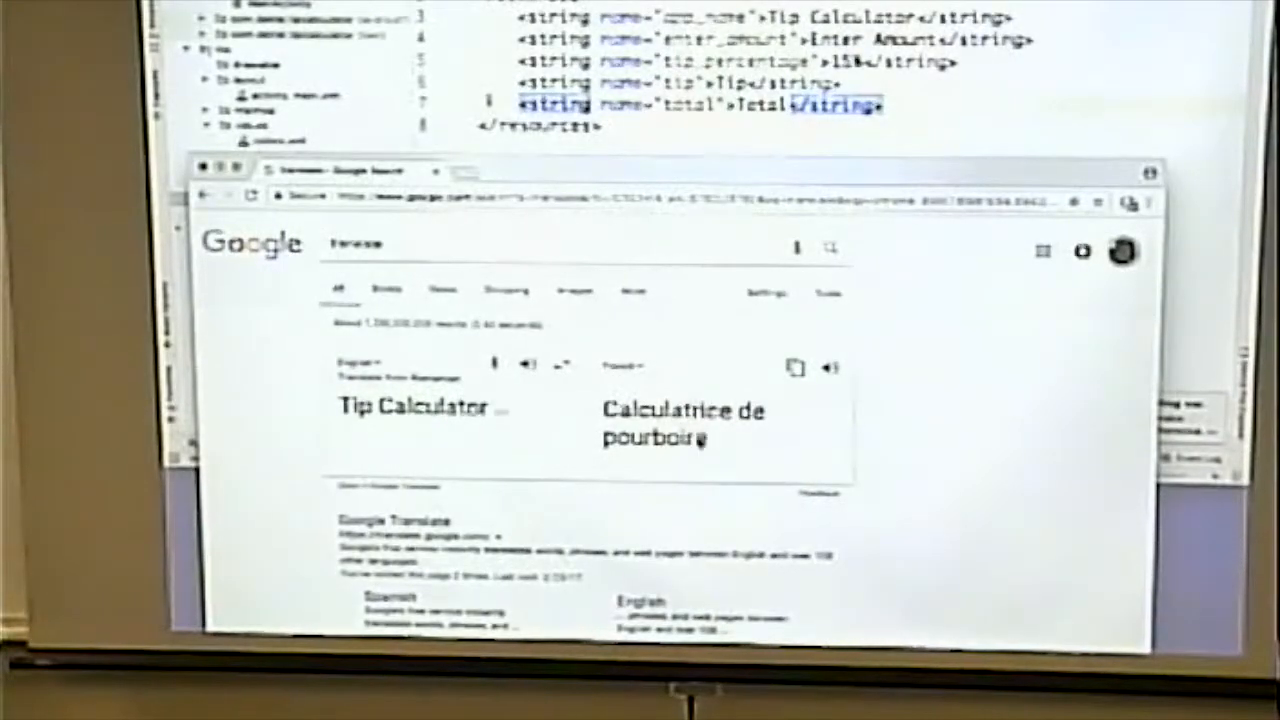
double_click(685, 410)
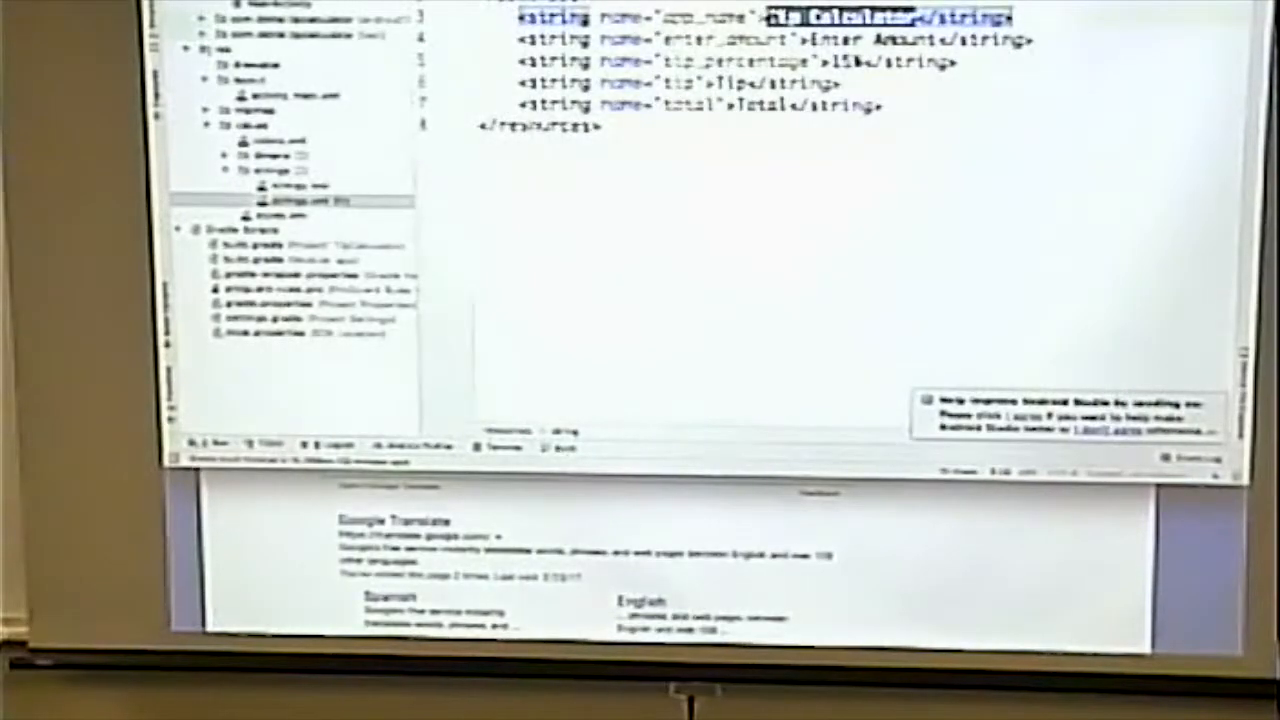
Step: Enter the French app name 'Calculatrice de pourboire' in the French strings file
type("Calculatrice de pourboire</string>")
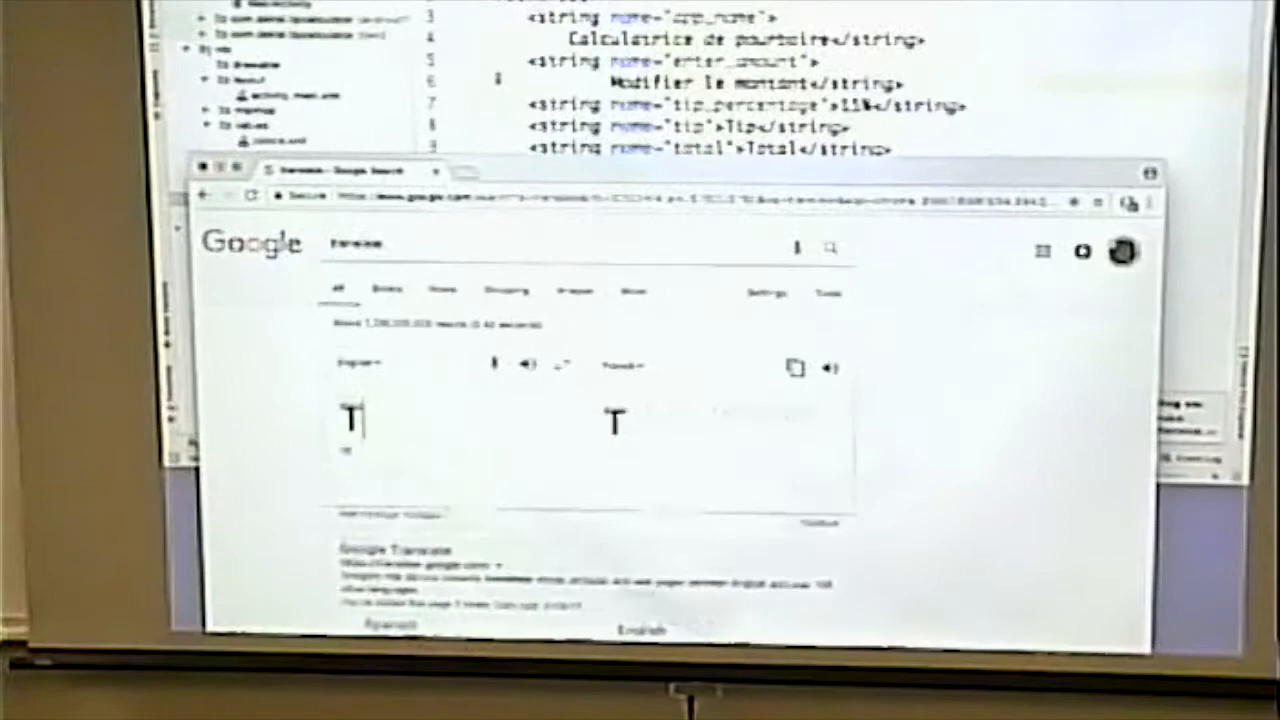
Step: Replace the tip string with 'le pourboire' and check that total still reads 'Total'
type("ip")
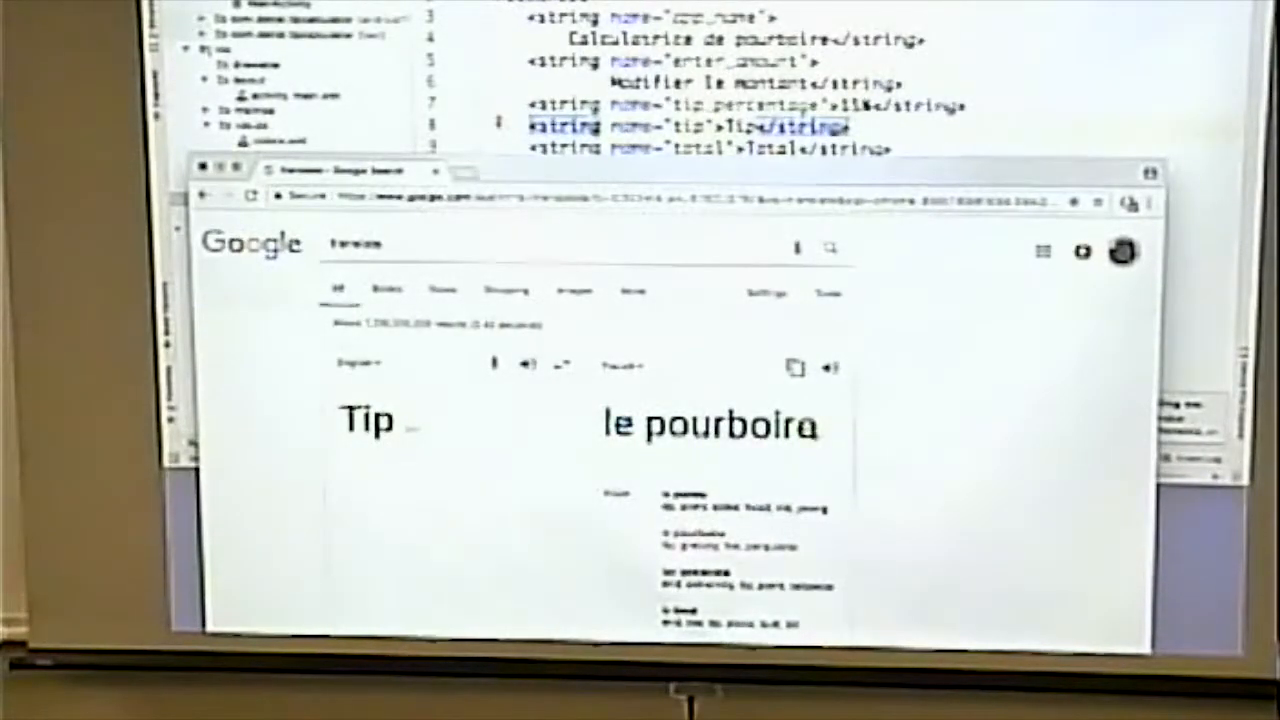
double_click(710, 425)
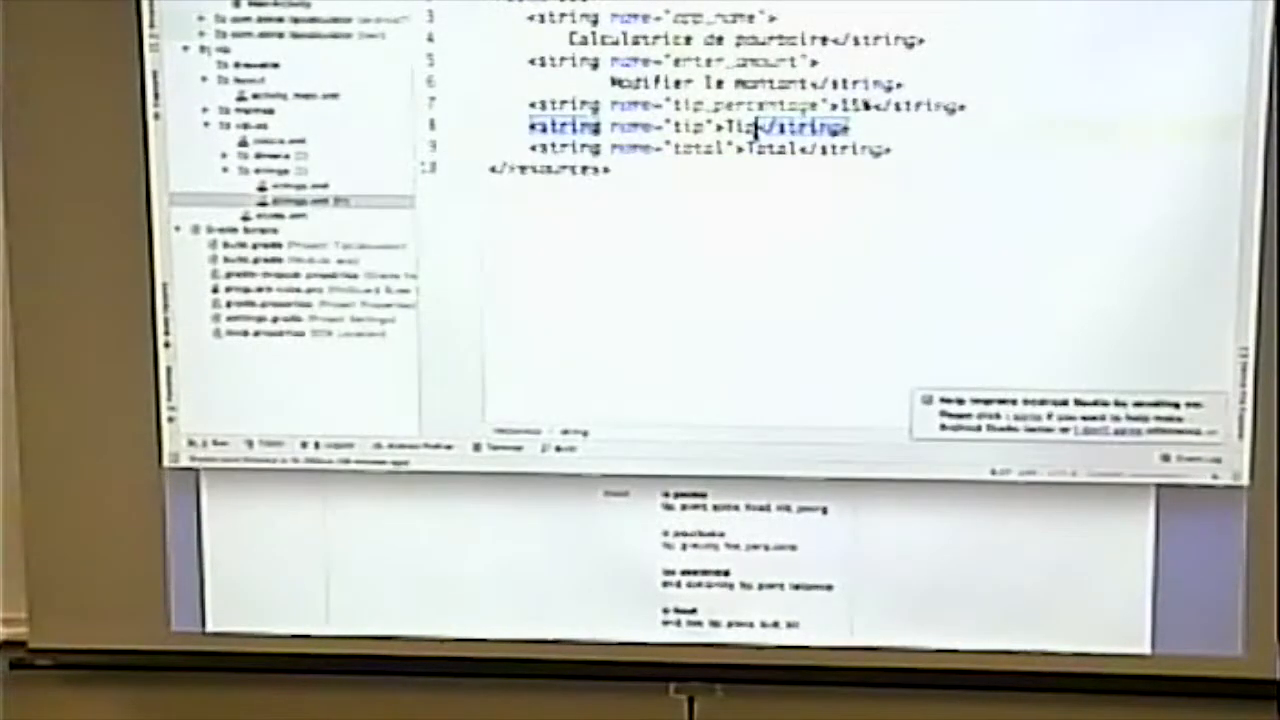
type("le pourboire")
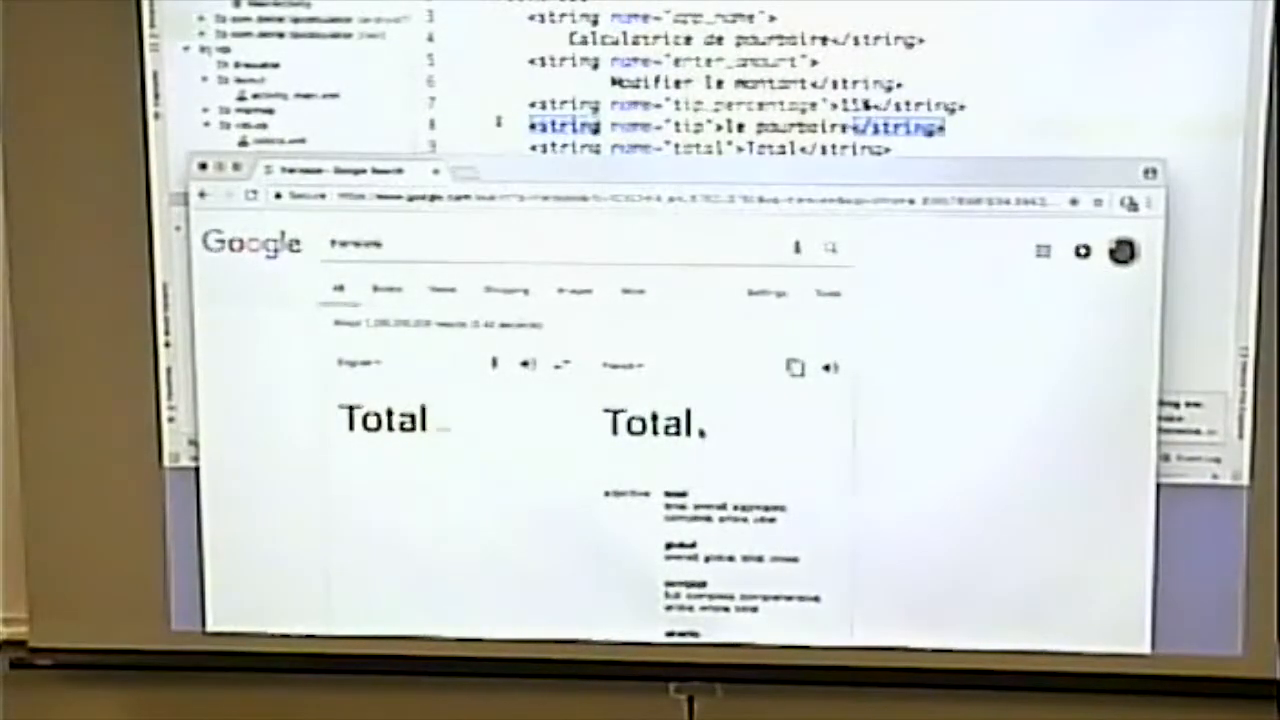
double_click(648, 422)
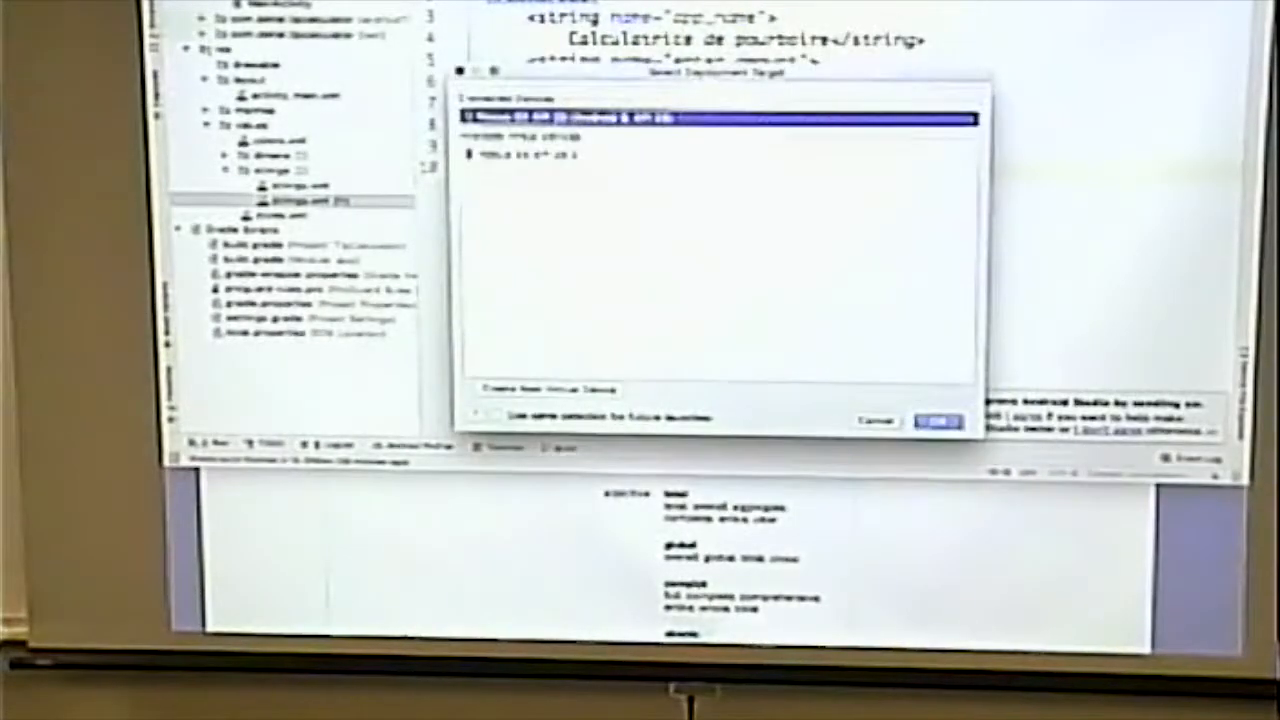
Step: Launch the app on the chosen emulator and confirm the prompt shown there
left_click(935, 419)
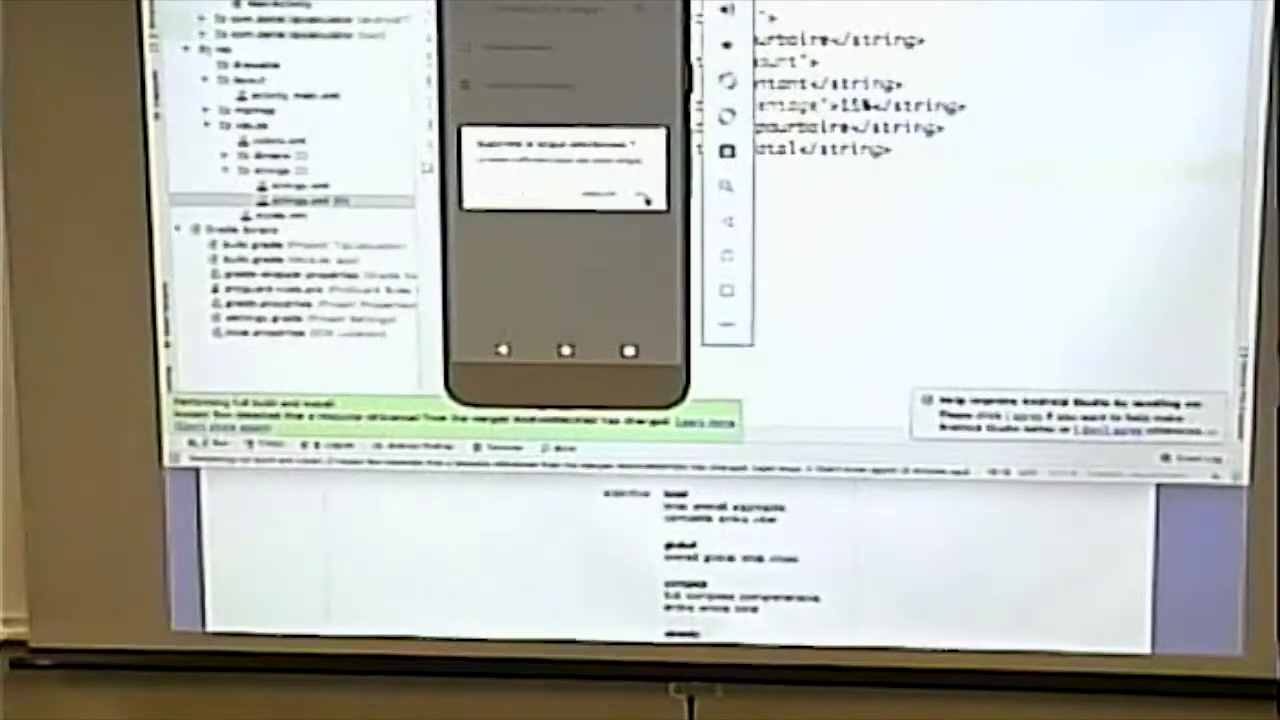
left_click(620, 195)
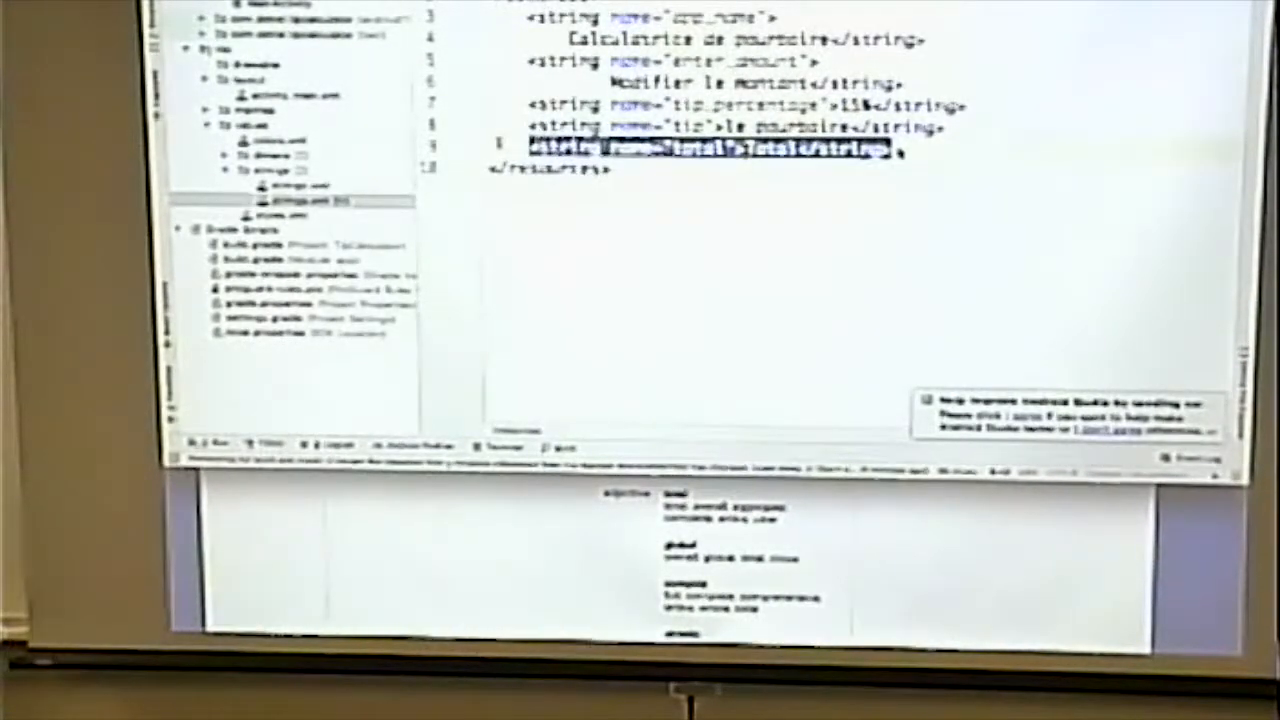
Step: Remove the total string from the French file and deploy the app to the emulator
key("Delete")
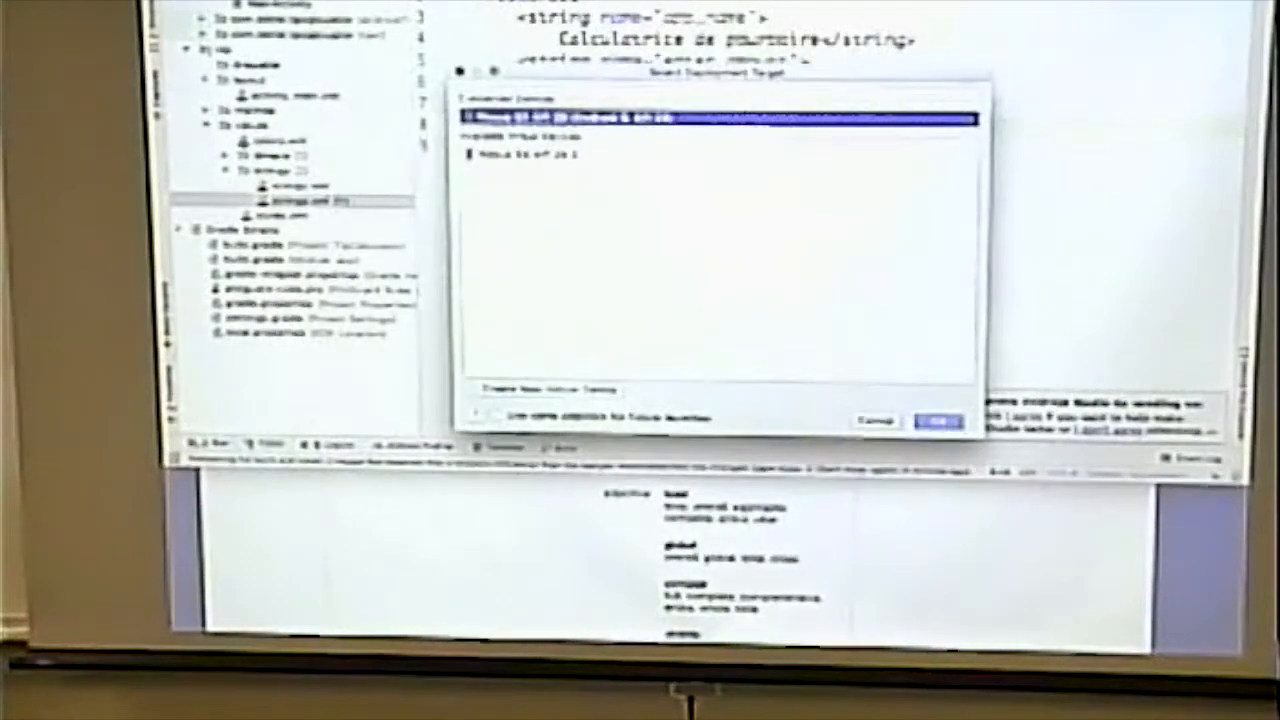
left_click(936, 420)
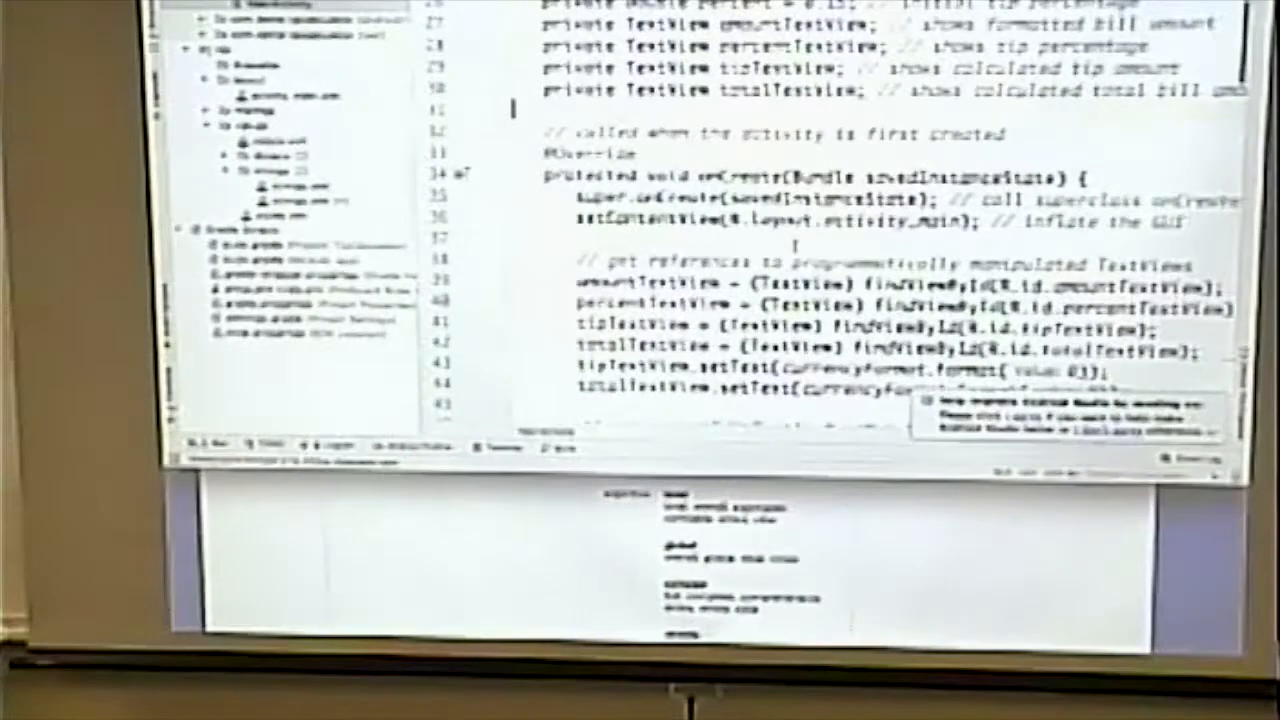
scroll("down", 3)
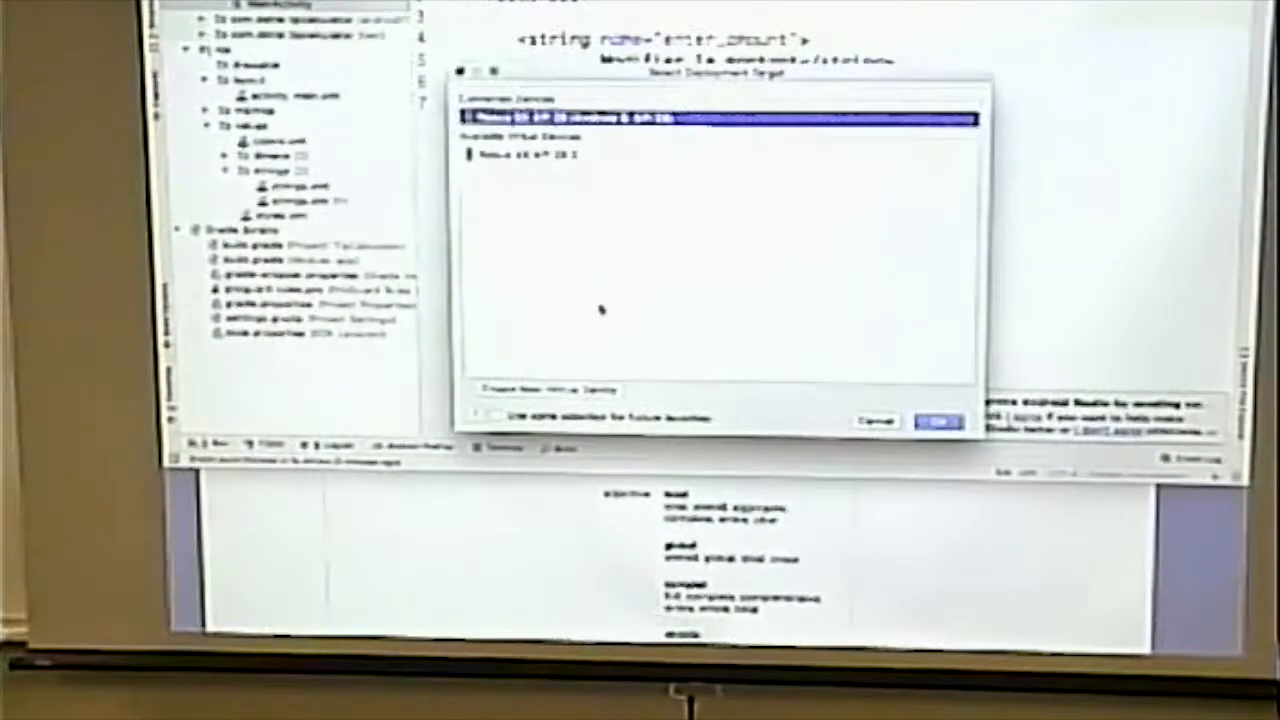
Step: Launch the app, with only enter_amount and tip translated, on the connected emulator
left_click(935, 421)
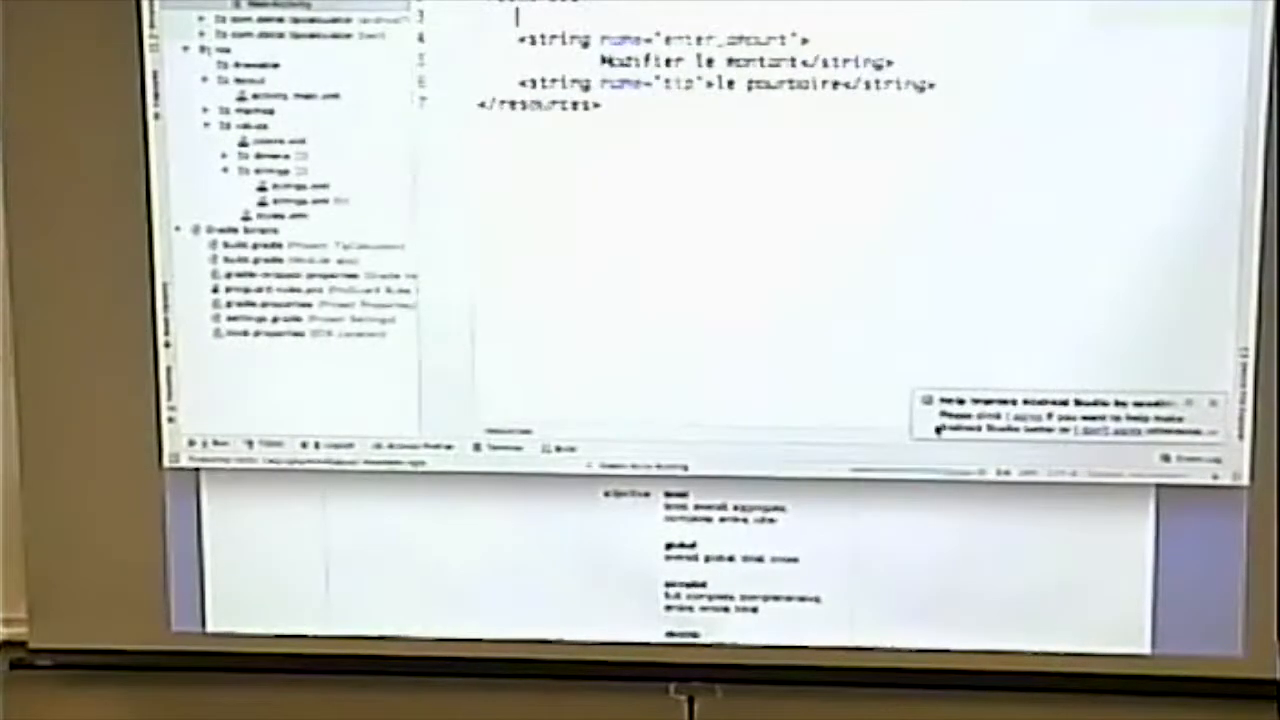